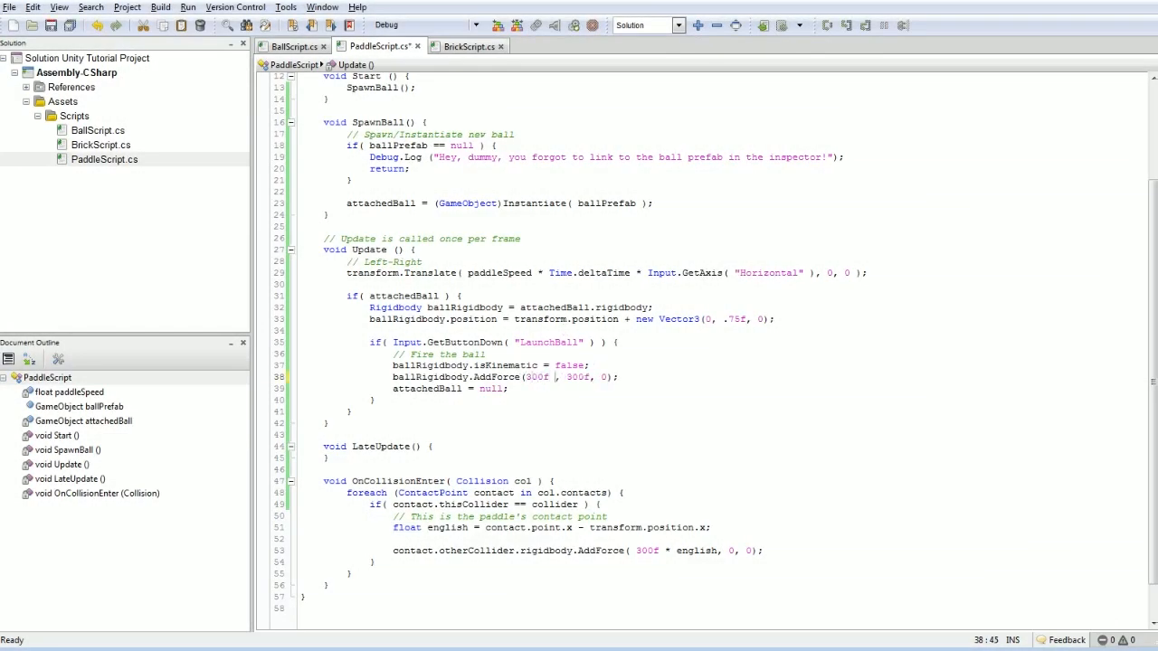
- Multiply the launch force's x (300f) by Input.GetAxis("Horizontal") and start typing void FixedUpdate
drag(636, 272, 821, 272)
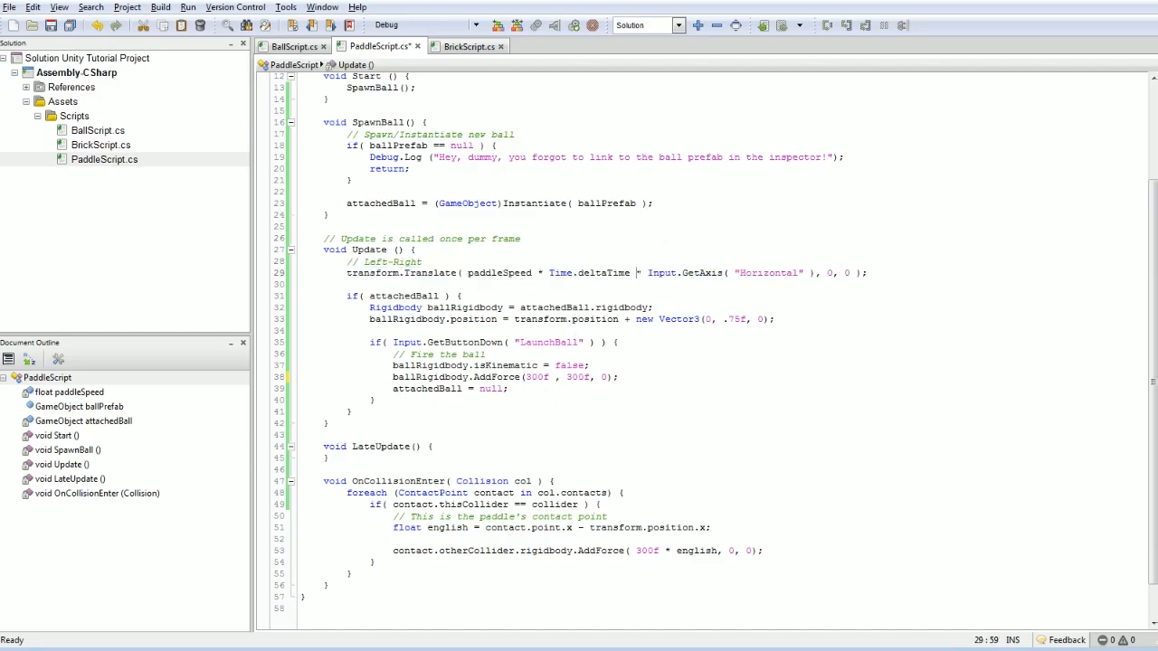
click(556, 377)
text(* Input.GetAxis( "Horizontal" )
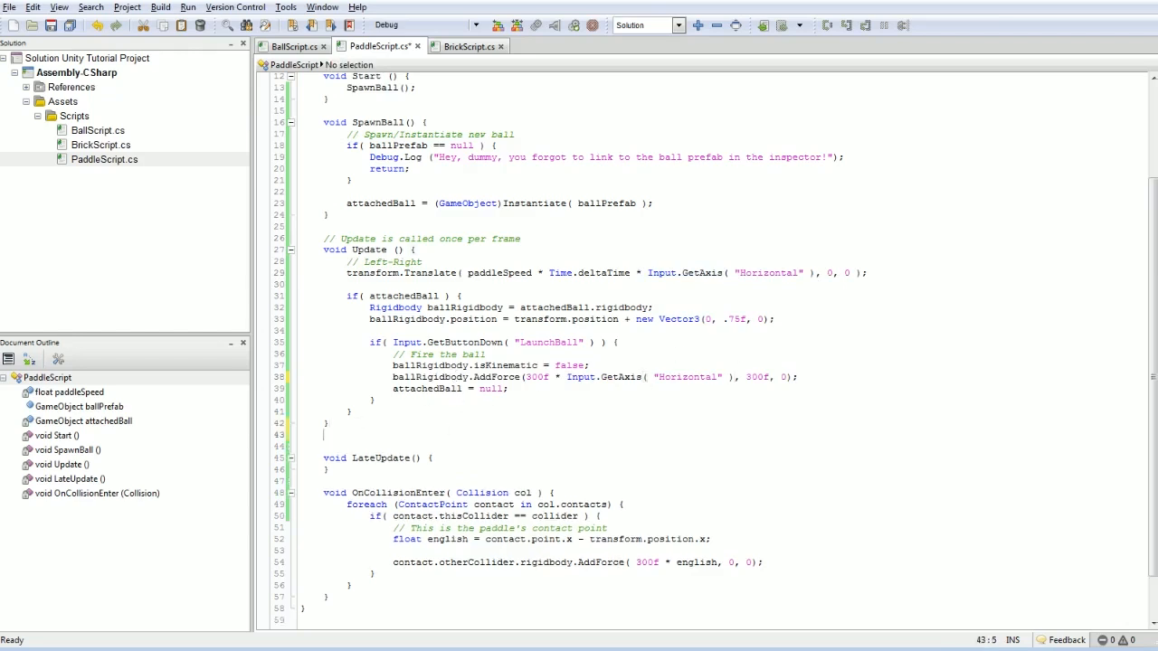
text(void Fixe)
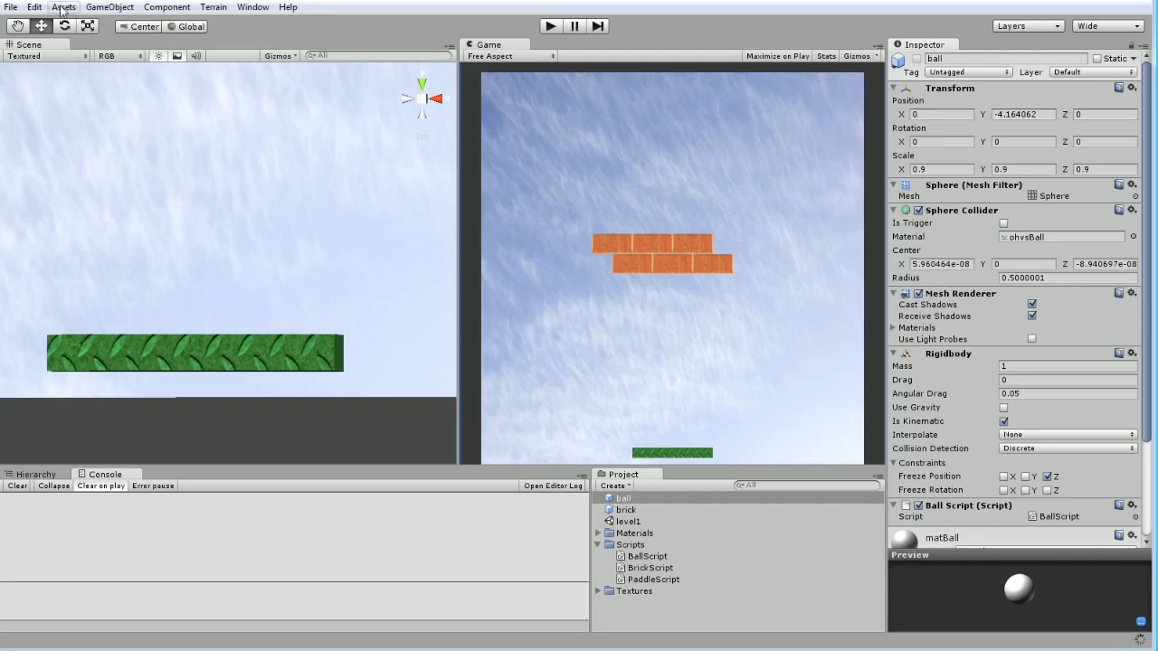
- View the Physics project settings, then bring up the Time settings in the Inspector
click(33, 8)
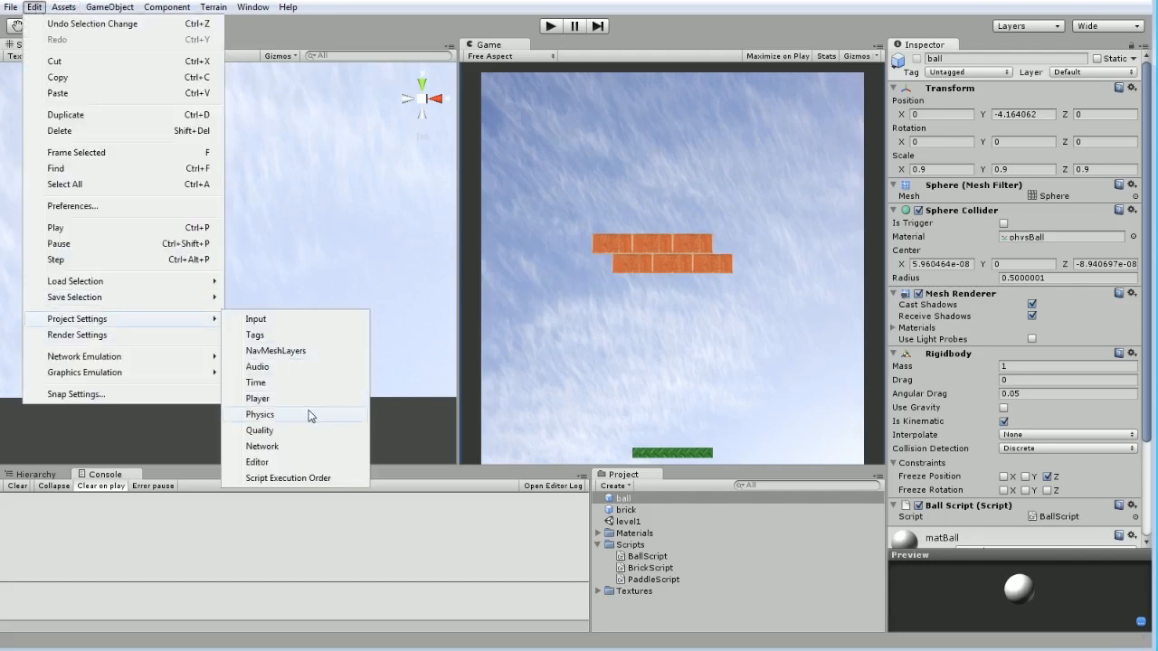
click(259, 414)
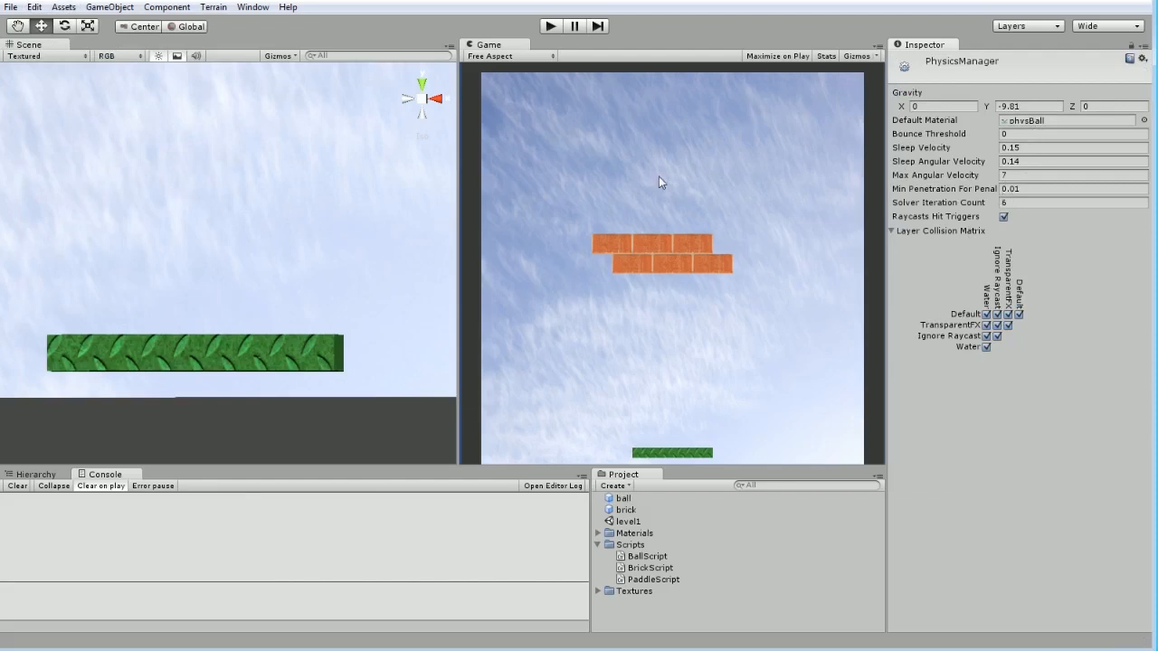
click(35, 7)
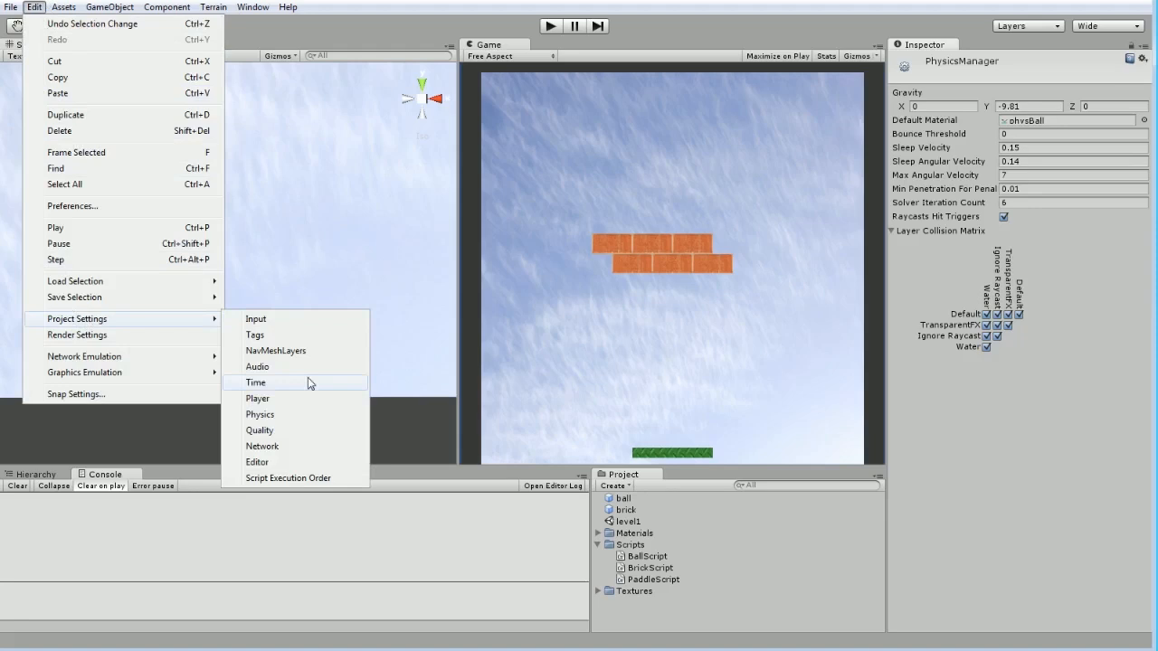
click(256, 382)
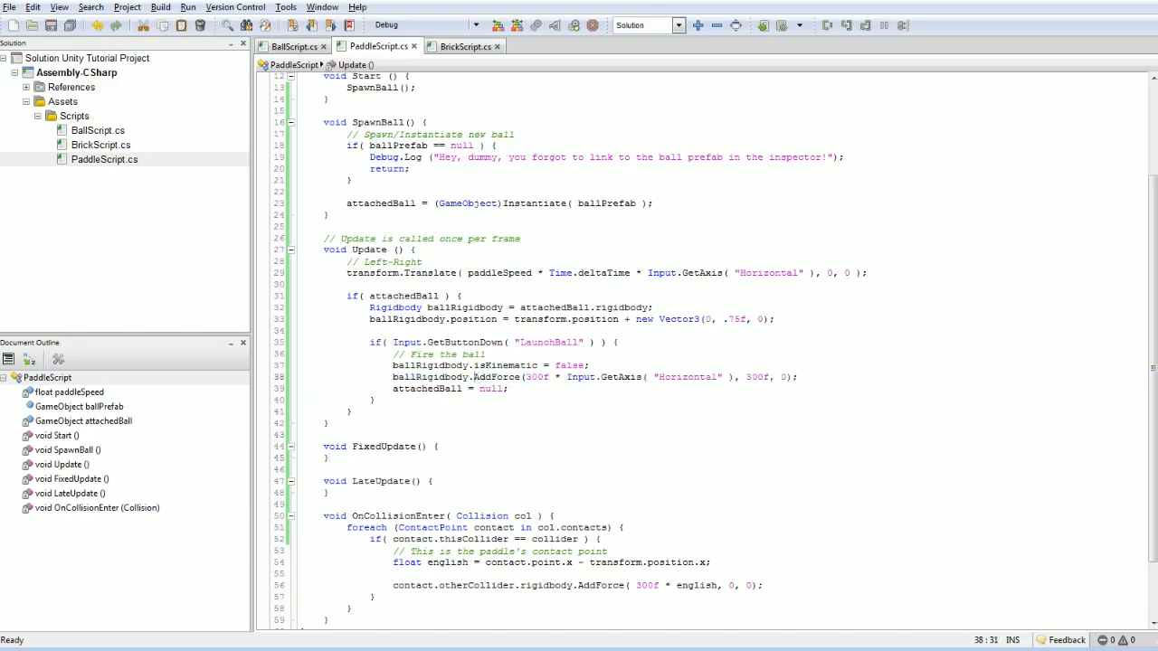
- Type 'ballRigidbody.' on a new line after the AddForce call
text(ballRigidbody)
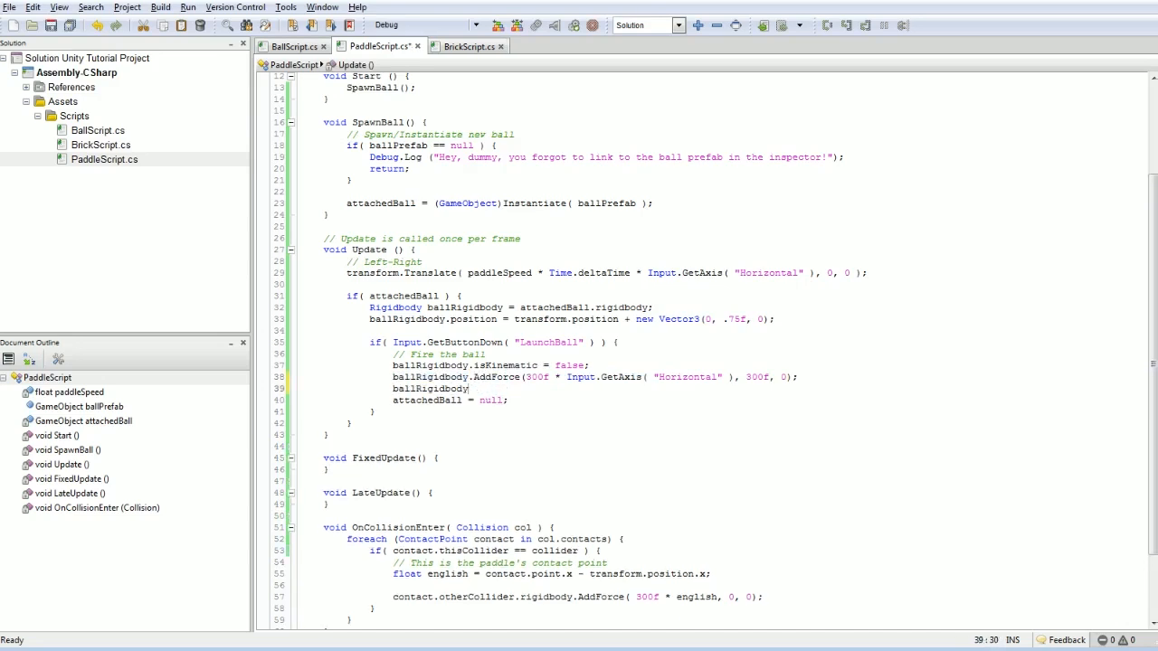
text(.)
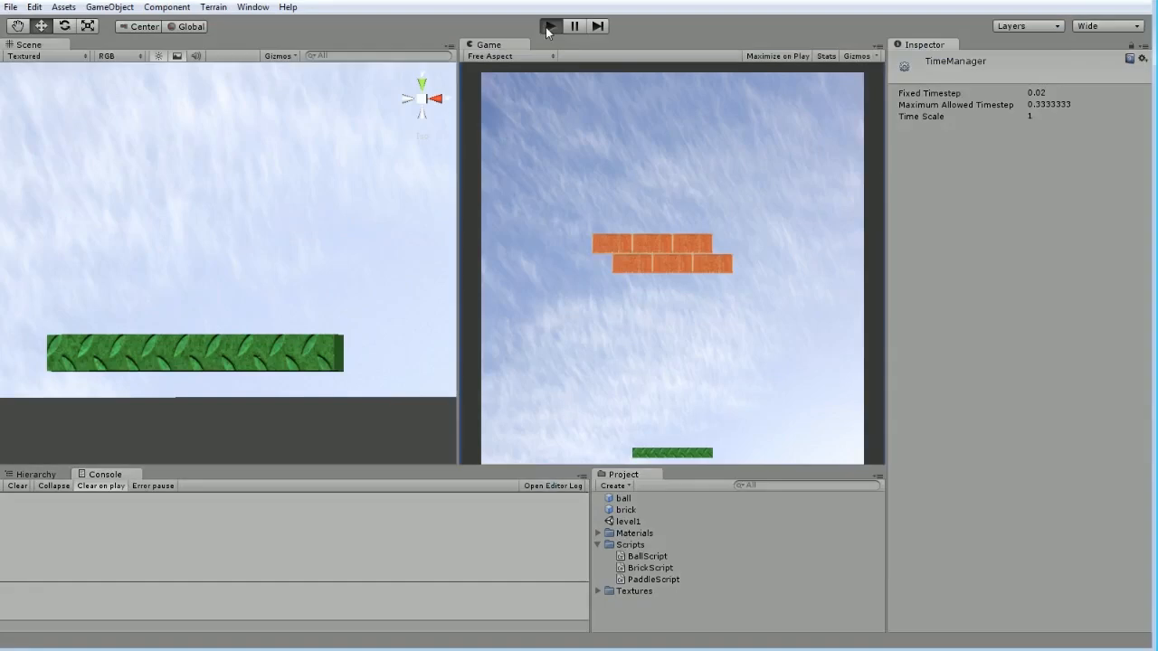
click(555, 25)
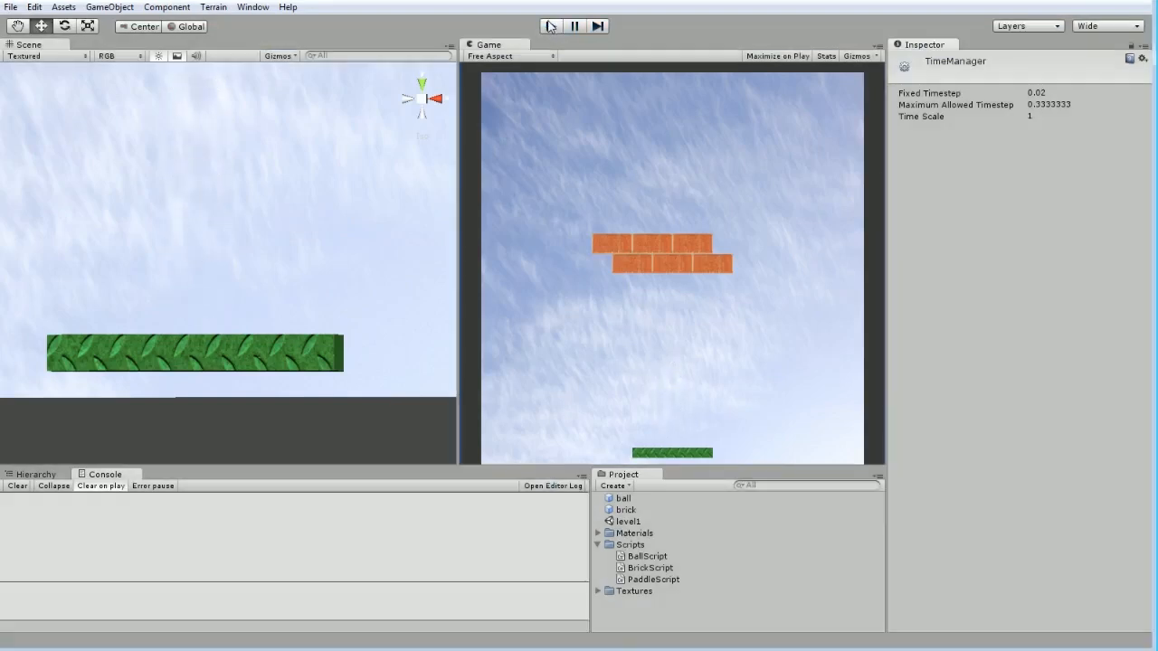
click(554, 25)
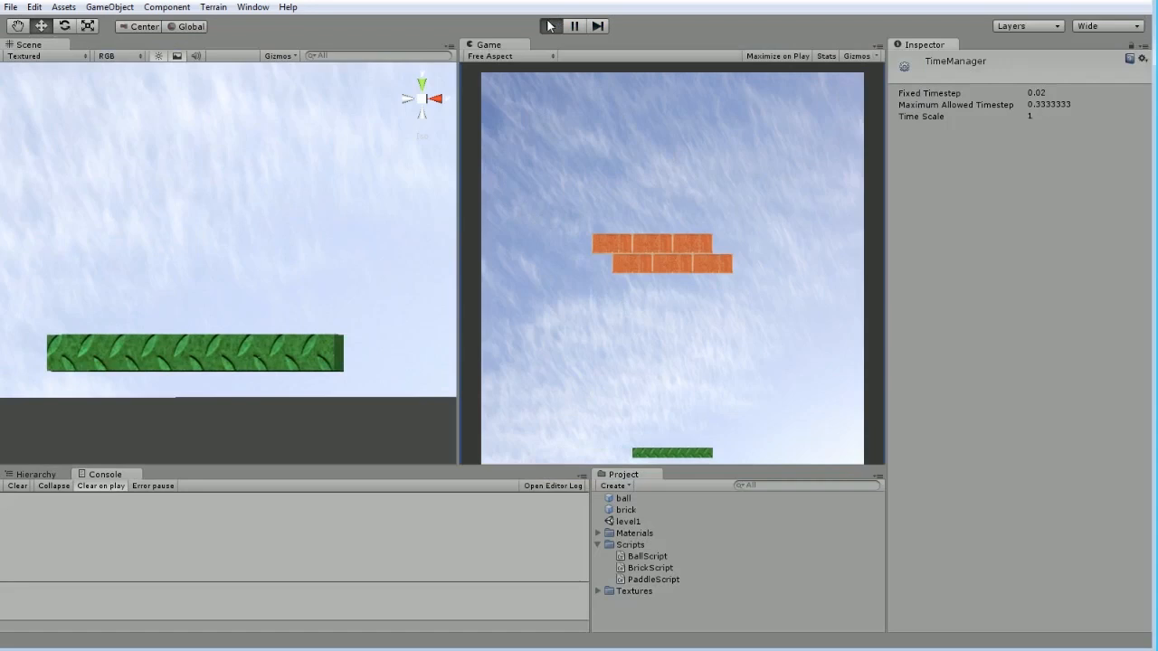
click(559, 25)
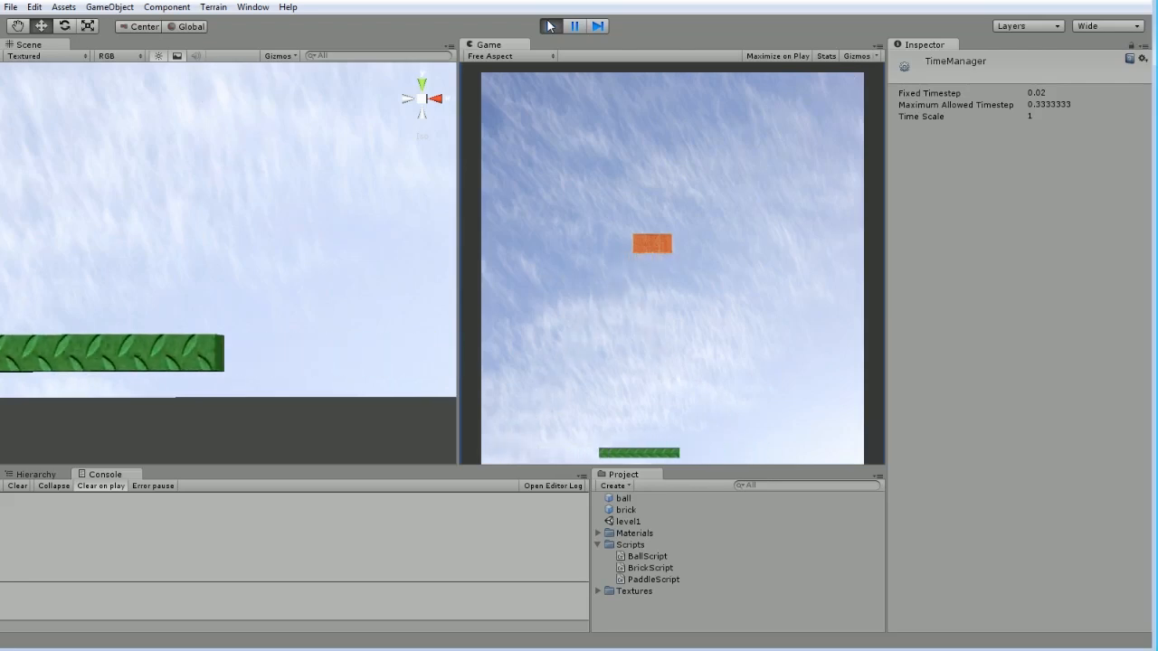
click(552, 26)
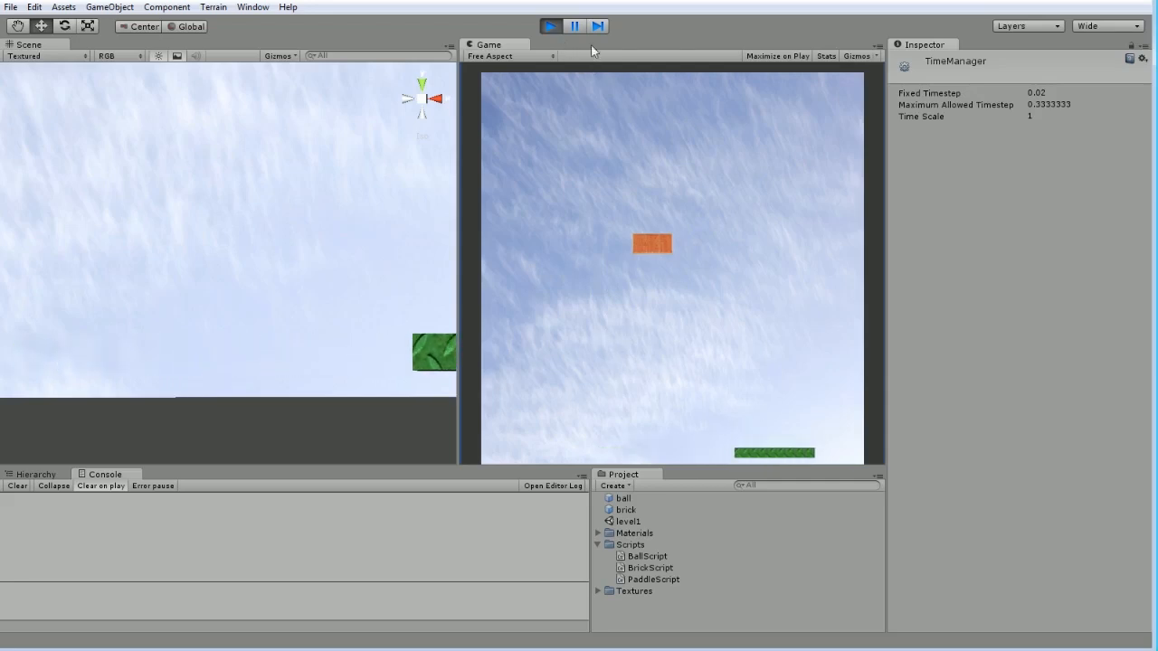
click(549, 25)
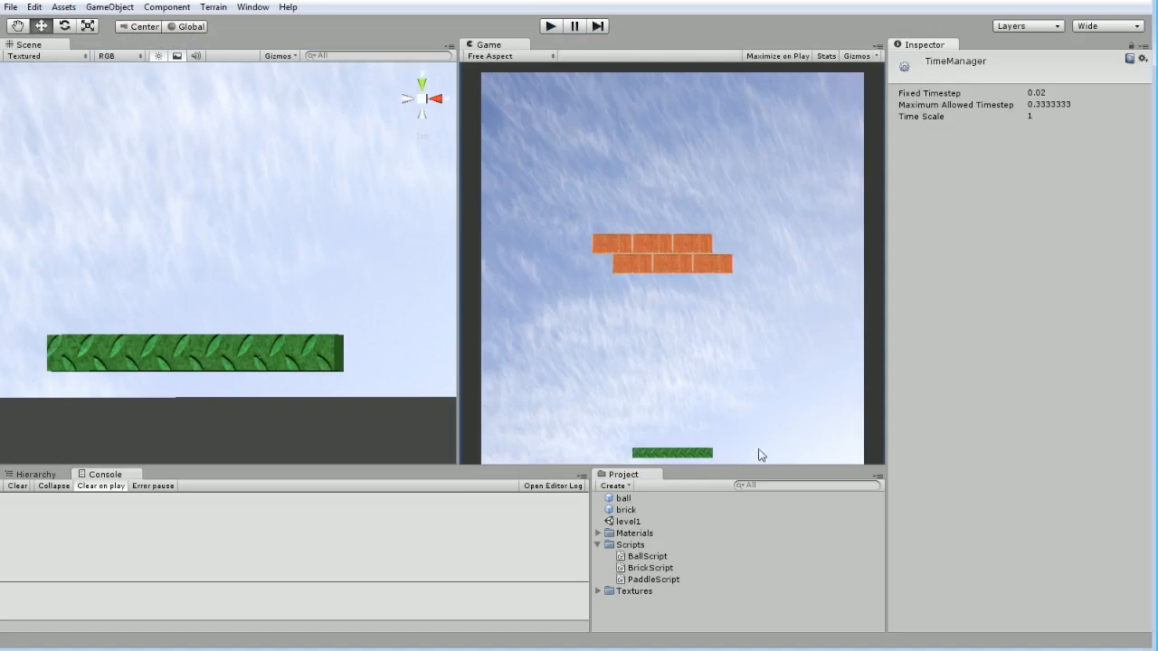
mouse_move(586, 442)
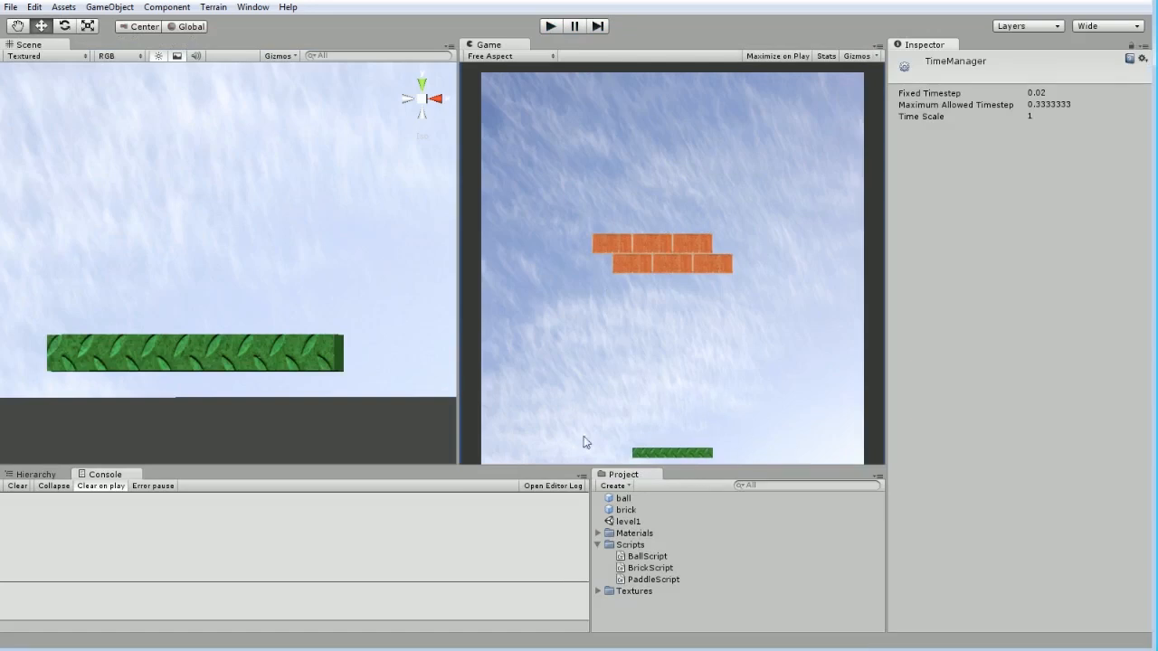
mouse_move(741, 412)
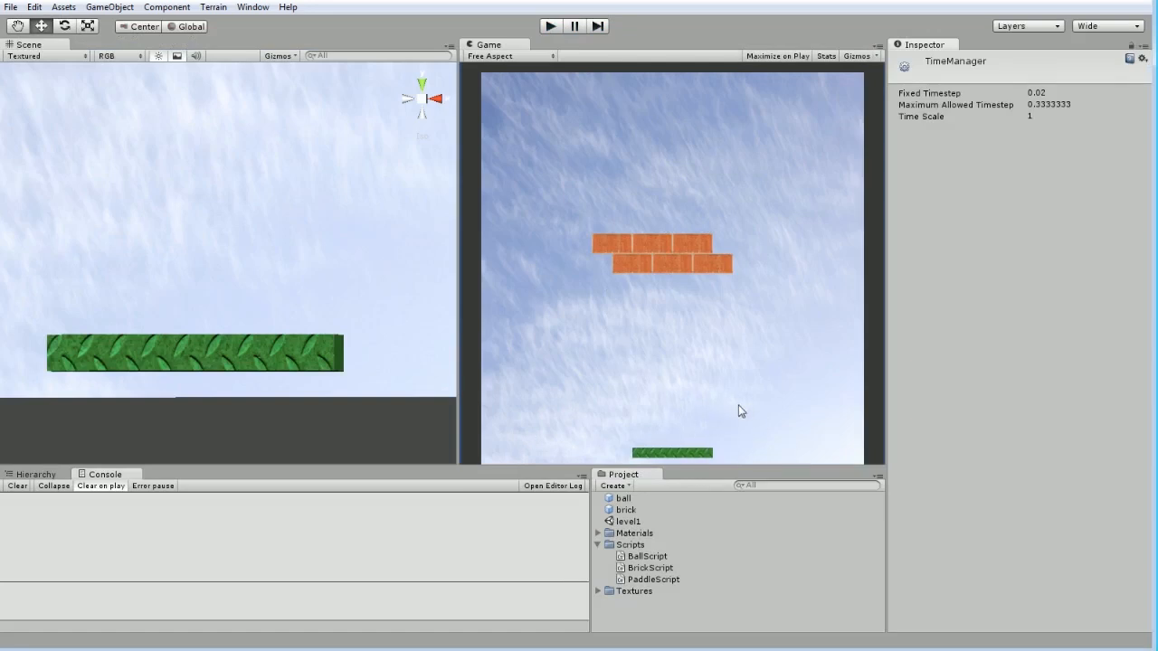
mouse_move(728, 389)
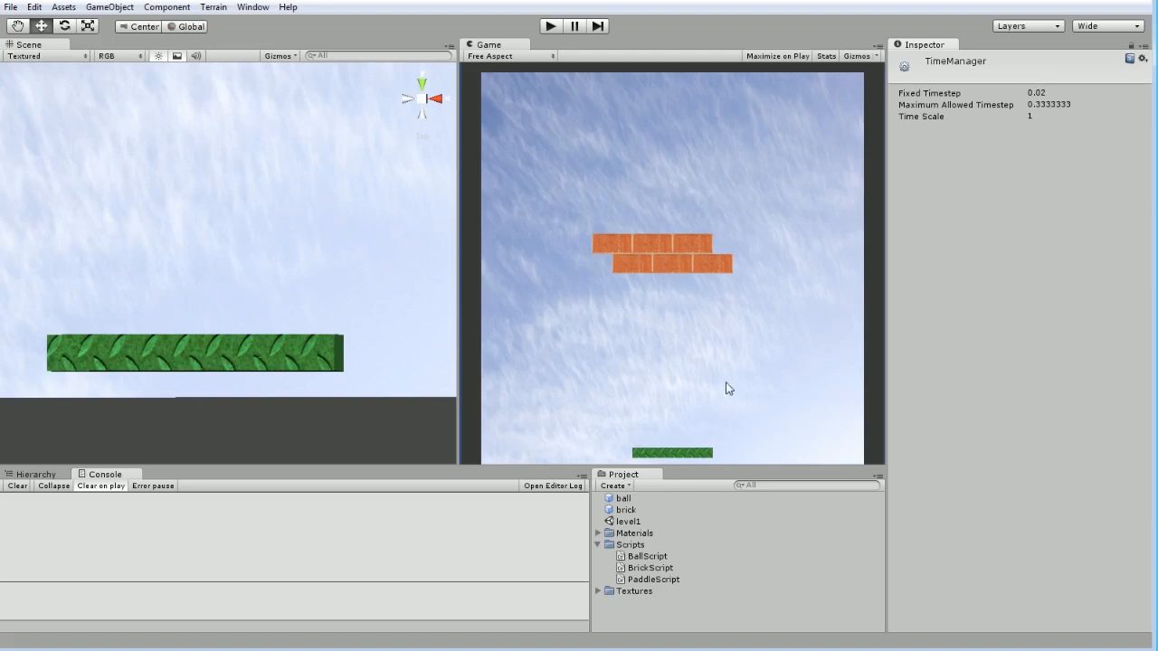
mouse_move(703, 32)
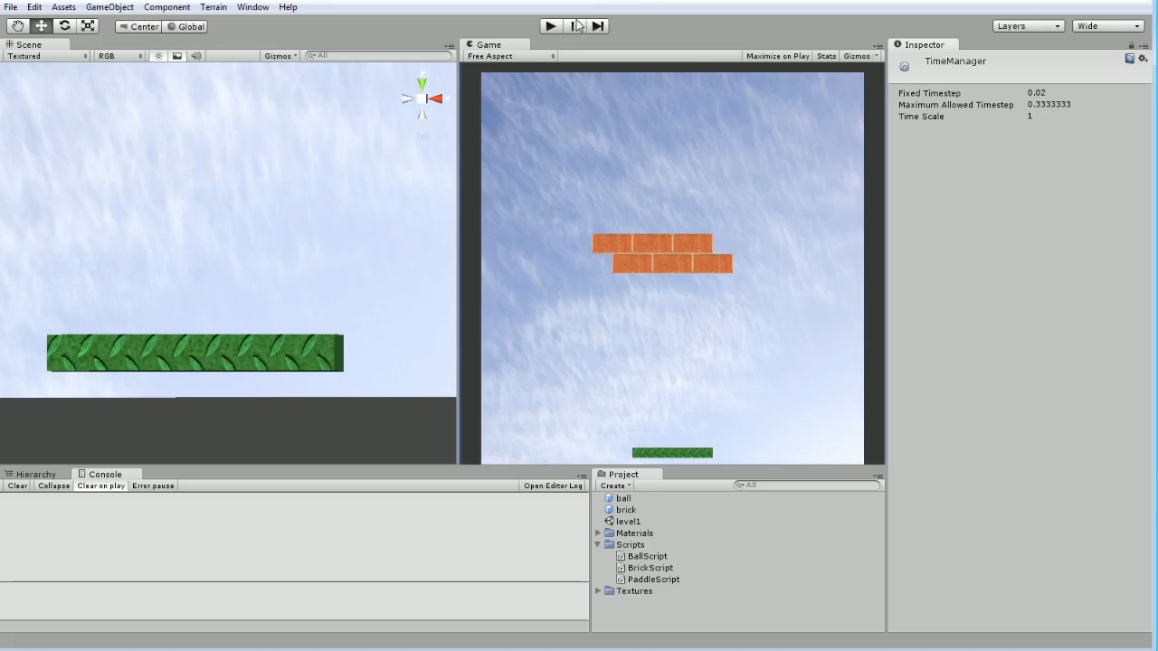
click(551, 26)
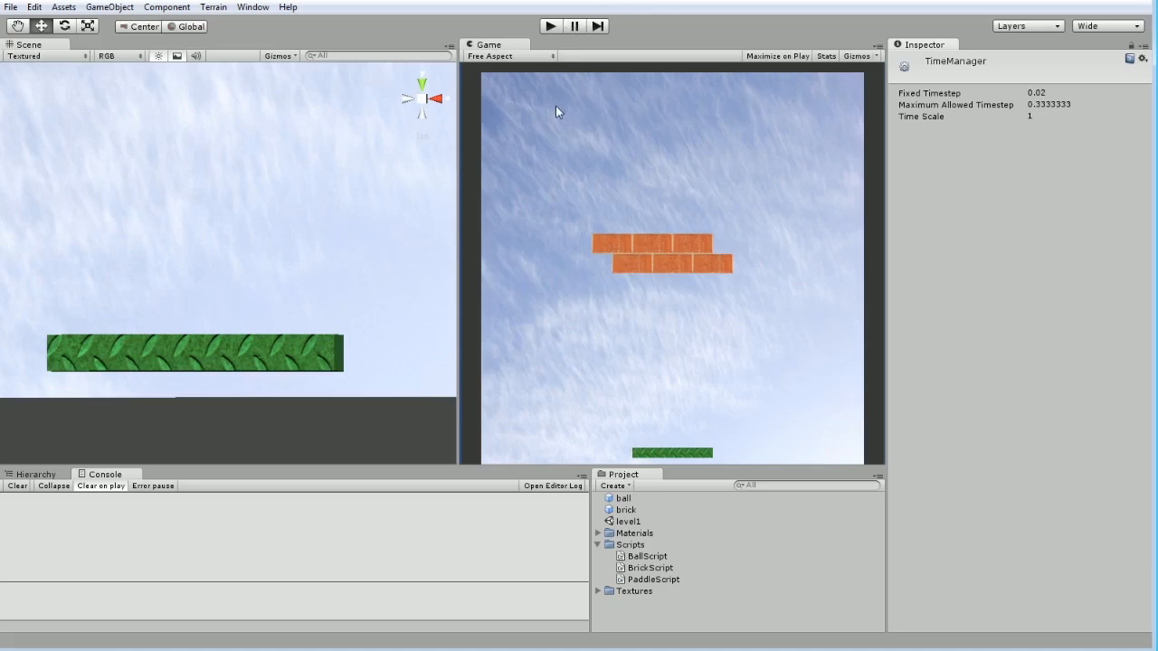
mouse_move(513, 146)
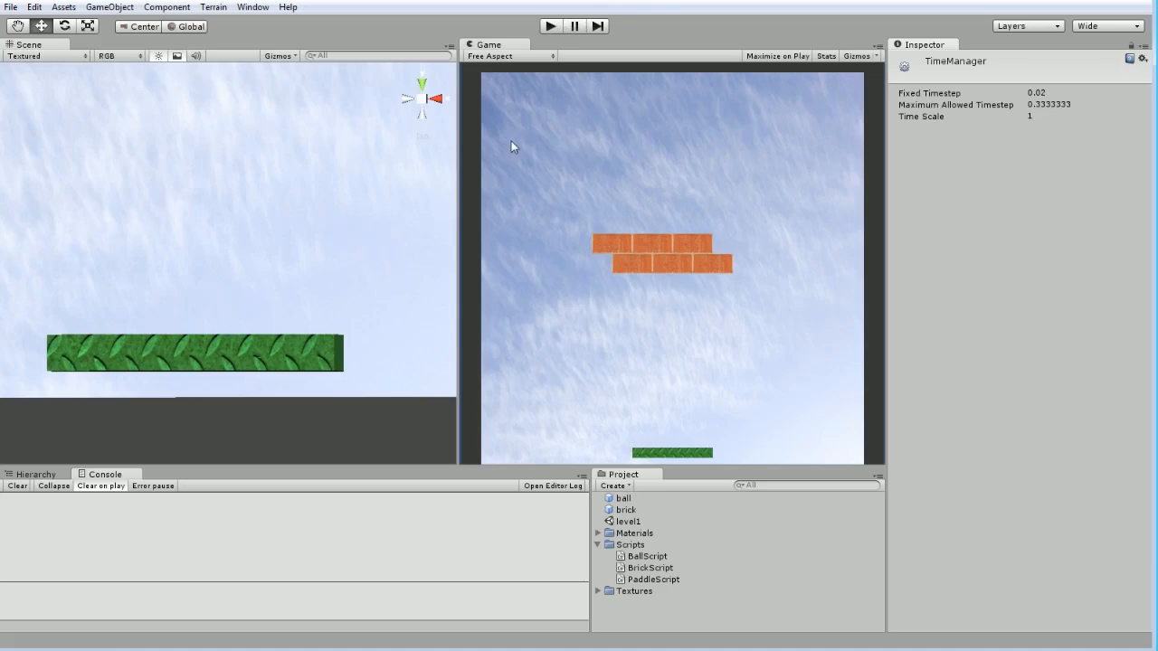
mouse_move(498, 137)
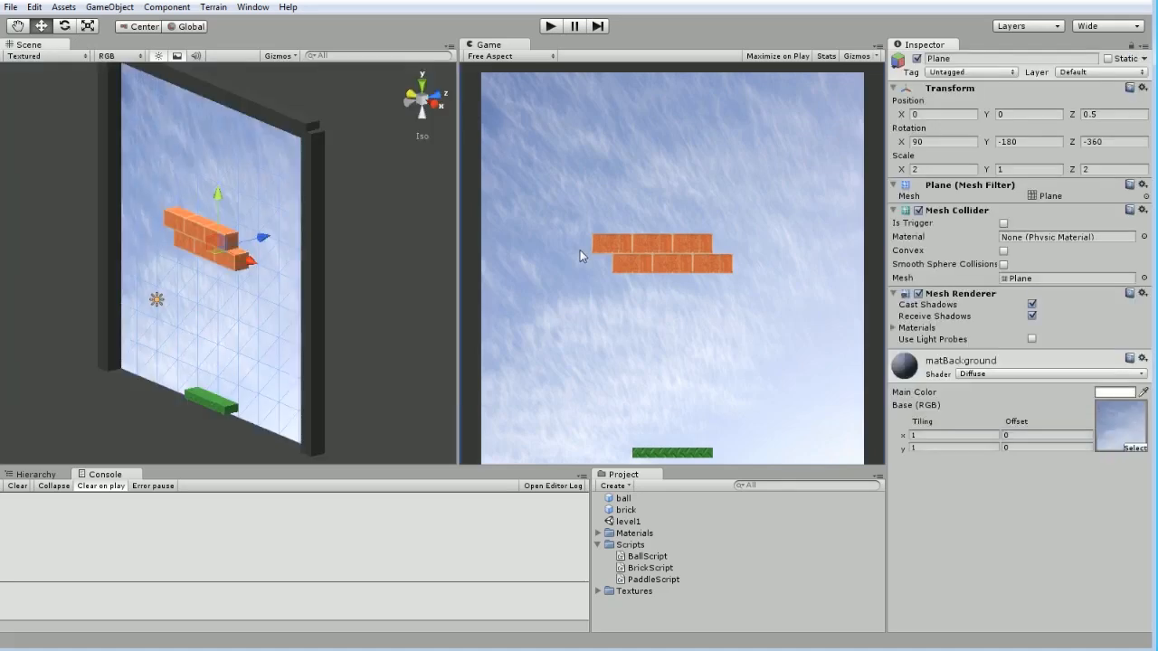
mouse_move(353, 326)
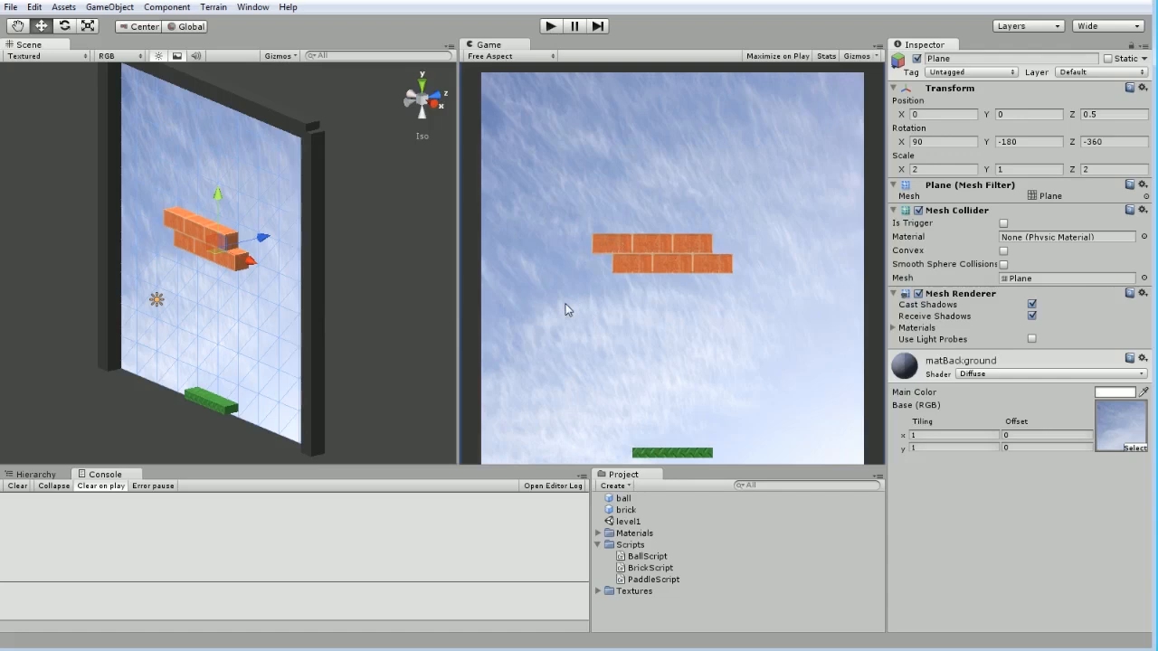
mouse_move(339, 270)
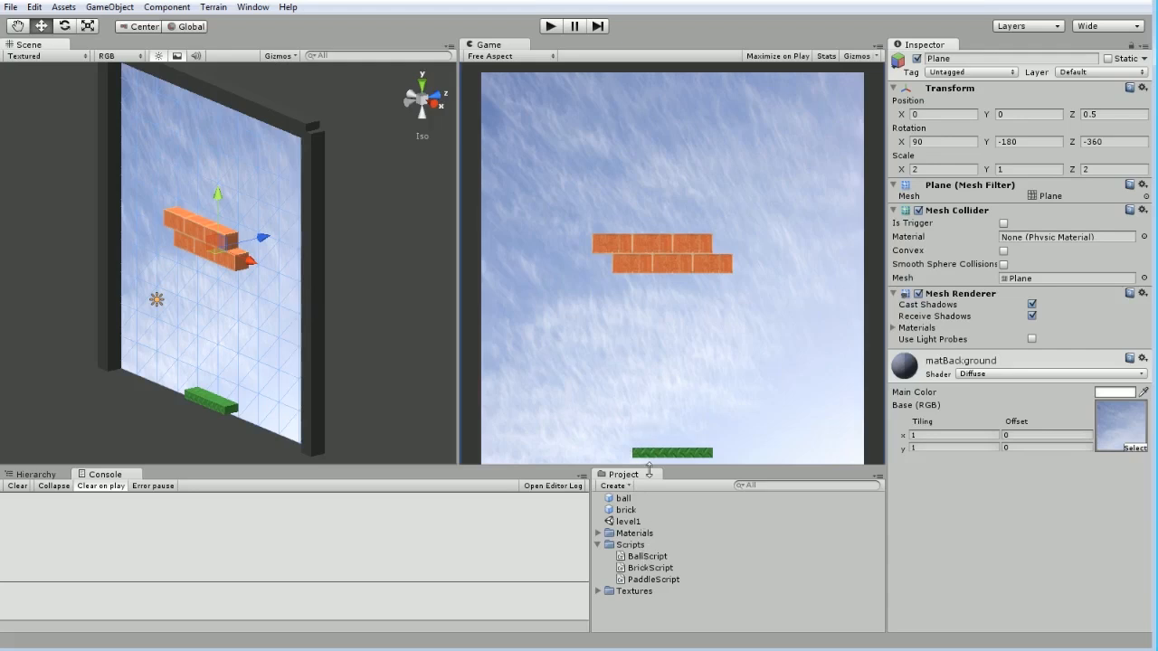
mouse_move(64, 356)
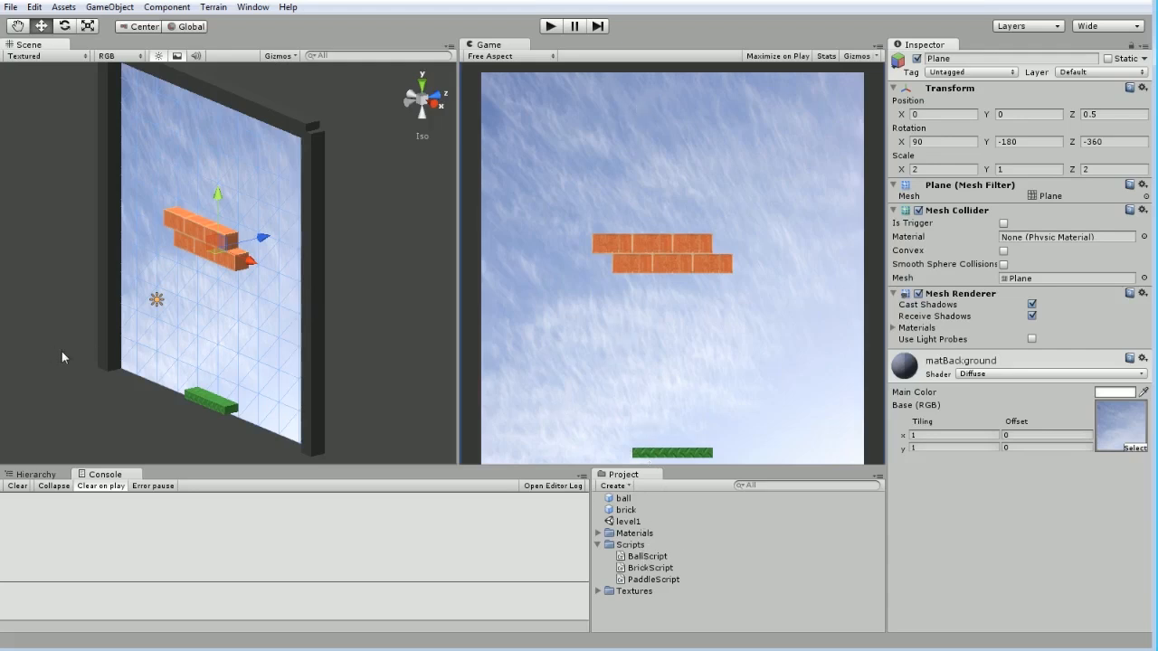
mouse_move(527, 364)
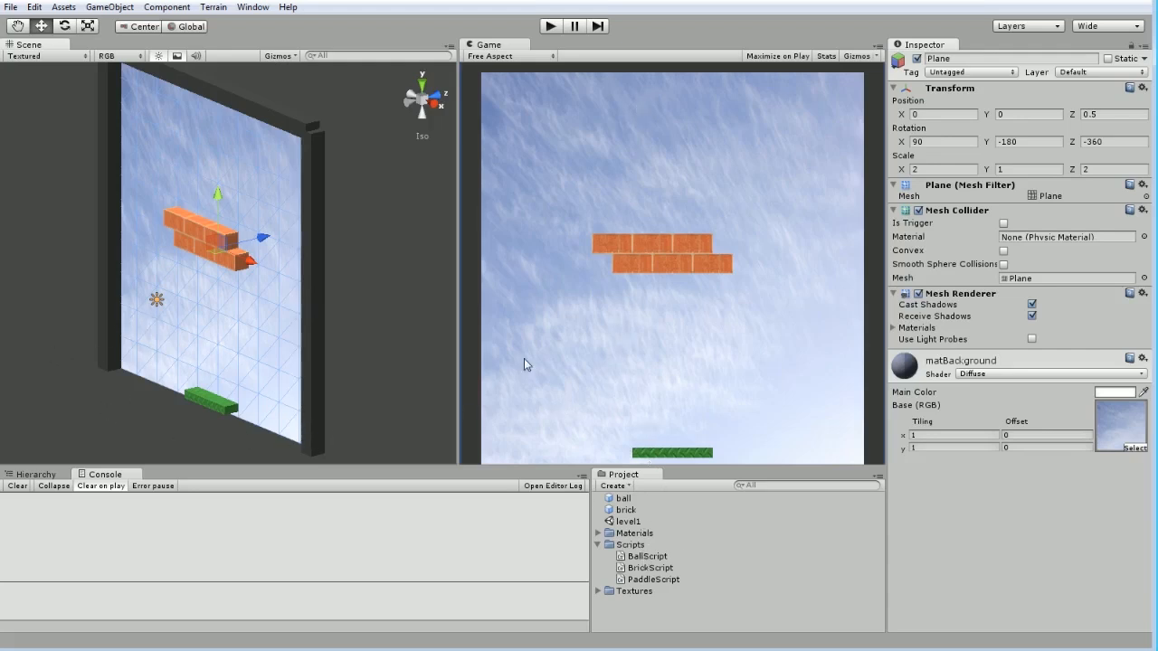
mouse_move(407, 359)
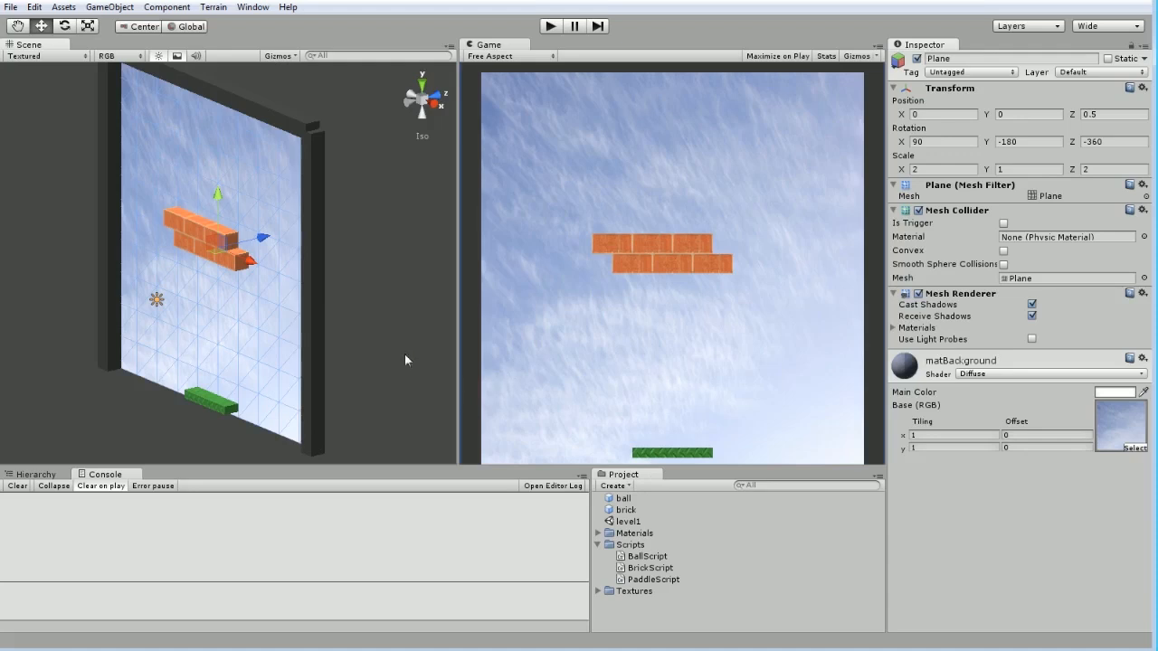
mouse_move(364, 374)
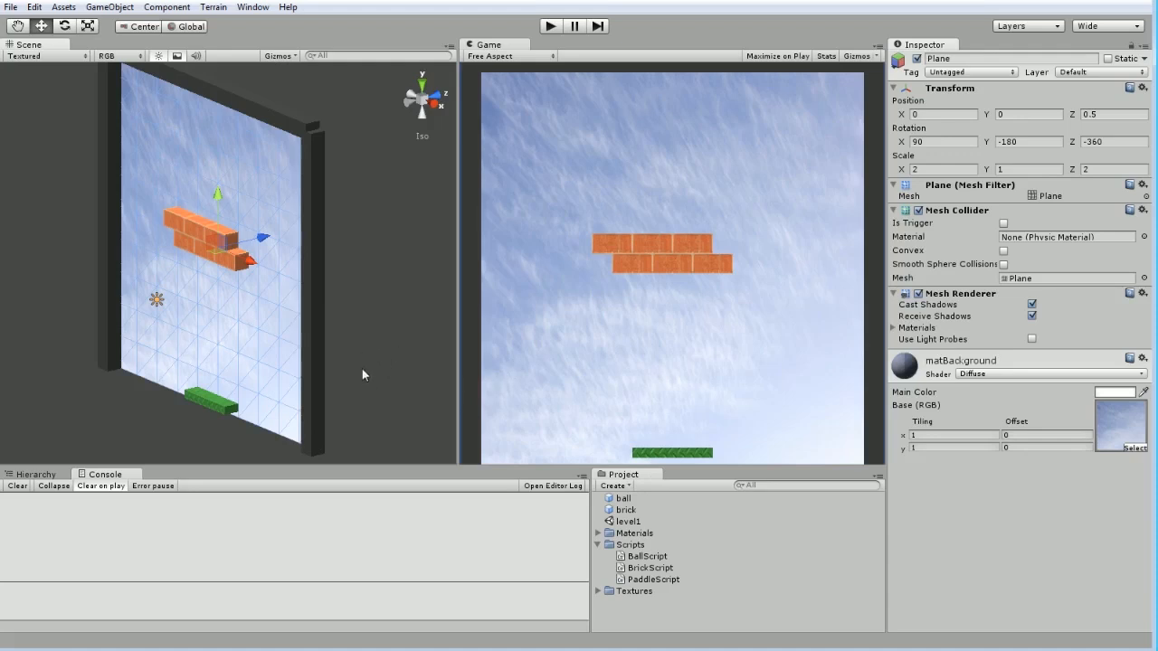
mouse_move(368, 367)
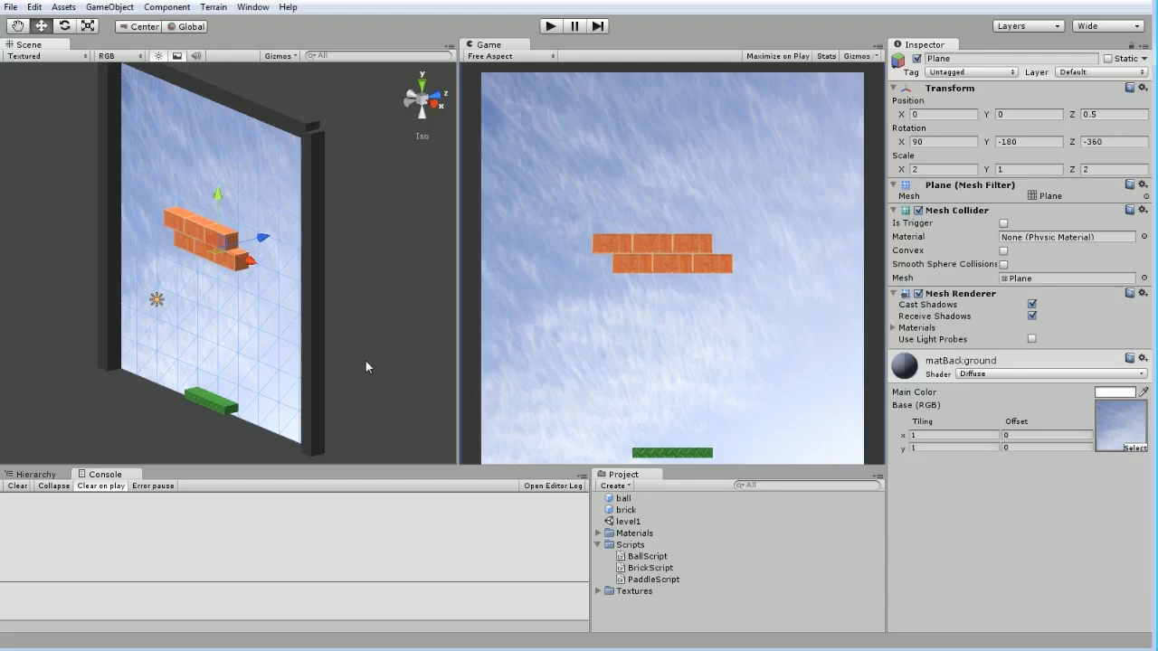
mouse_move(256, 363)
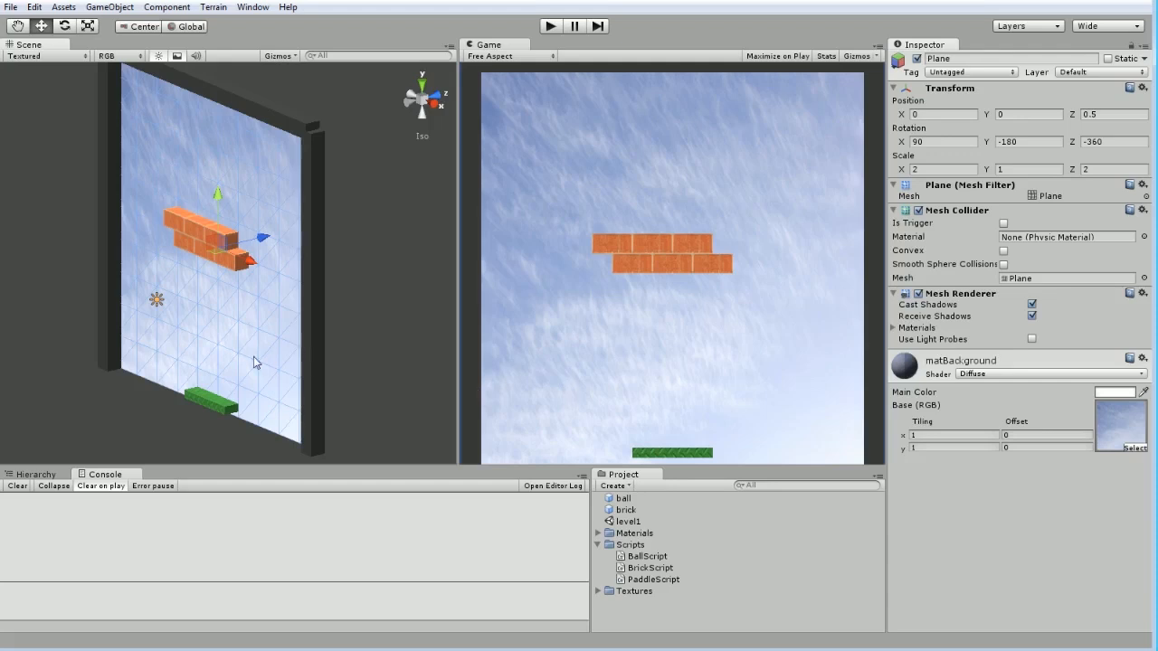
mouse_move(326, 361)
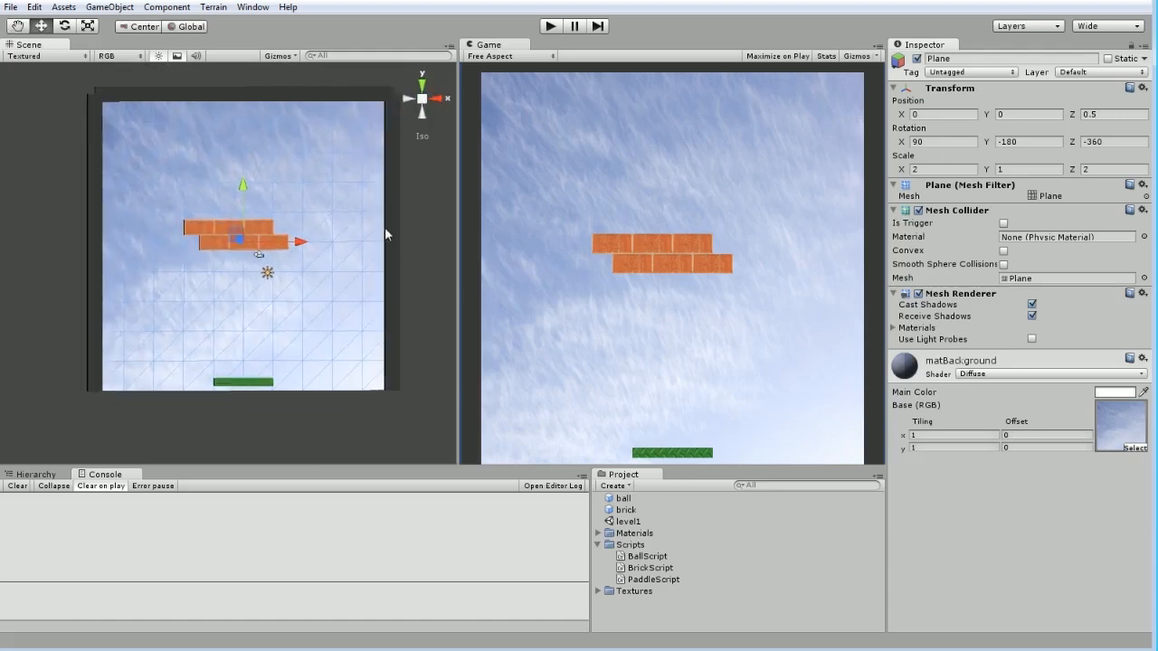
mouse_move(403, 209)
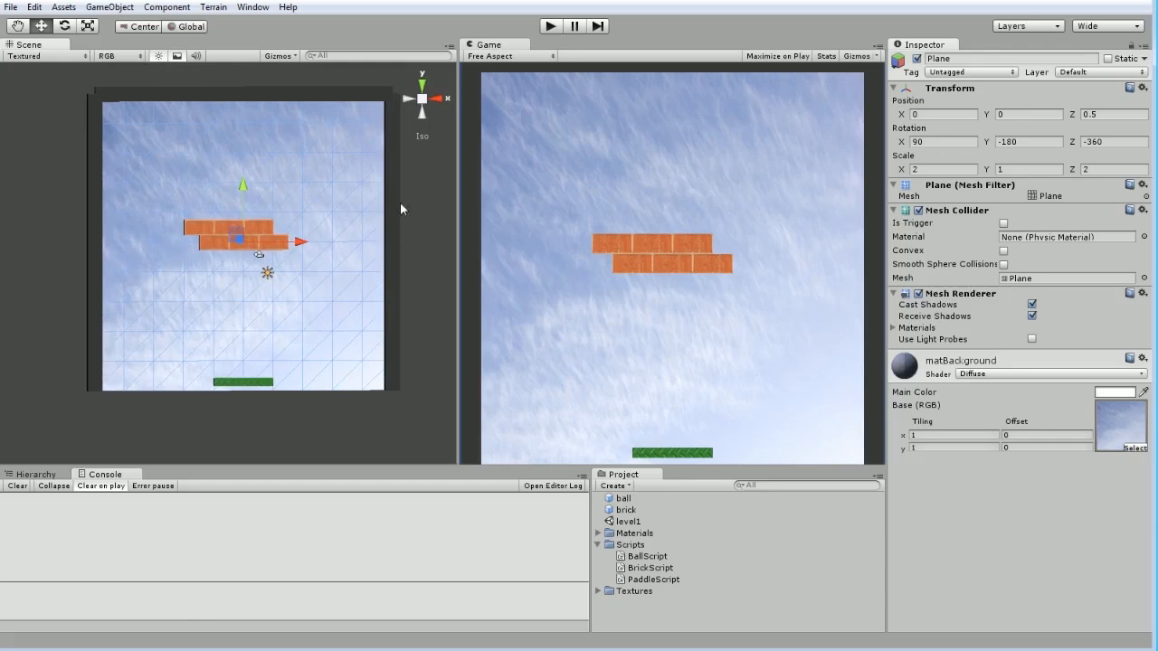
mouse_move(401, 281)
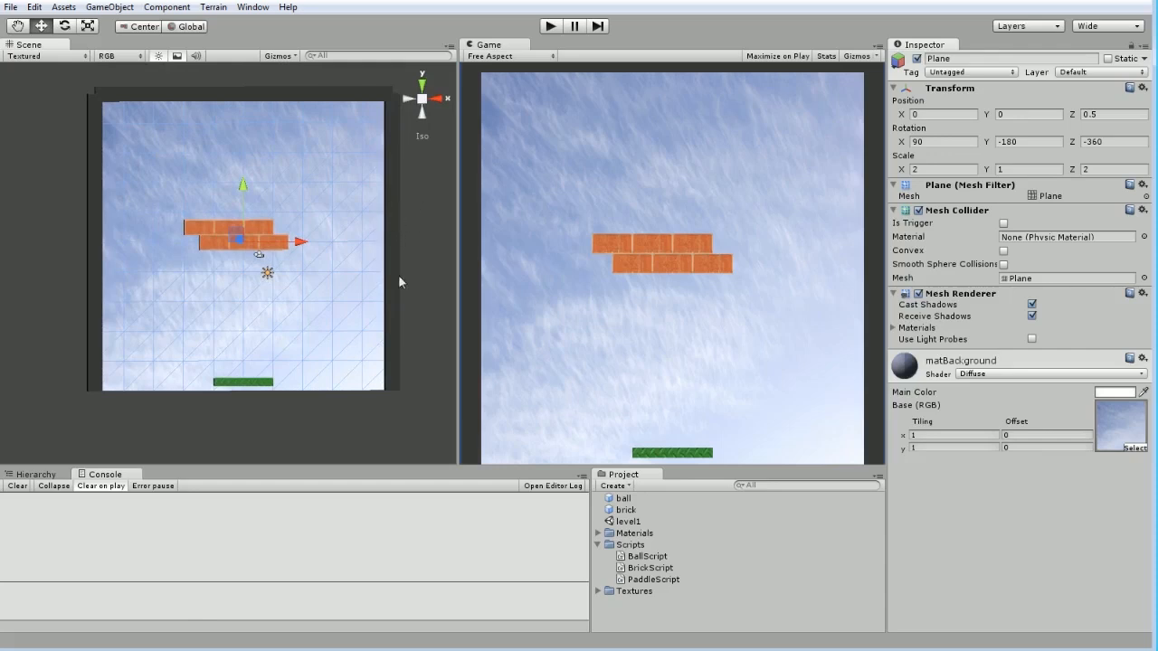
mouse_move(404, 243)
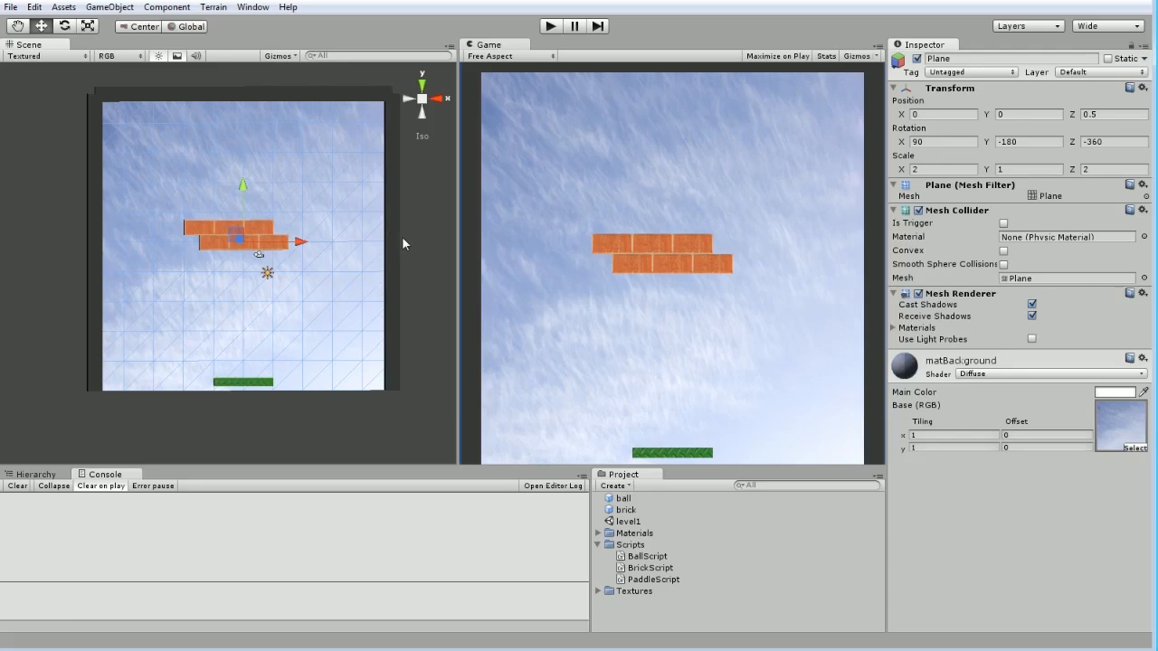
- Show the Hierarchy listing the bricks, paddle, background plane and walls
click(34, 474)
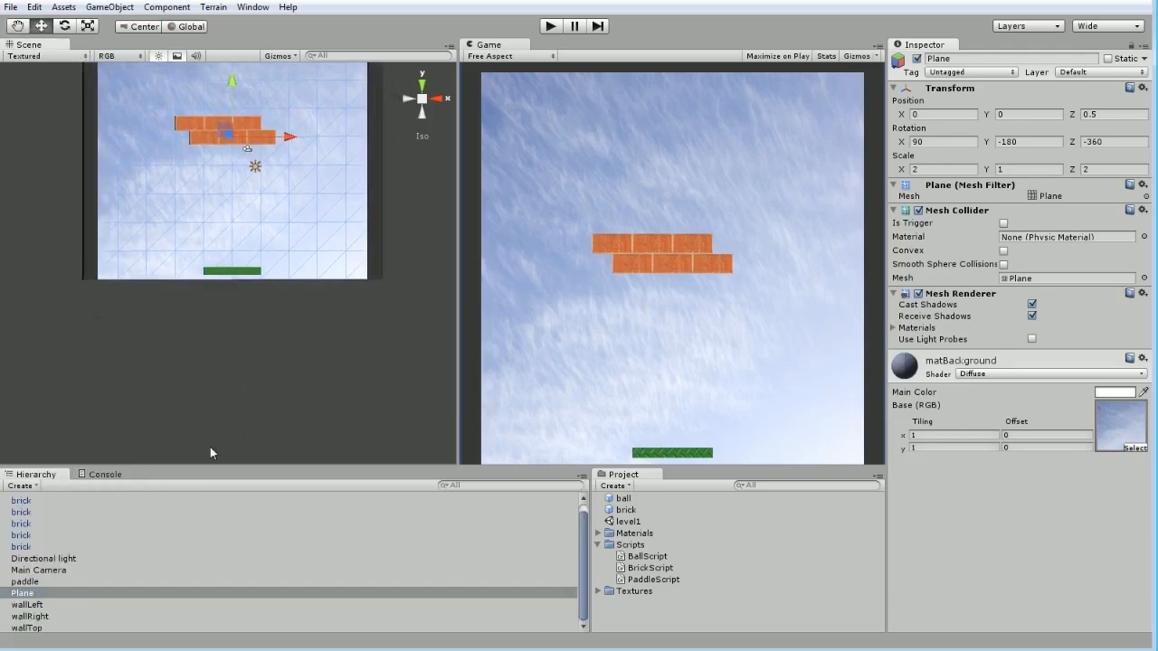
- Add a Cube through GameObject > Create Other > Cube
click(116, 7)
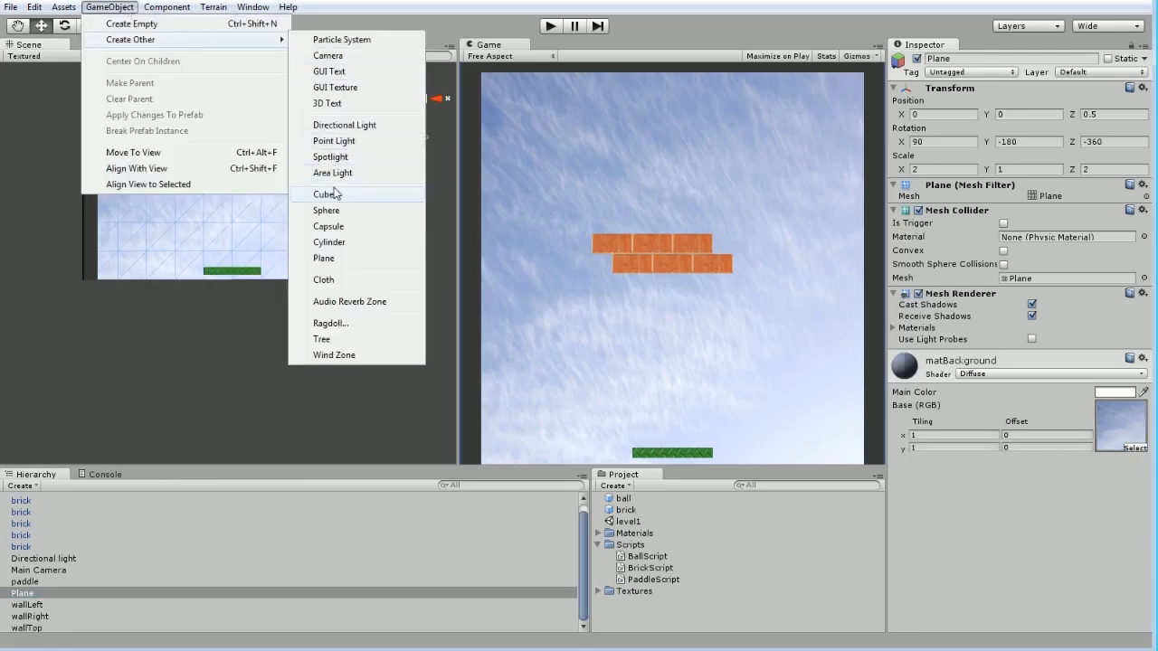
click(323, 194)
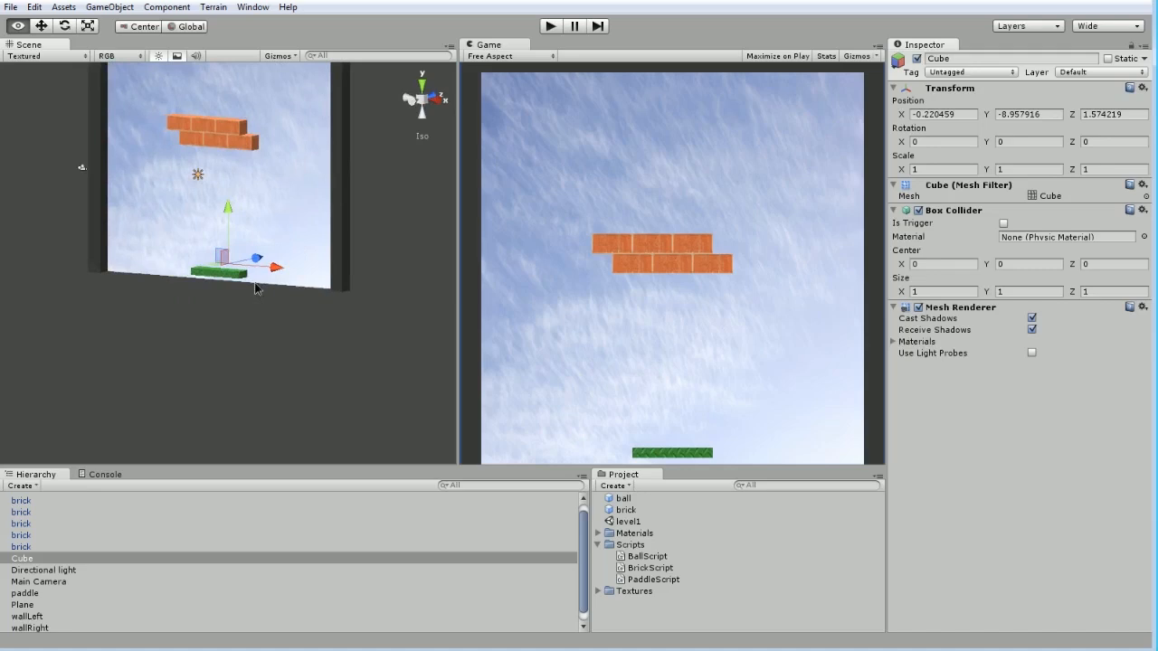
- Place the cube below the paddle and set its Scale X to 20
click(1114, 115)
text(0)
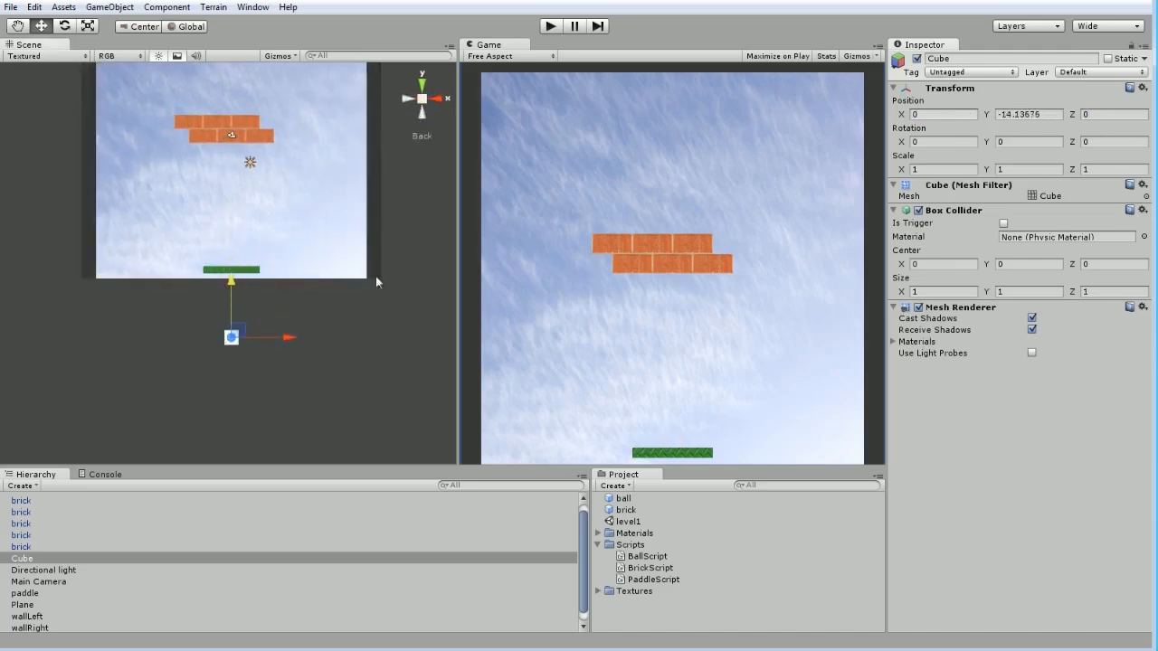
click(942, 169)
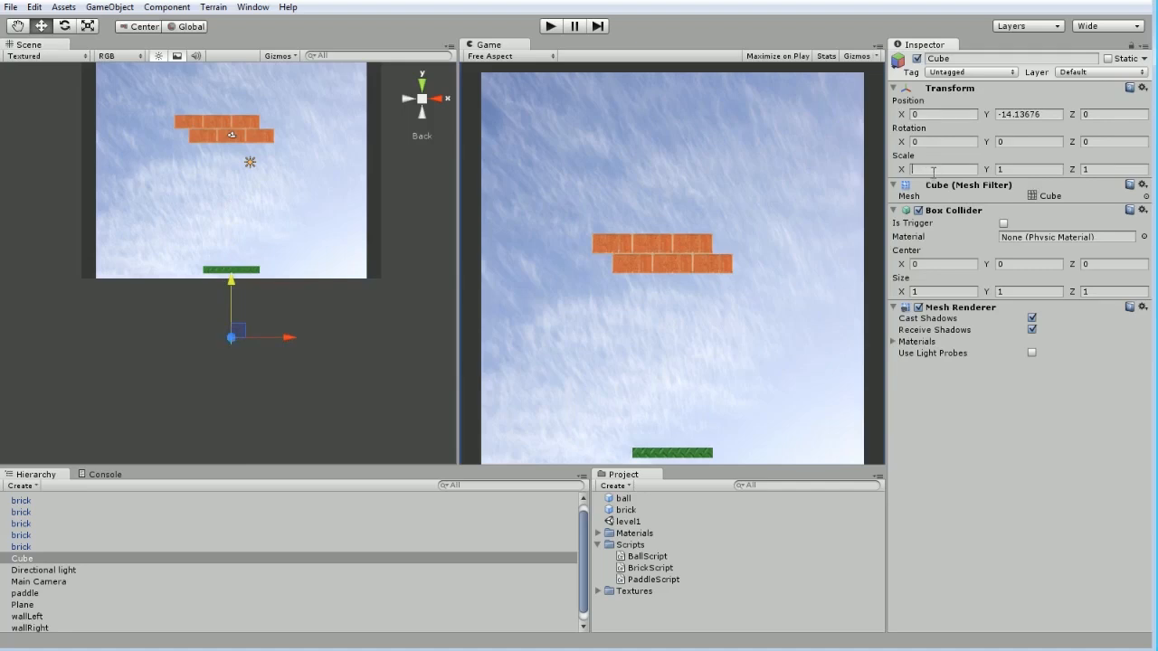
text(20)
click(1028, 169)
text(4)
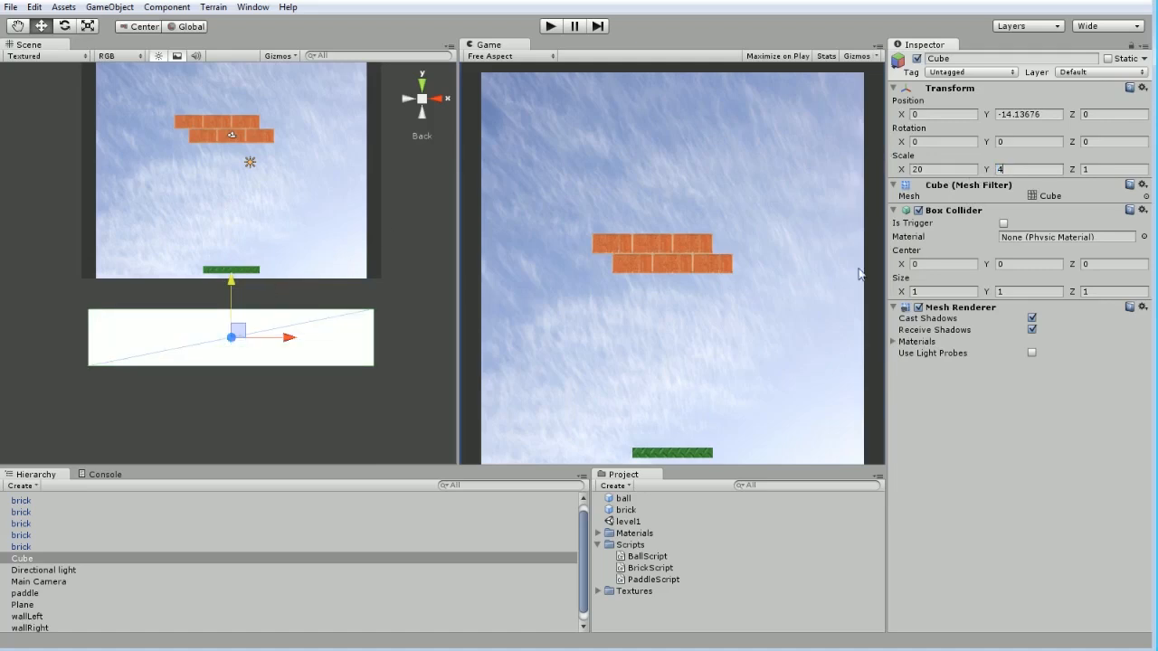
mouse_move(231, 283)
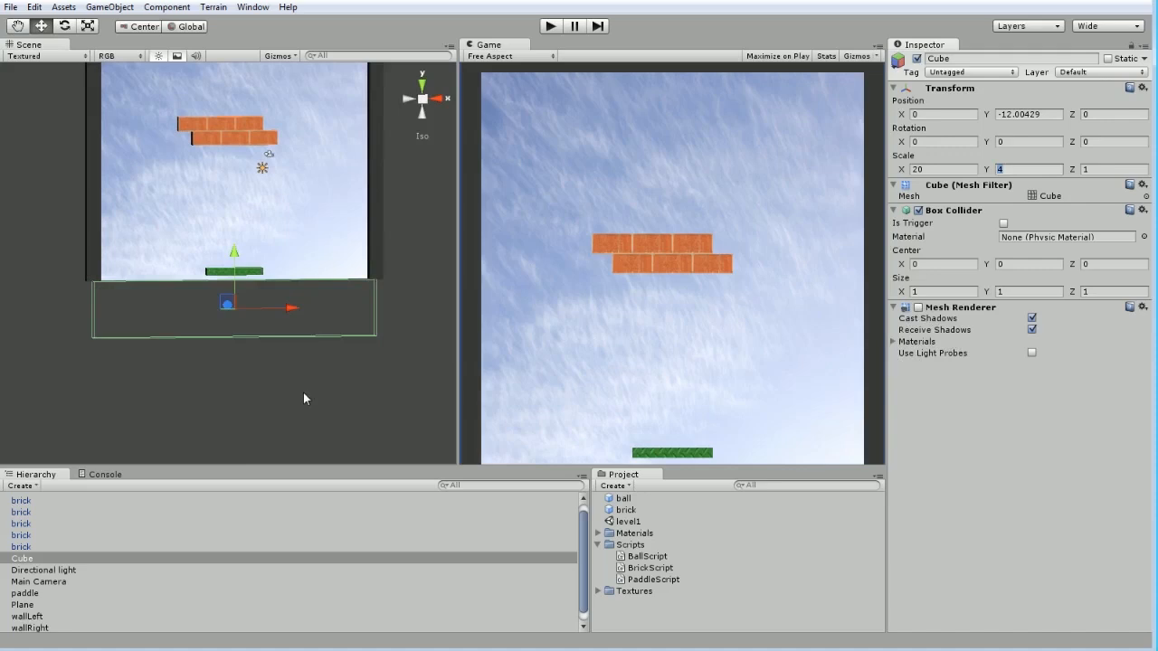
mouse_move(271, 292)
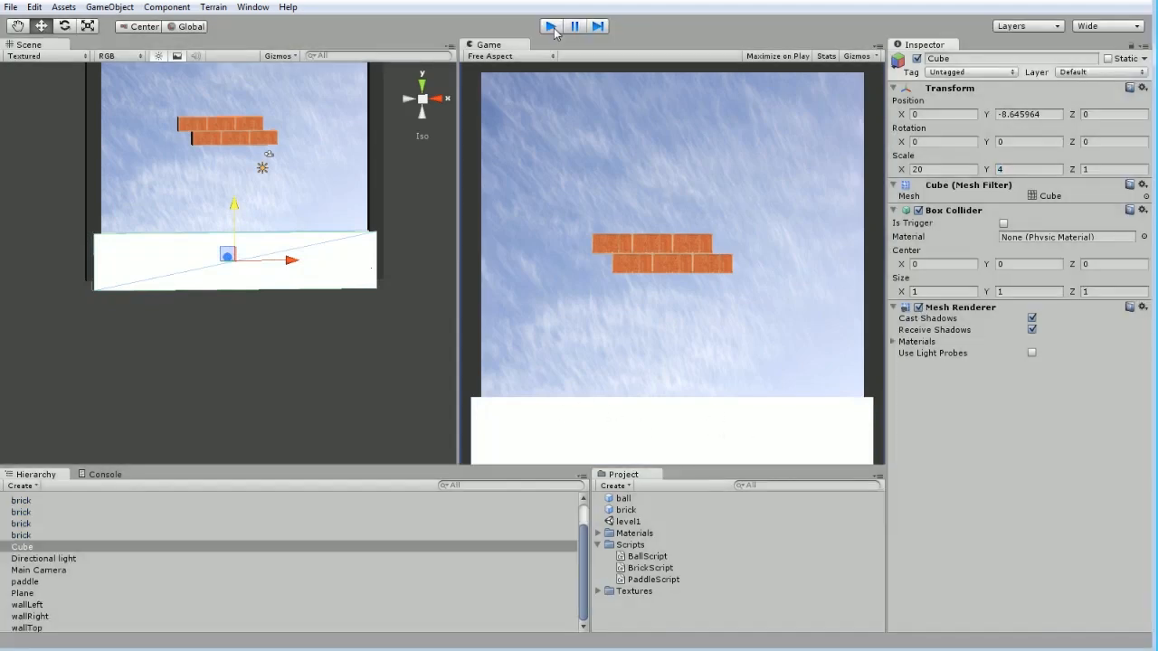
- Test-play the ball against the slab twice, raising the slab between runs
click(549, 25)
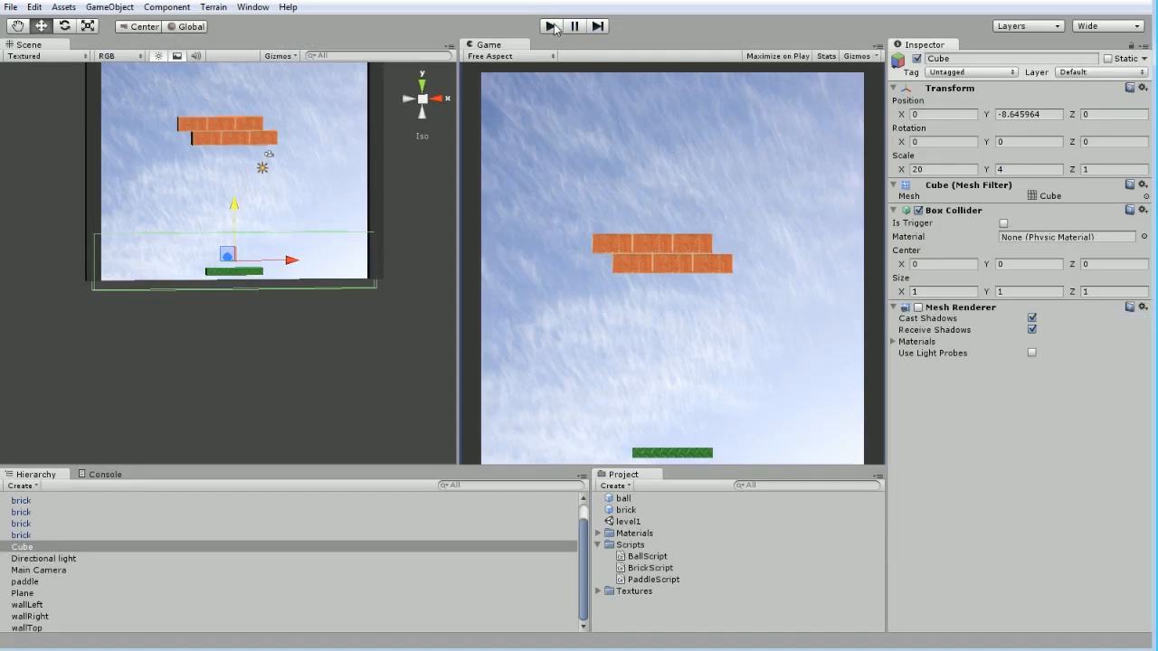
click(563, 25)
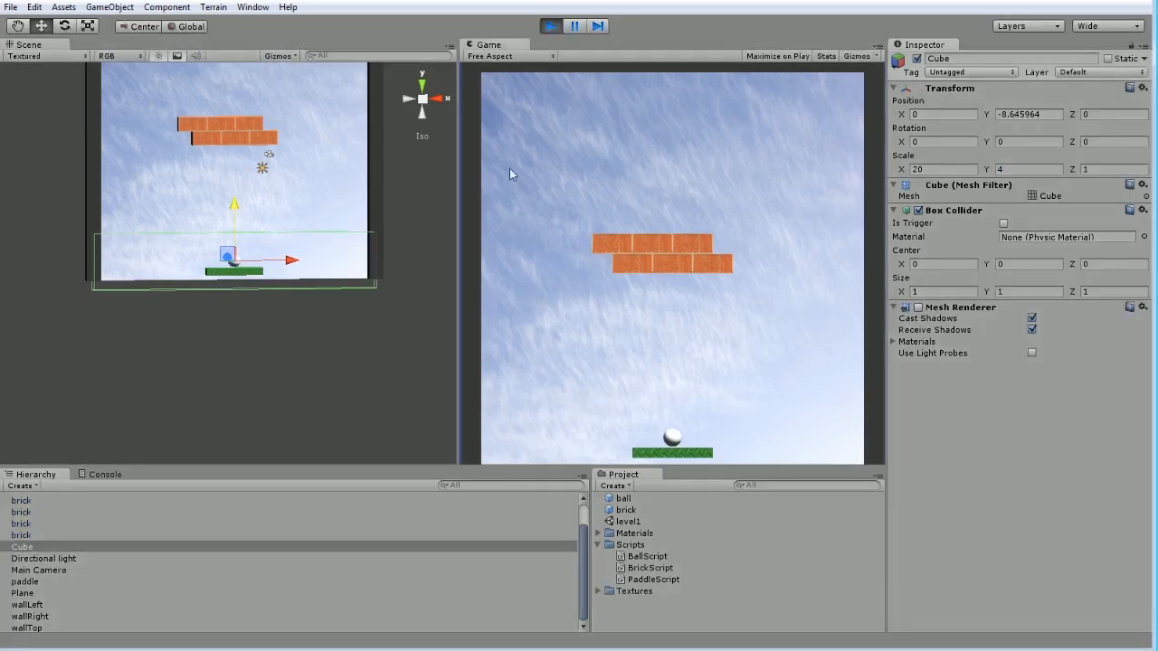
click(554, 27)
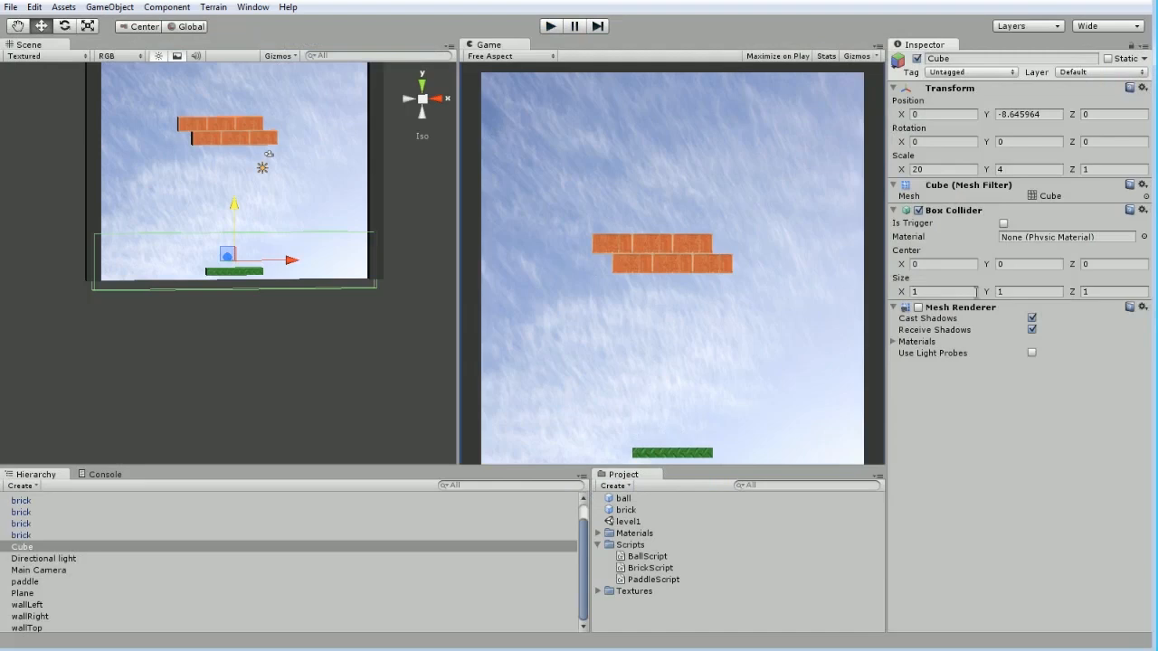
mouse_move(237, 210)
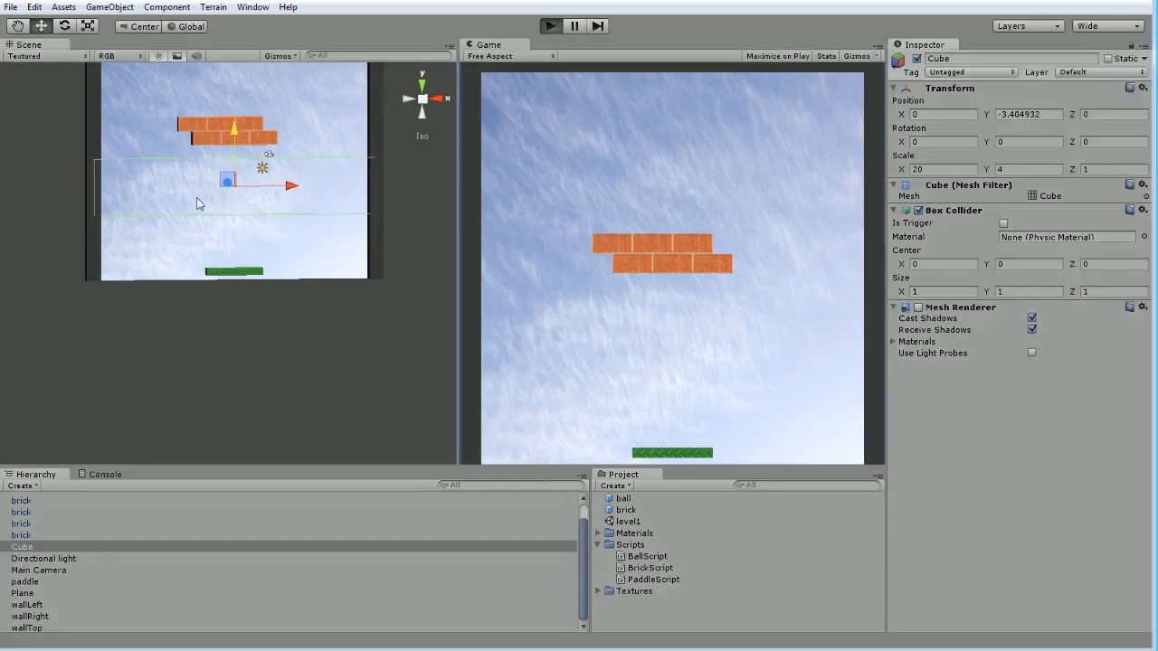
click(556, 26)
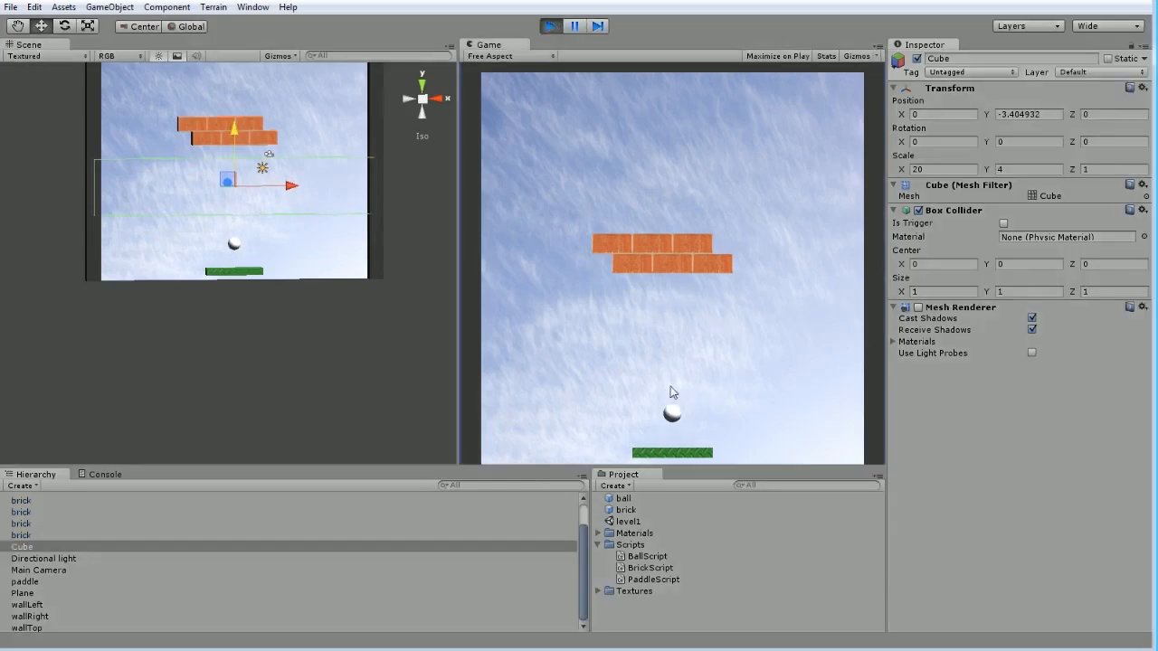
click(547, 25)
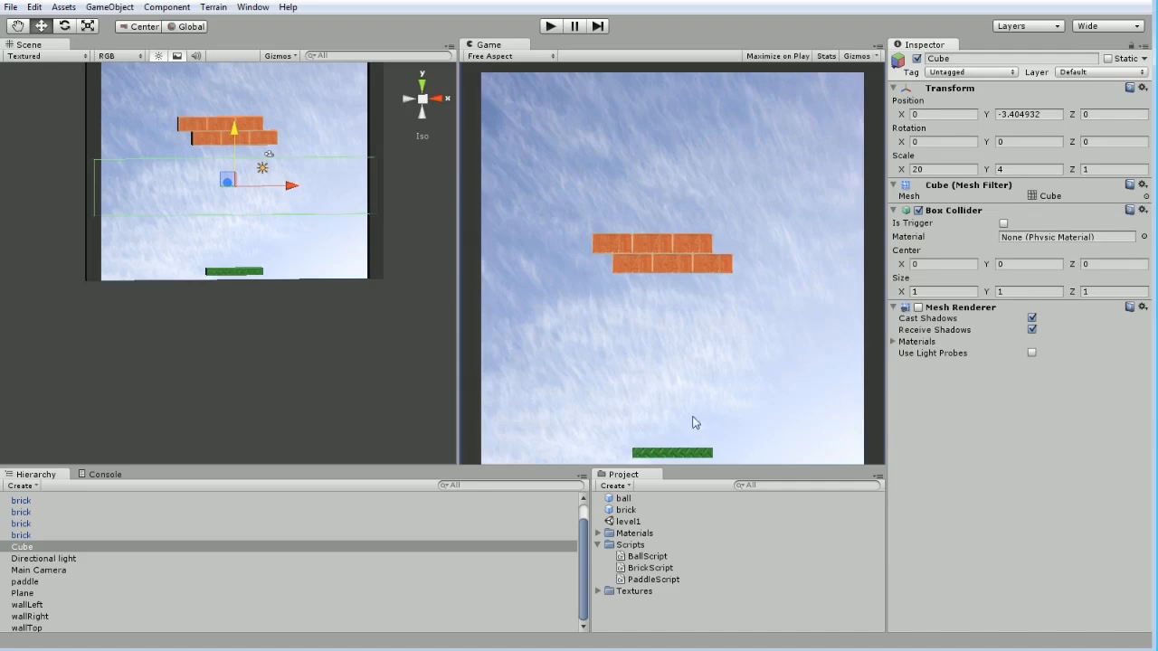
mouse_move(668, 316)
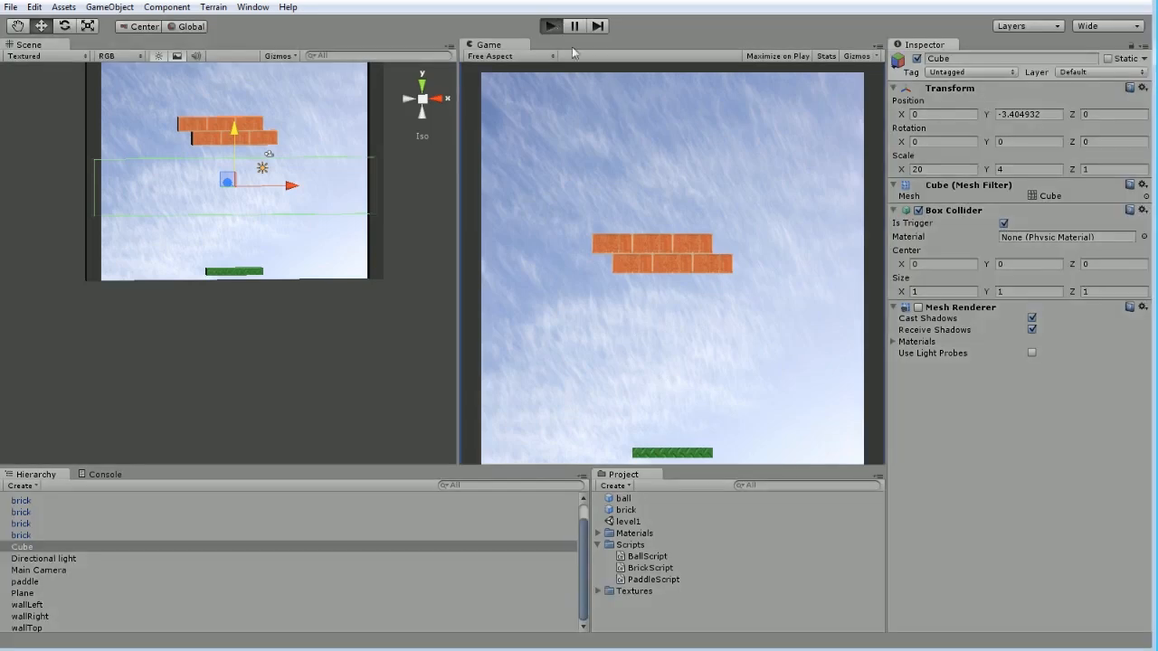
click(555, 25)
text(DeathField)
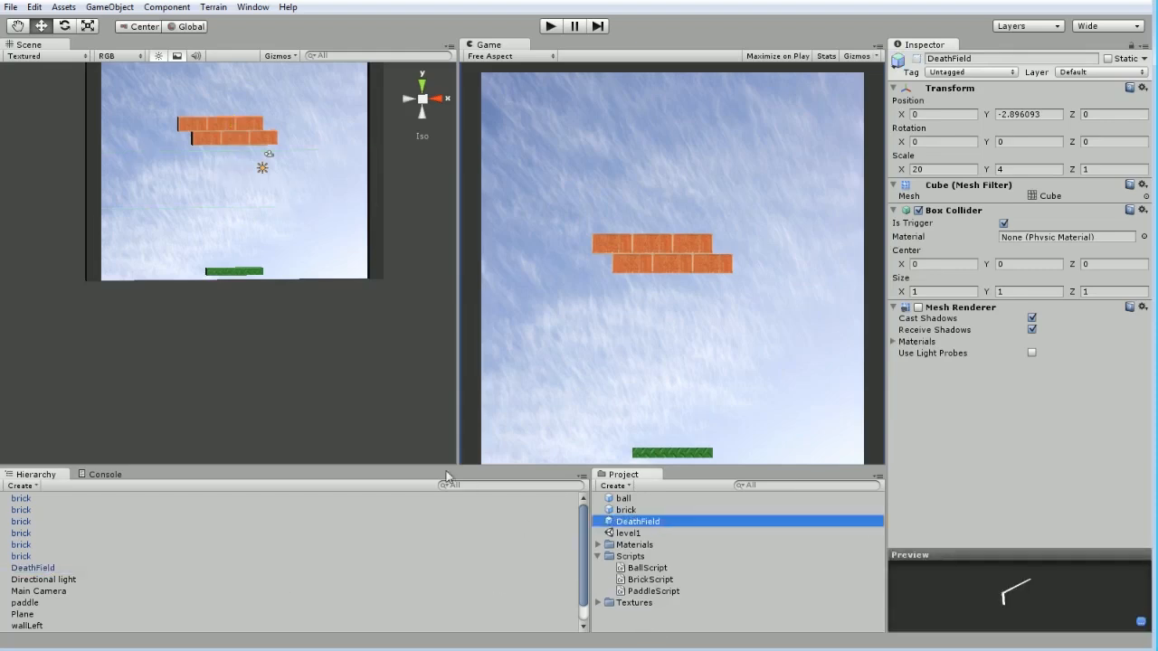
mouse_move(77, 83)
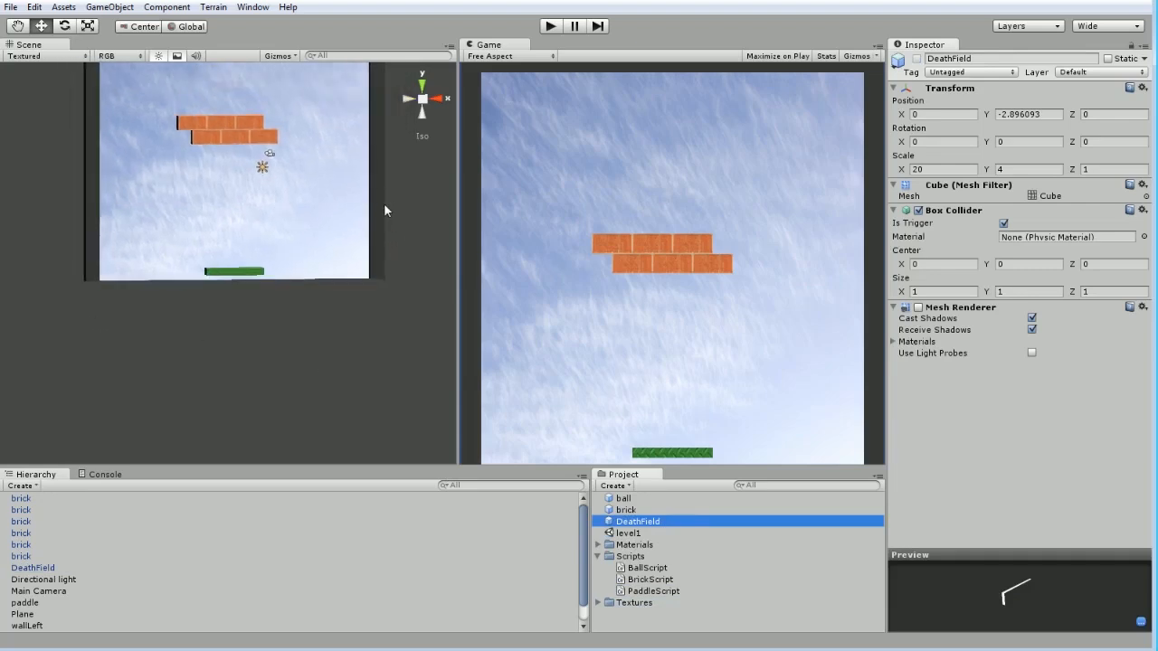
mouse_move(234, 97)
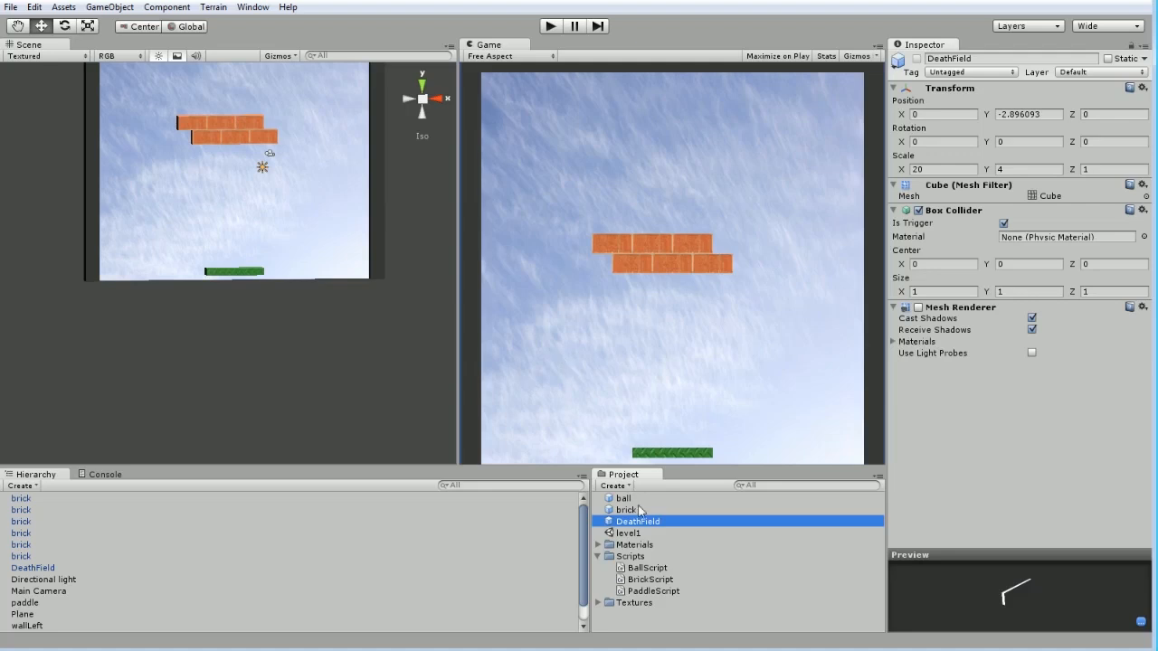
mouse_move(656, 535)
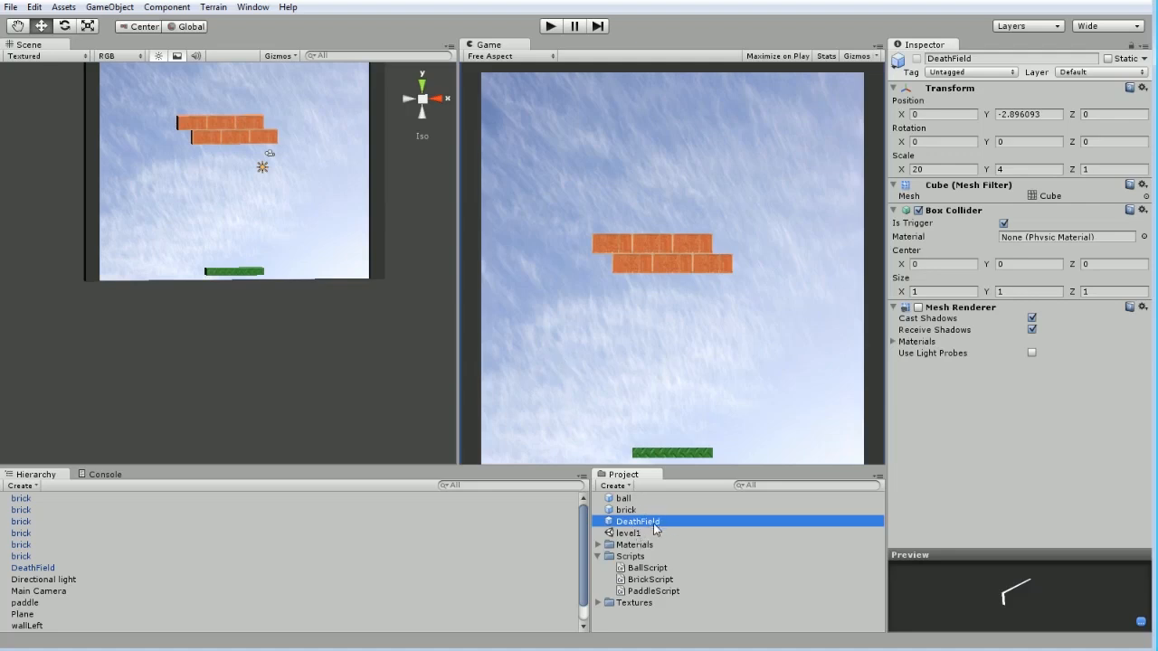
mouse_move(251, 100)
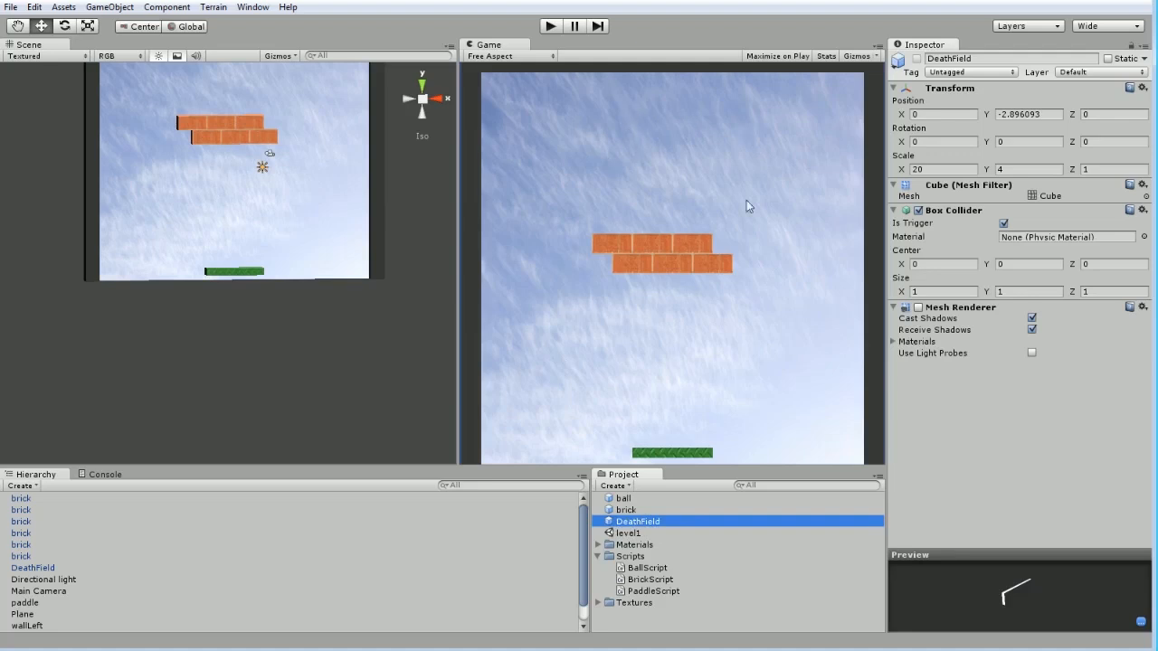
mouse_move(677, 348)
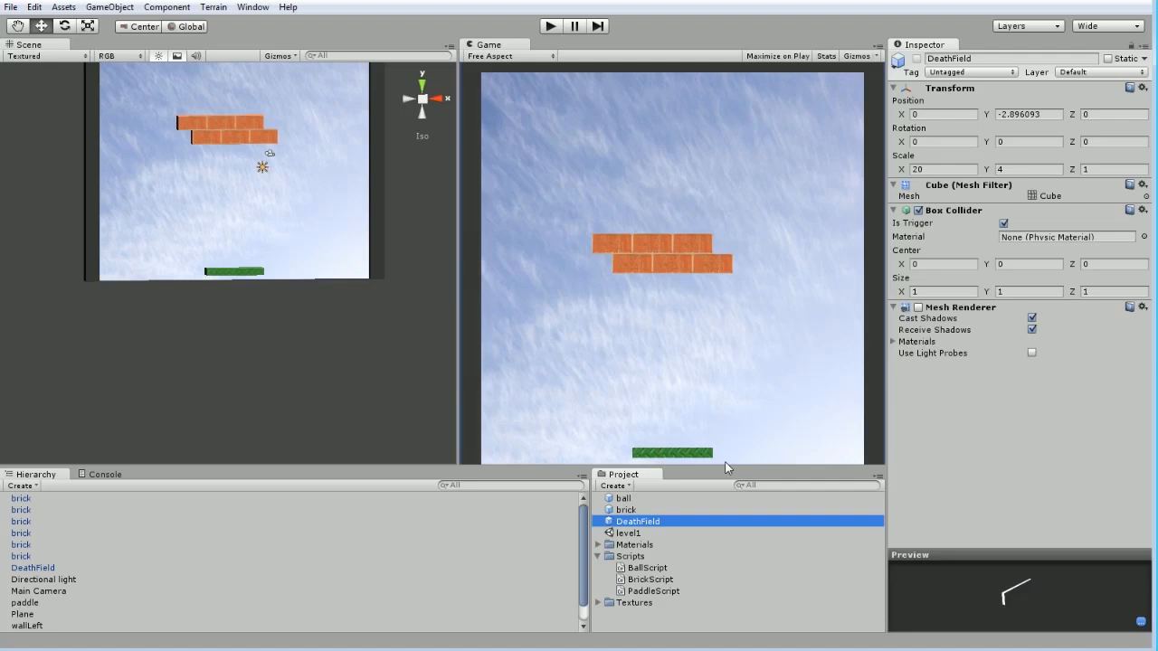
- Create the DeathFieldScript C# script in Scripts and open it in MonoDevelop
right_click(629, 555)
text(DeathFieldScript)
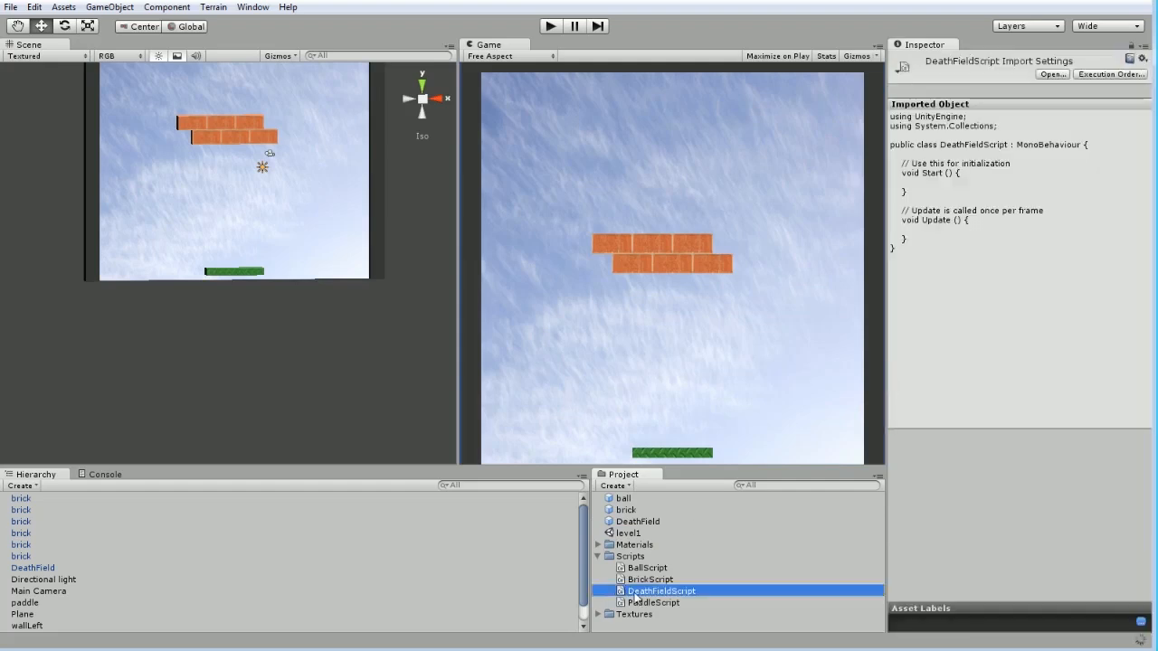
double_click(658, 591)
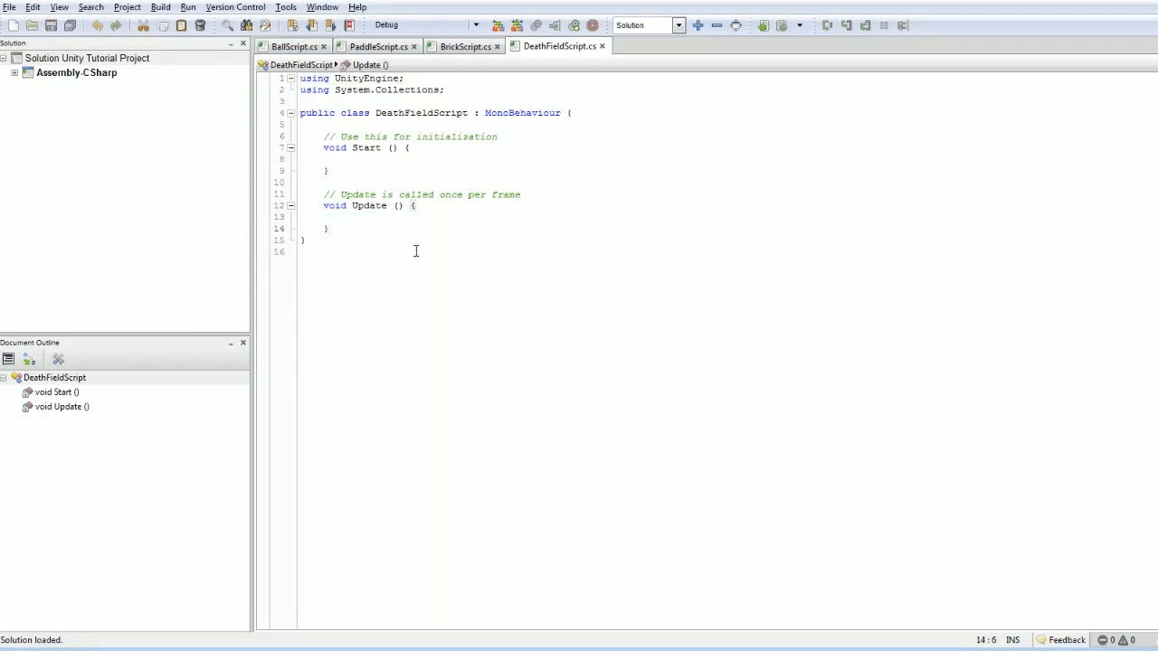
- Add OnTriggerEnter() with Debug.Log("OnTriggerEnter()") below Update and save the script
text(void)
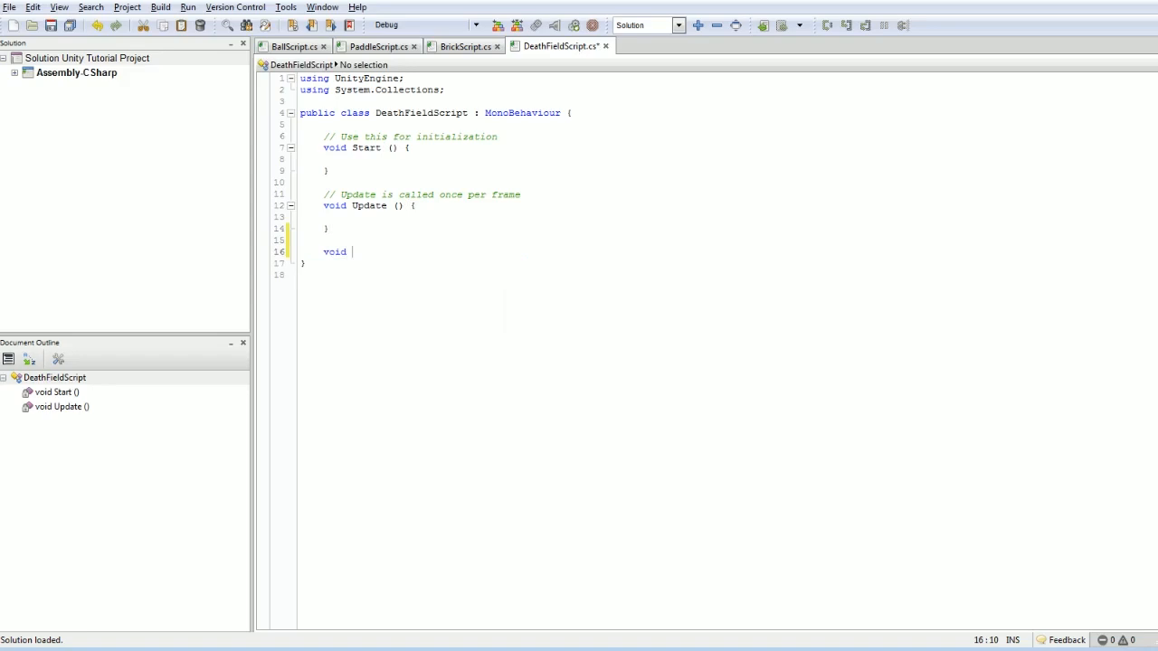
text(OnTrigger)
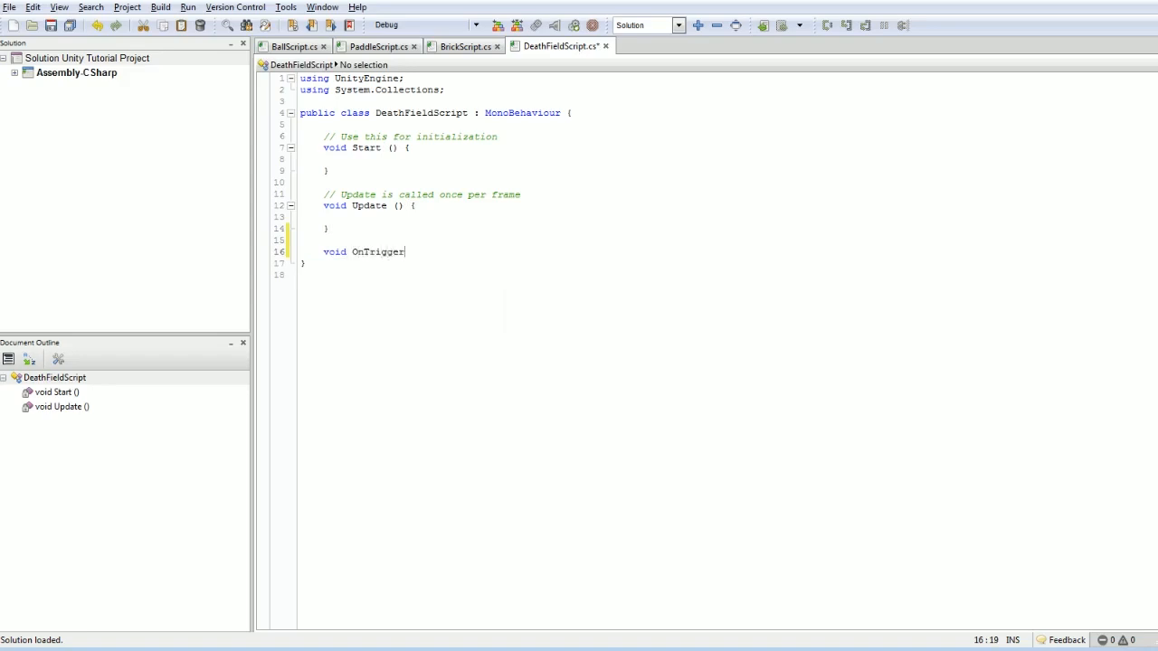
text(Enter() {)
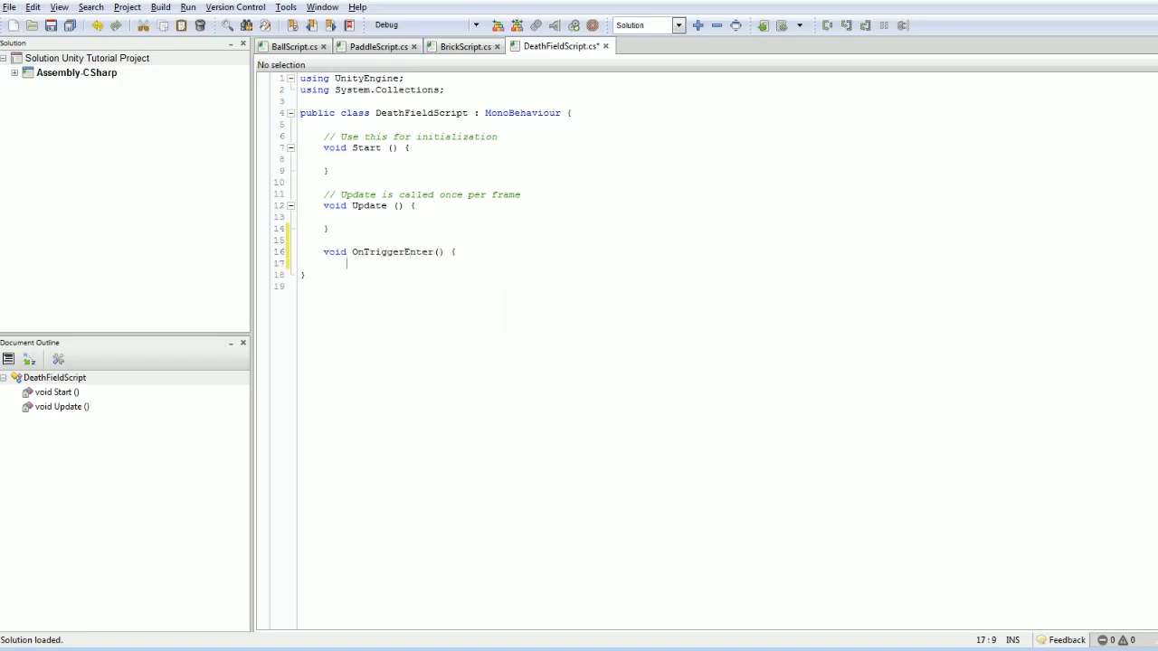
text(Debug.Log ("");)
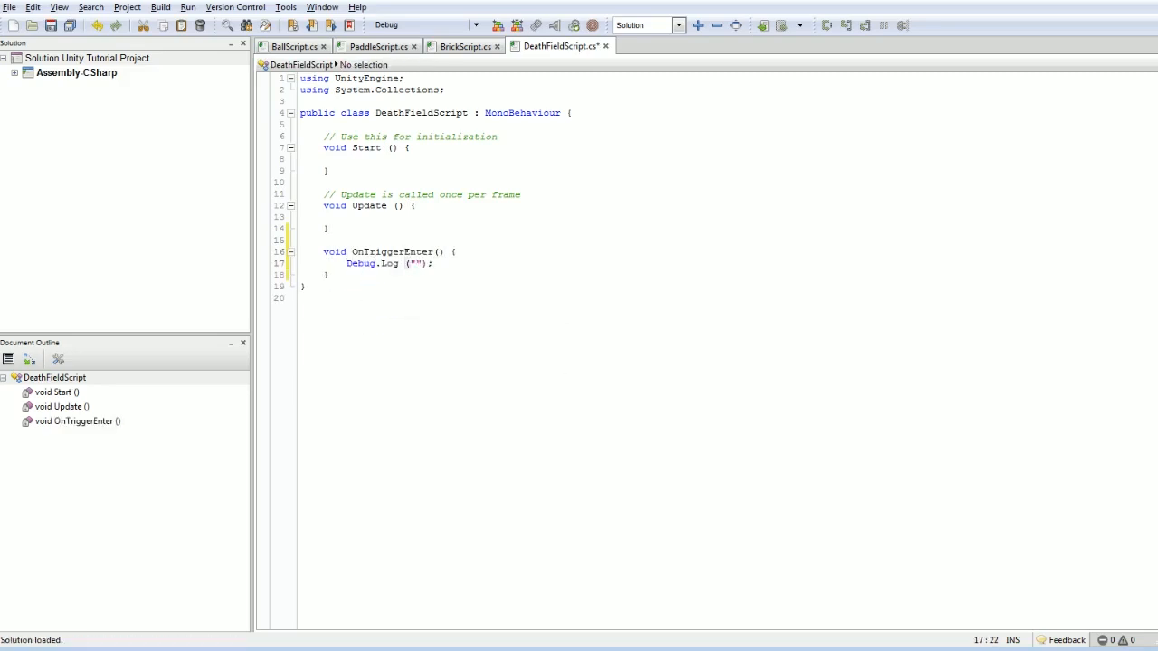
click(415, 263)
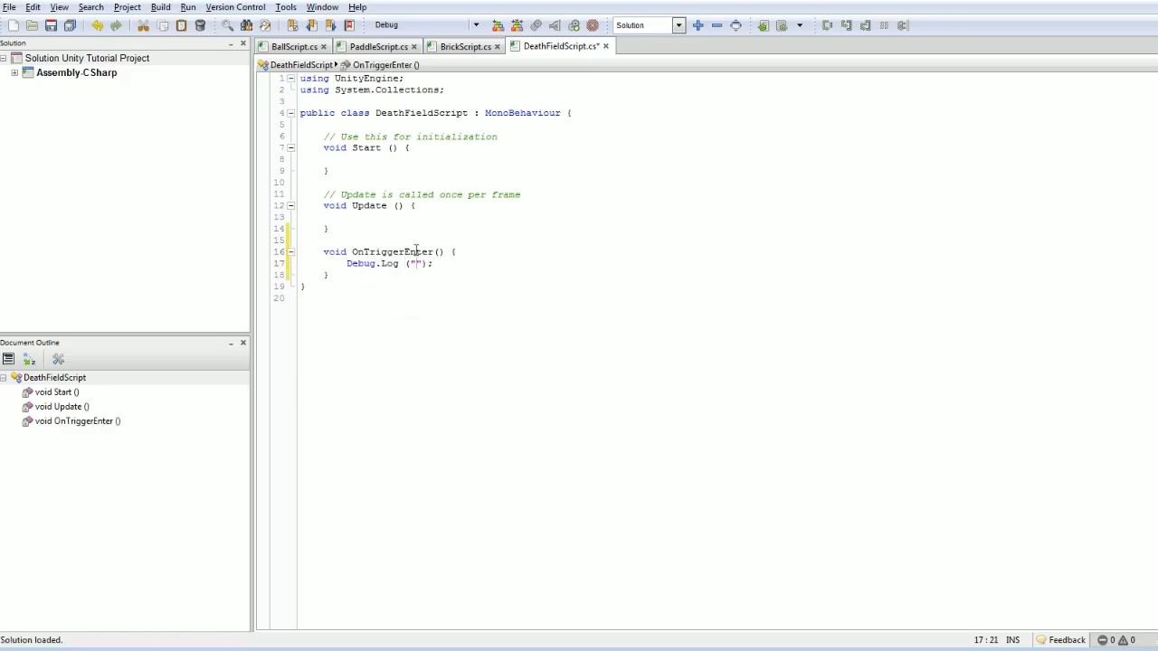
text(OnTriggerEnter)
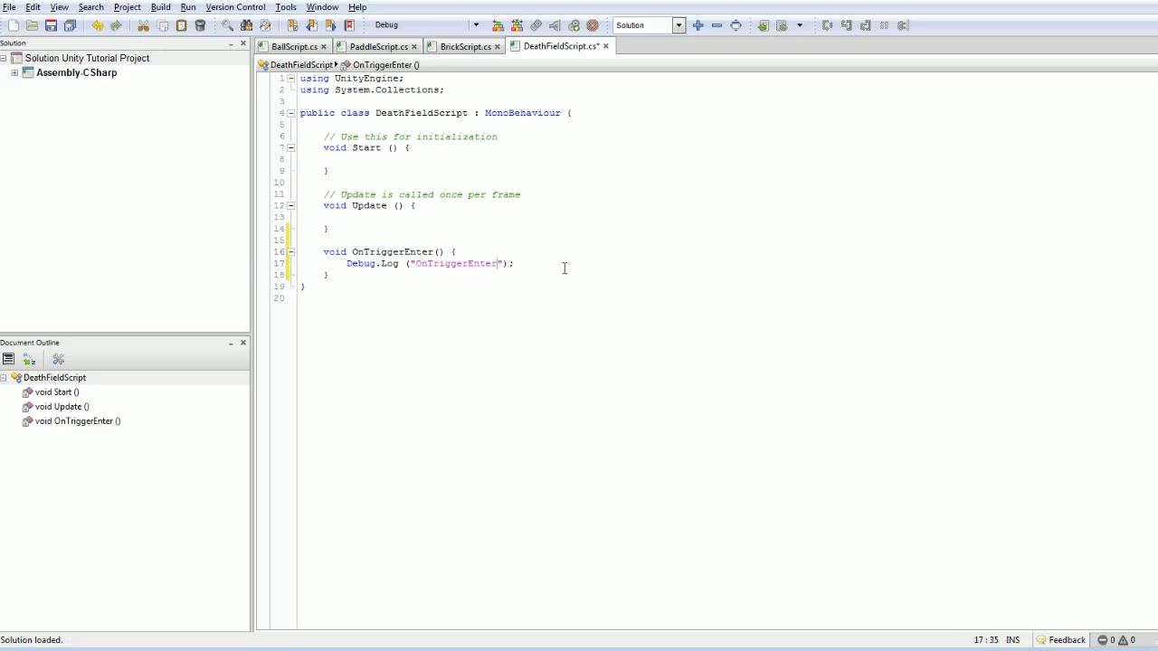
text(())
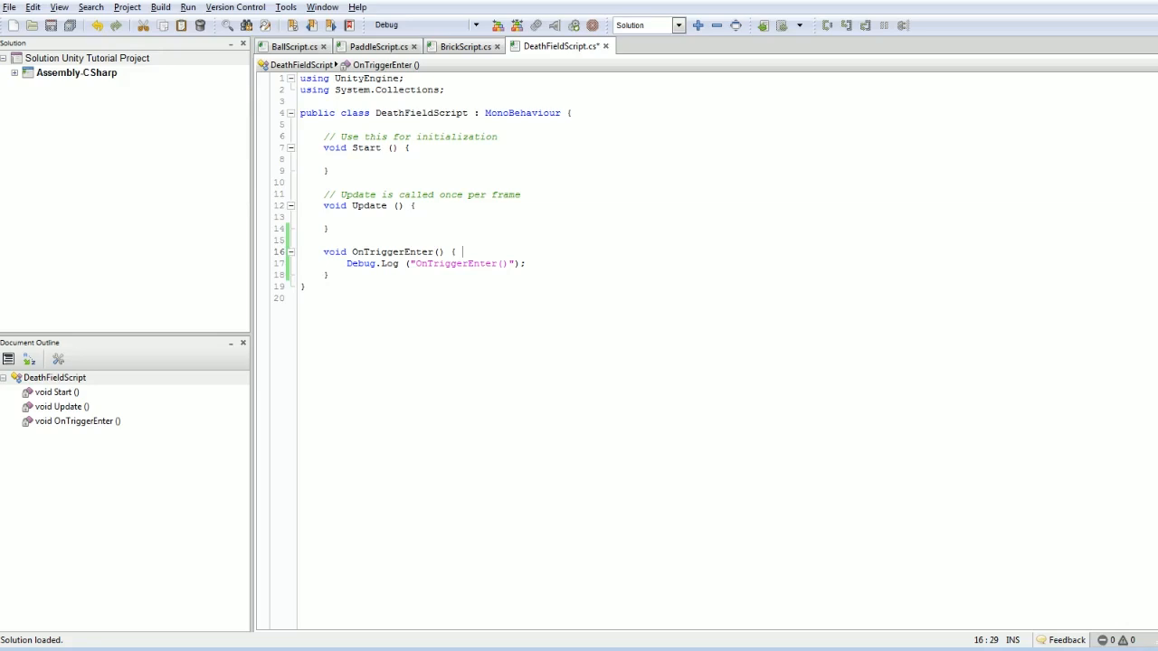
key(Alt+Tab)
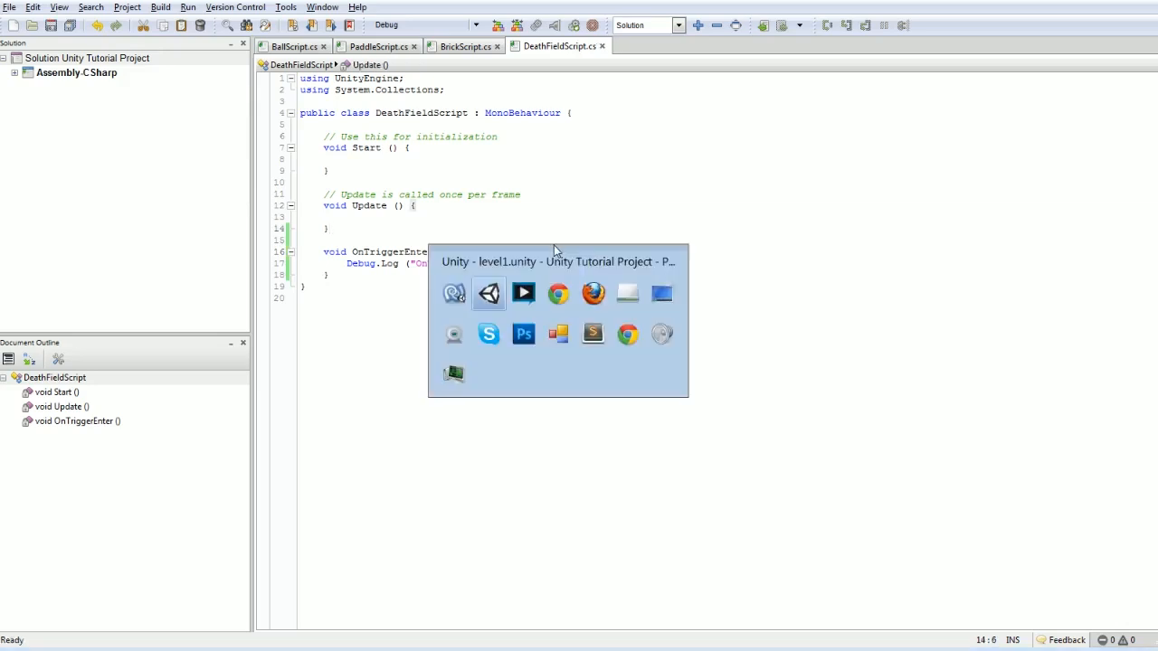
- Switch back to Unity, start Play mode, and launch the ball from the paddle
click(488, 292)
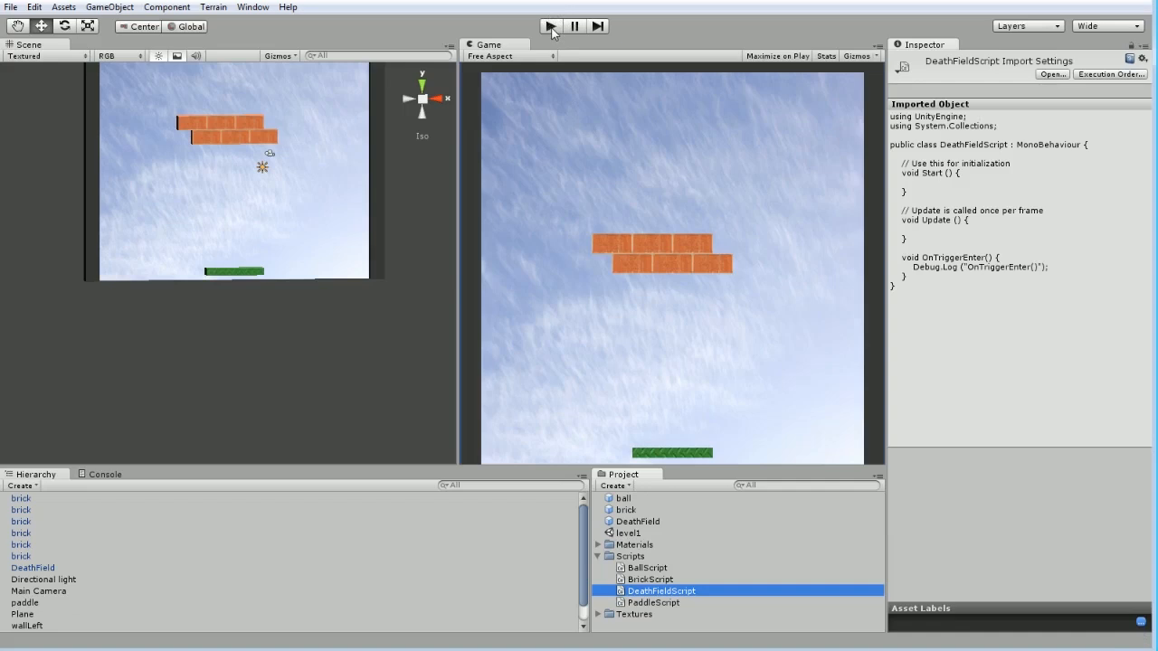
click(554, 25)
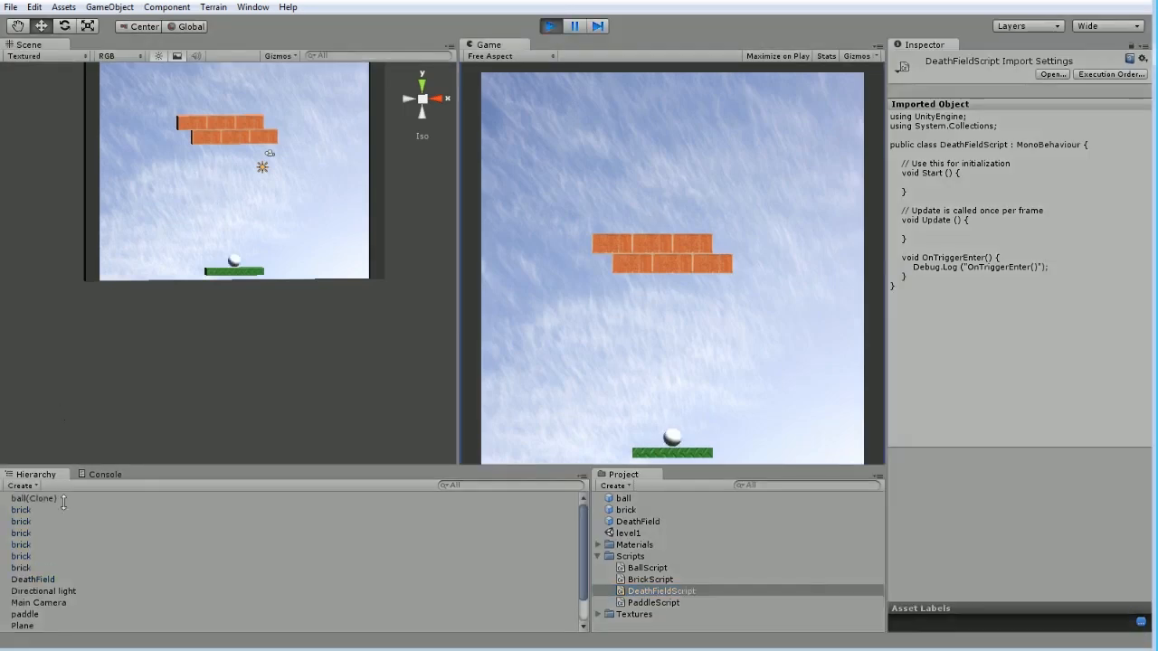
mouse_move(384, 206)
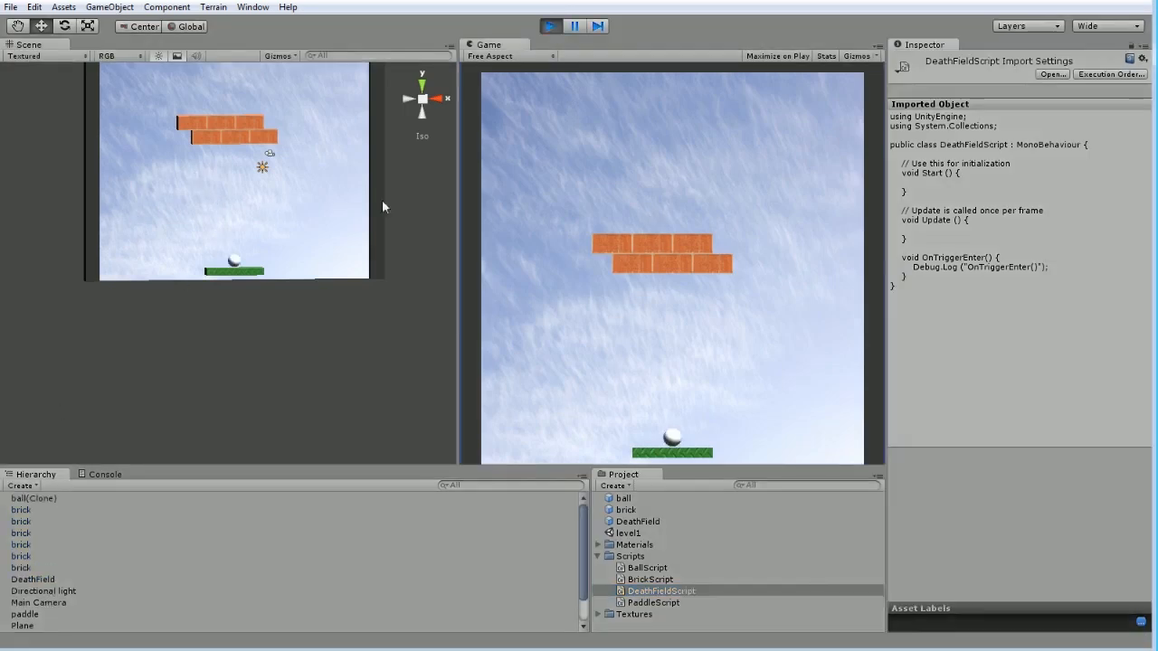
click(105, 474)
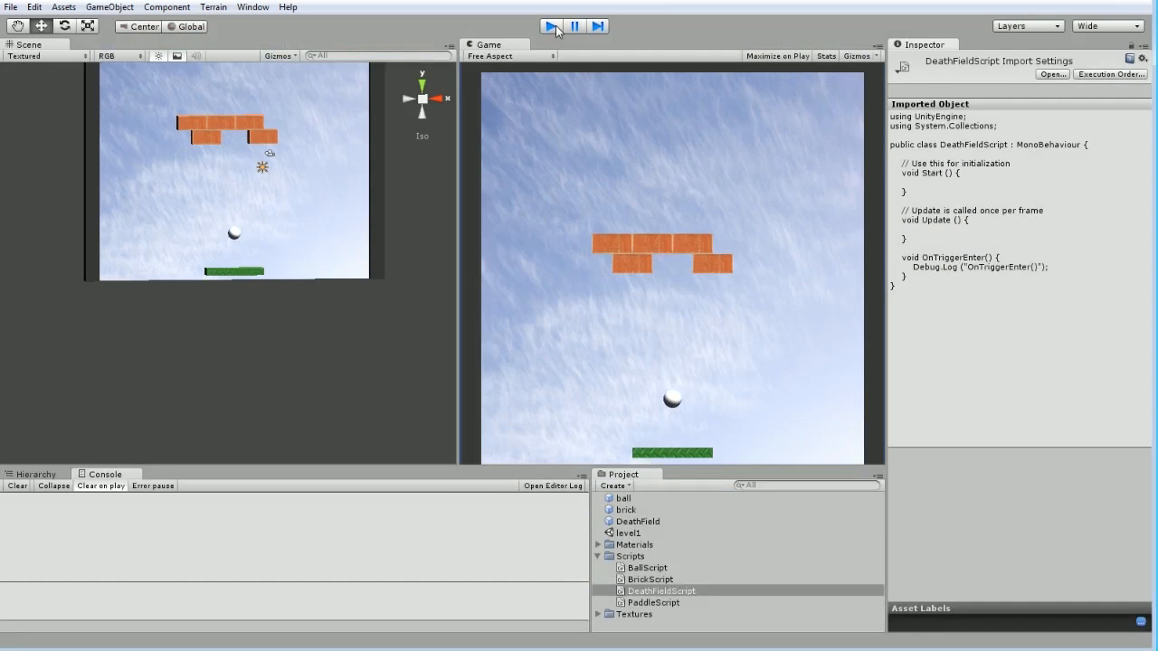
- Stop the test run and pick up DeathFieldScript in the Project panel
click(575, 25)
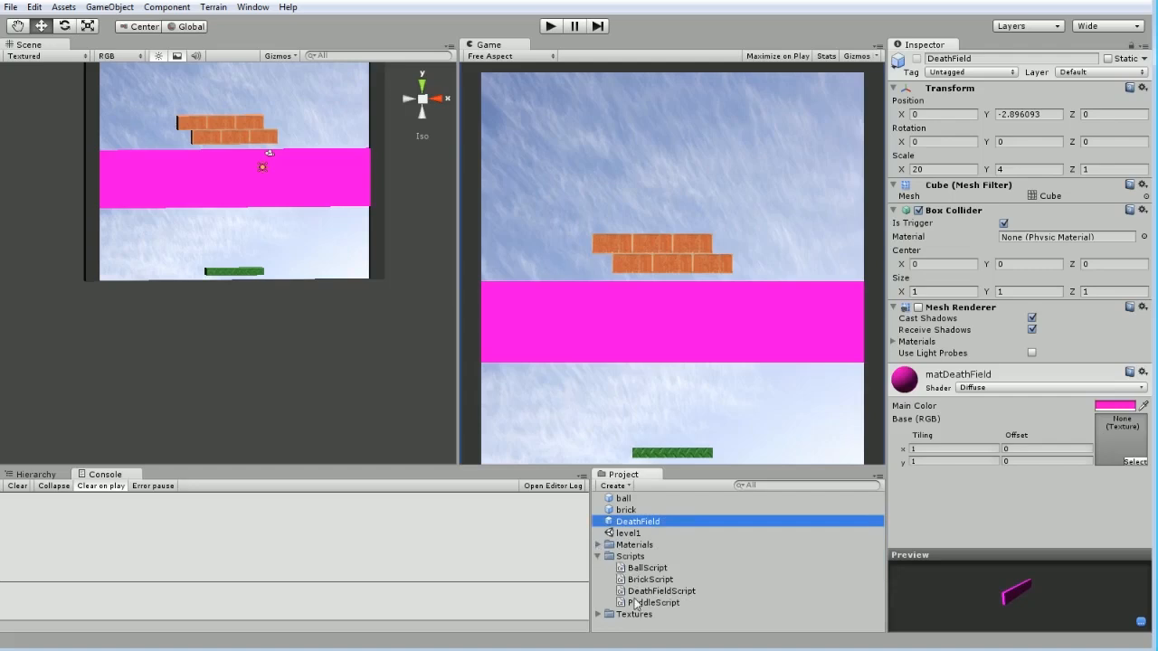
click(657, 590)
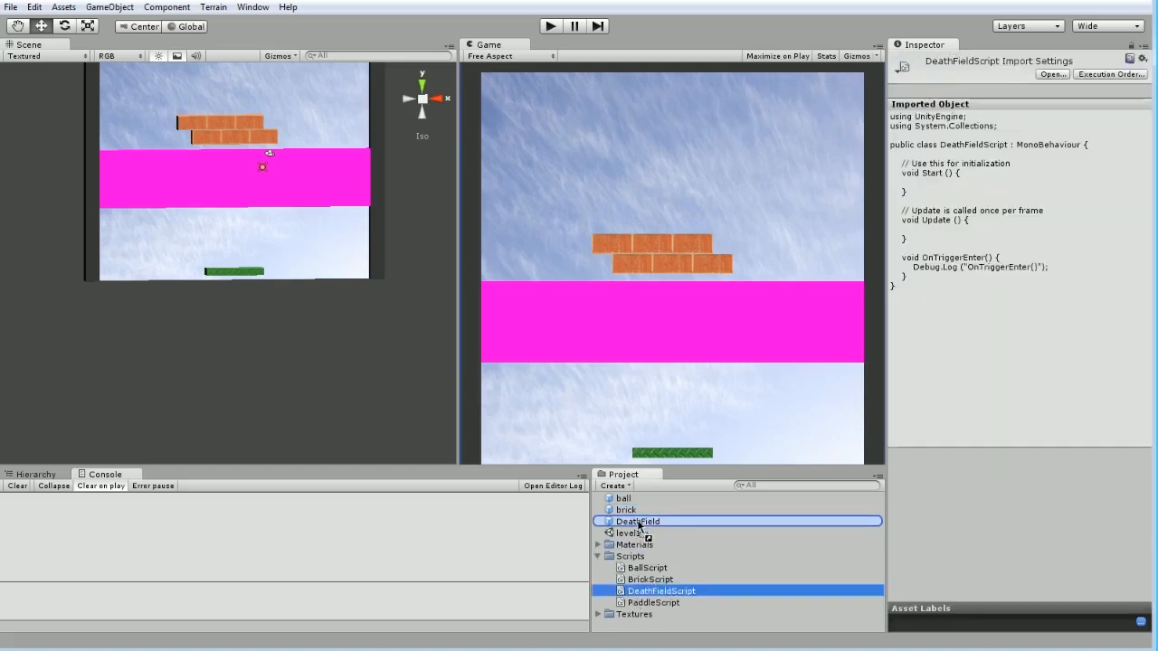
- Attach DeathFieldScript to the DeathField prefab and play to see OnTriggerEnter() logged
click(638, 521)
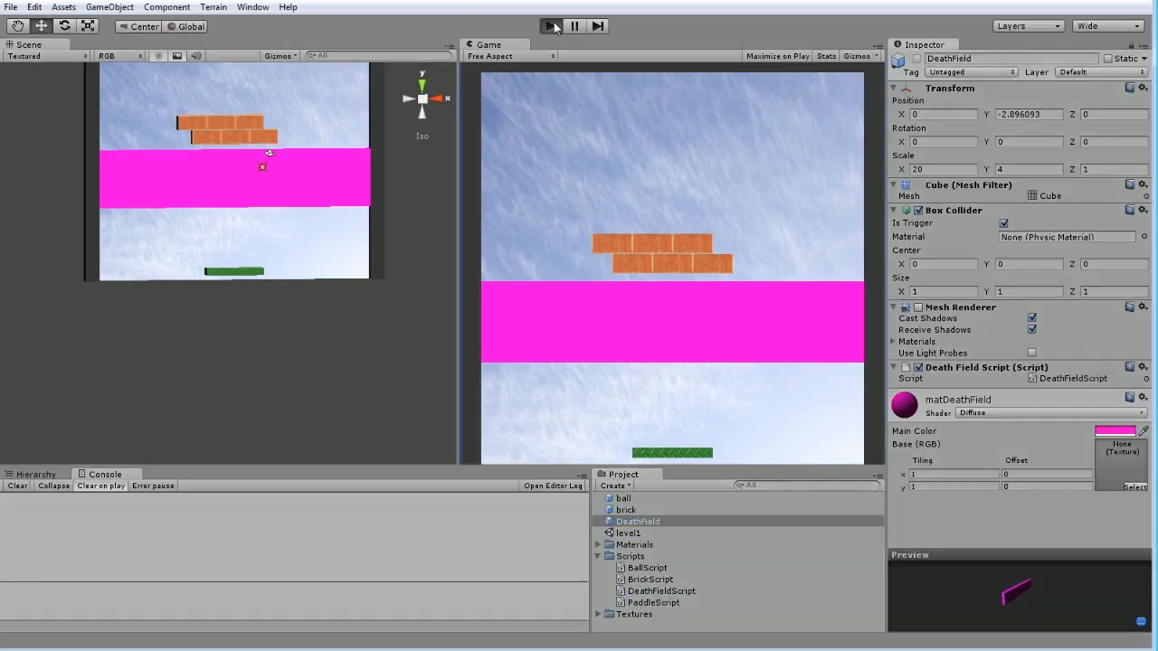
click(554, 25)
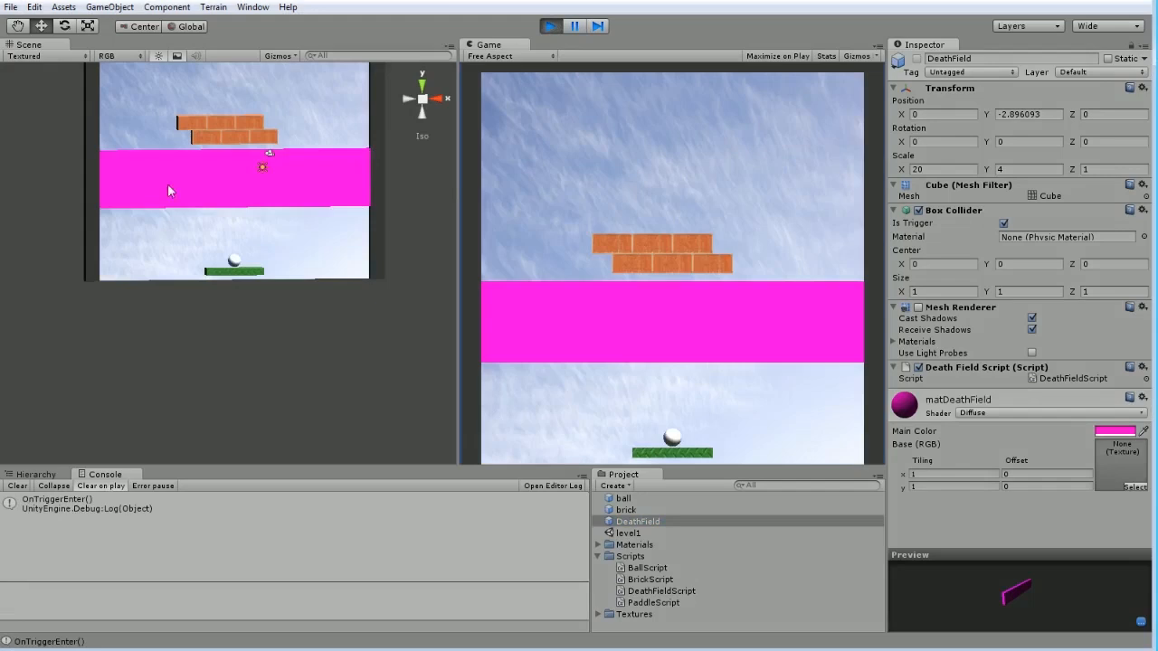
mouse_move(407, 186)
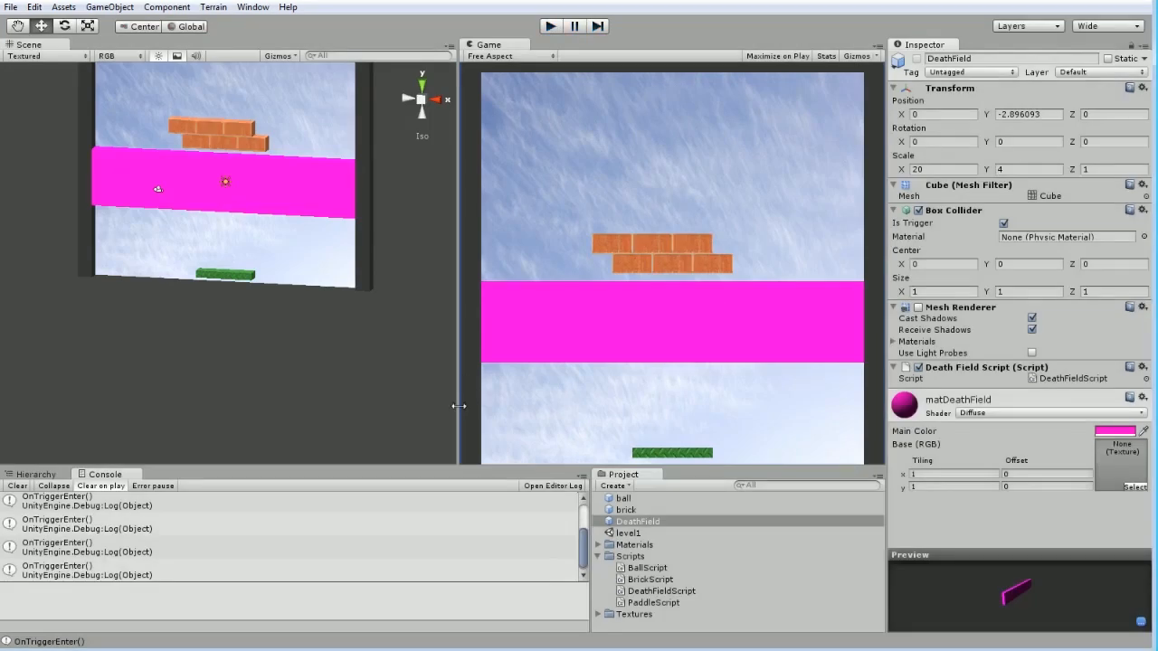
mouse_move(906, 318)
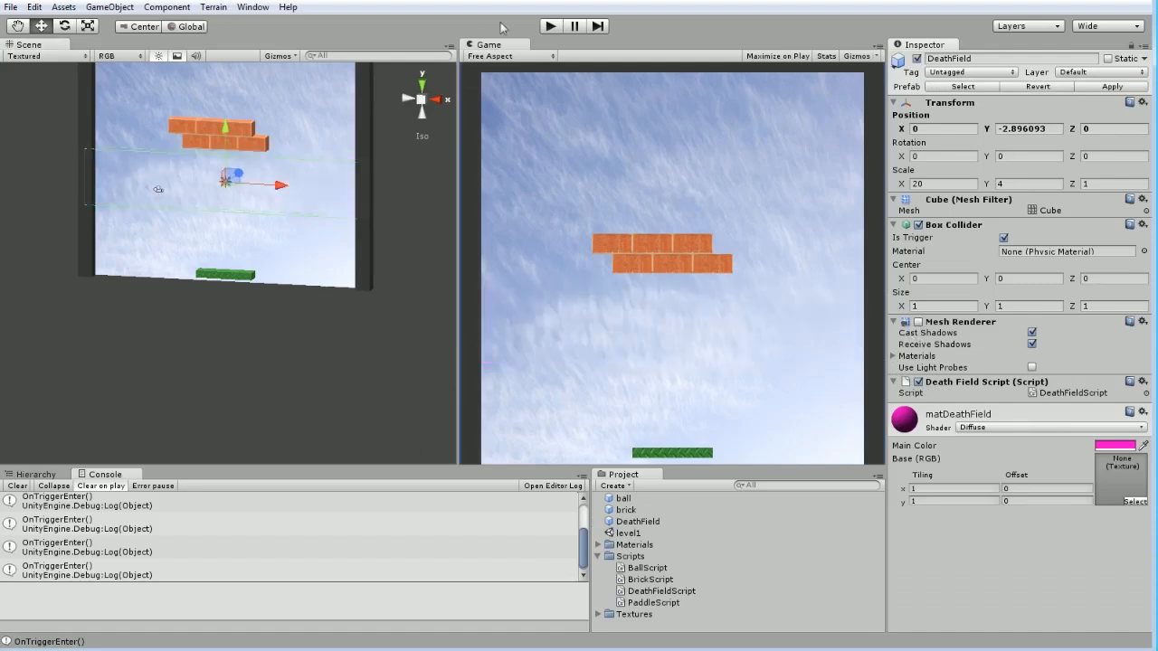
mouse_move(366, 56)
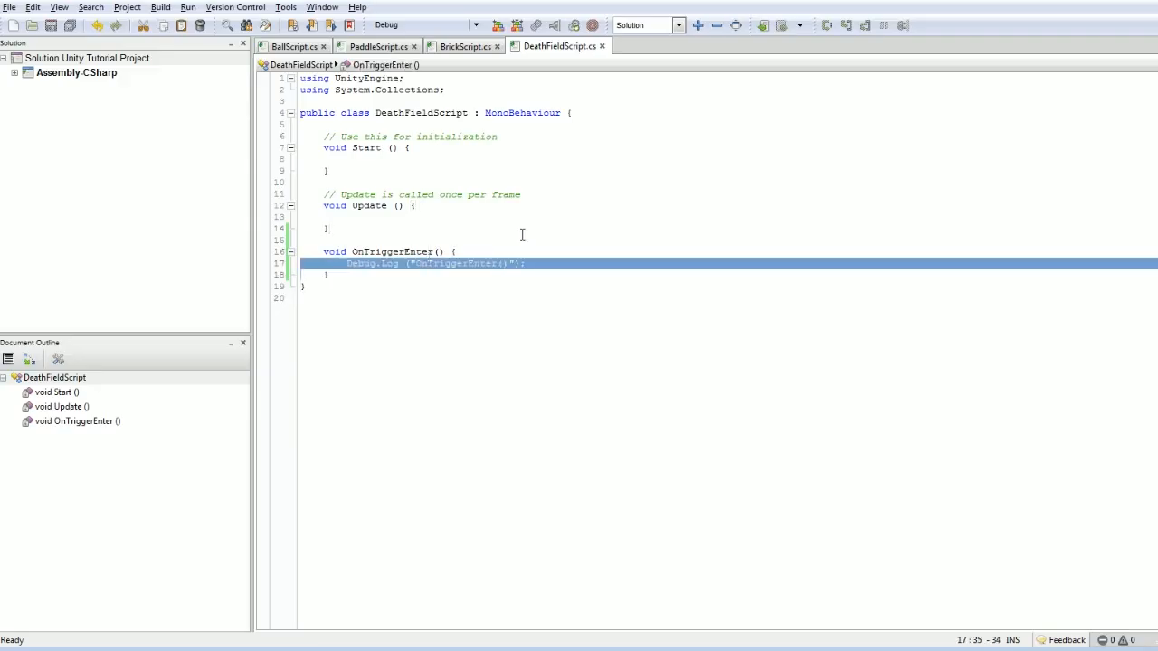
- Delete the Debug.Log("OnTriggerEnter()") line so OnTriggerEnter's body is empty
key(Delete)
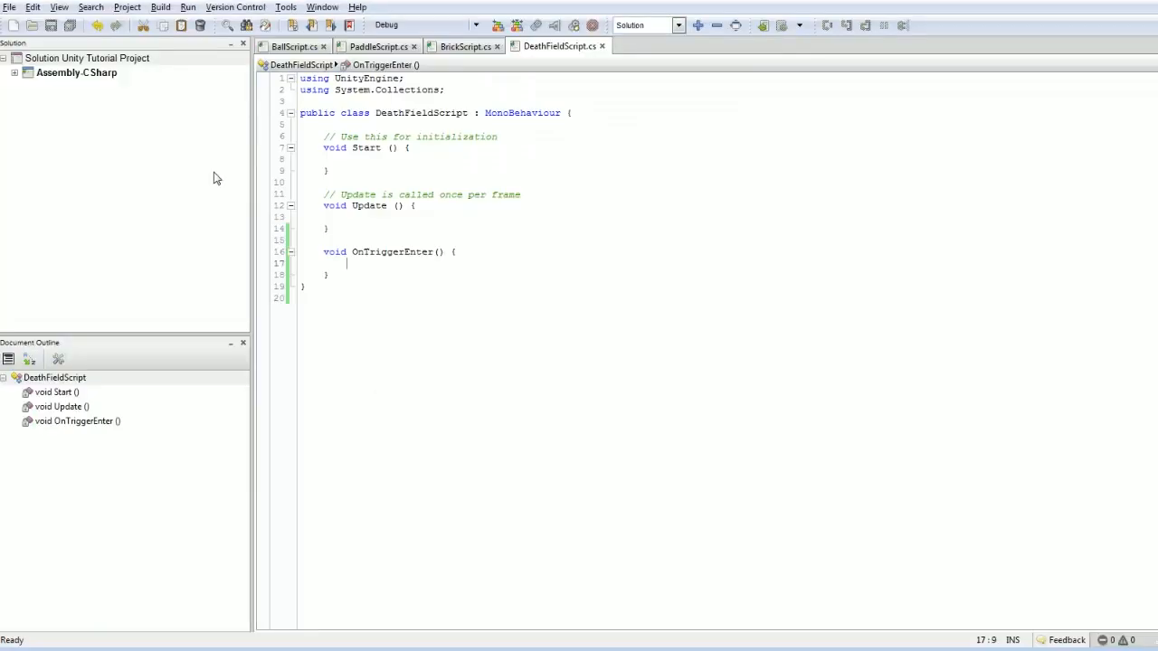
text(Debug.Log ("OnTriggerEnter()");)
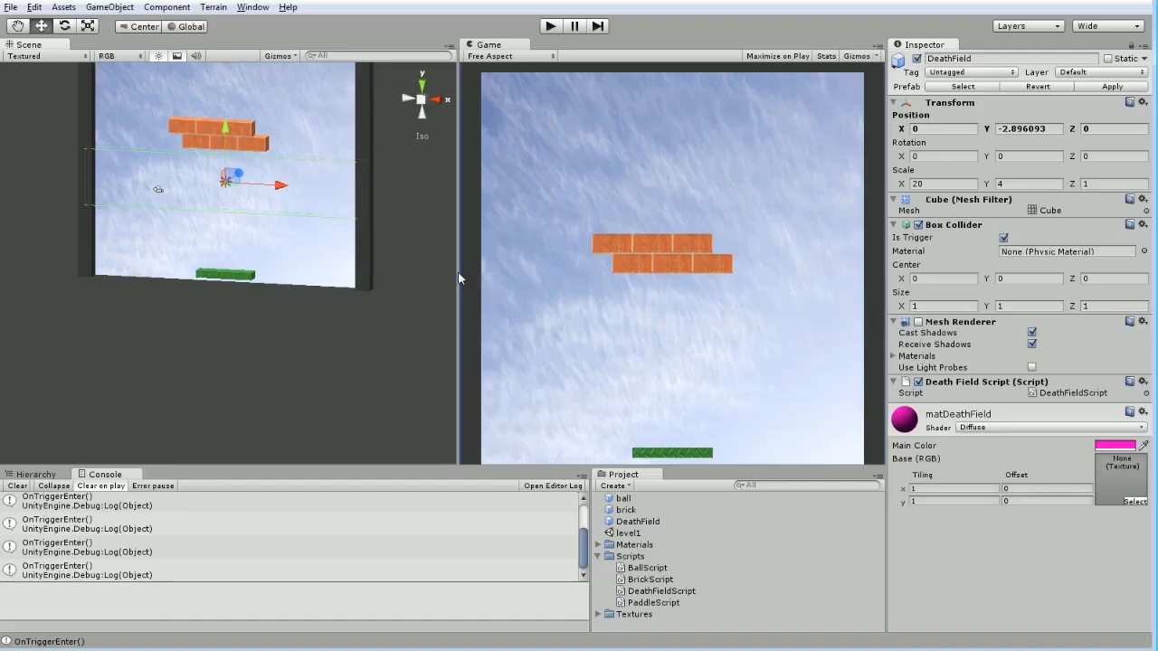
mouse_move(343, 220)
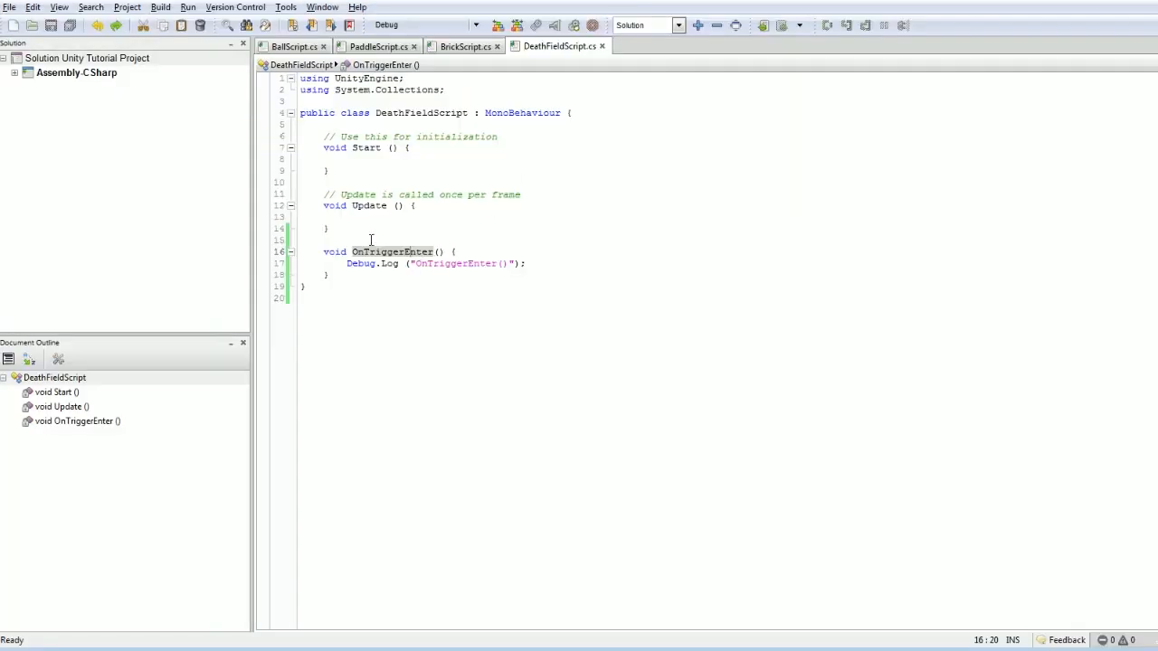
double_click(453, 263)
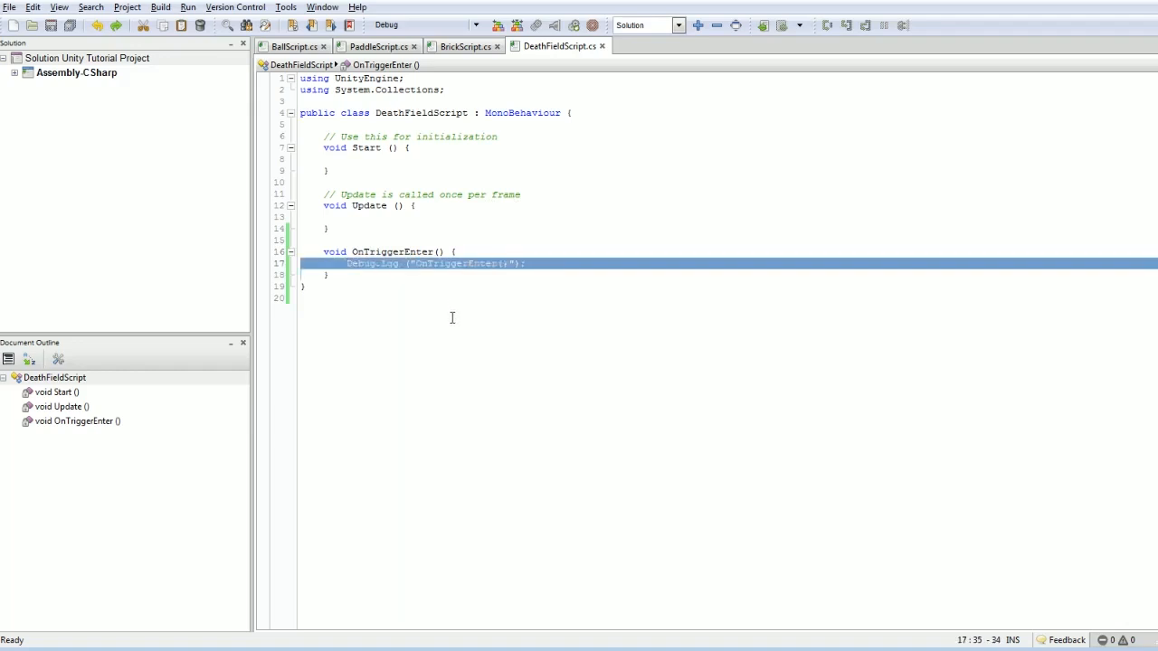
mouse_move(619, 214)
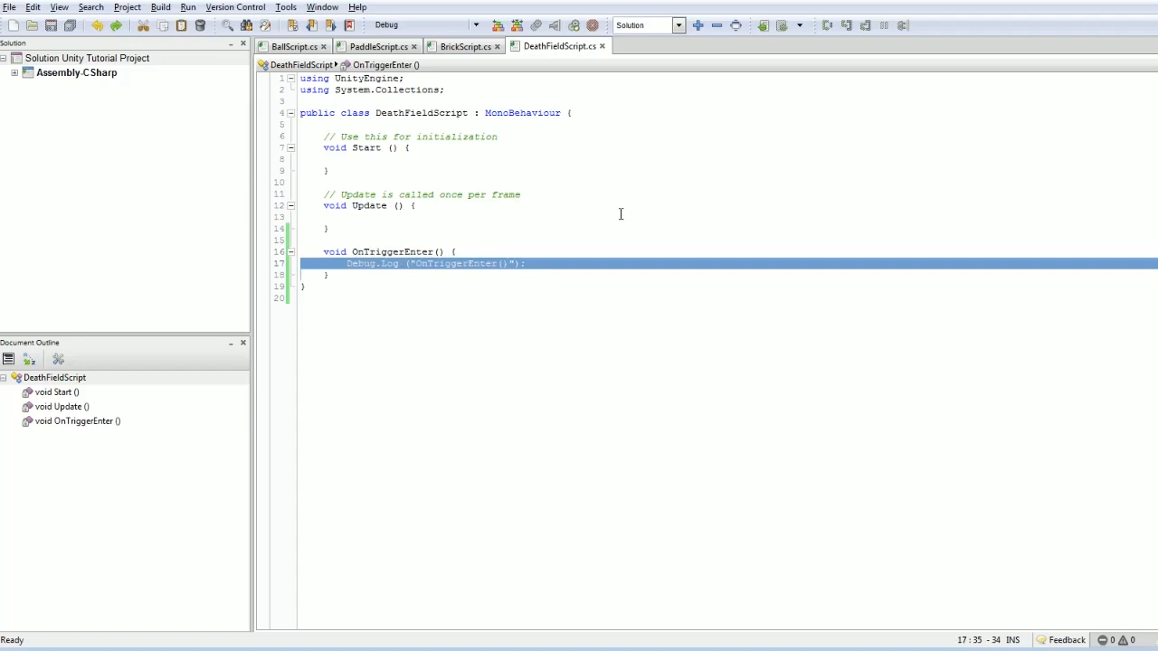
key(Delete)
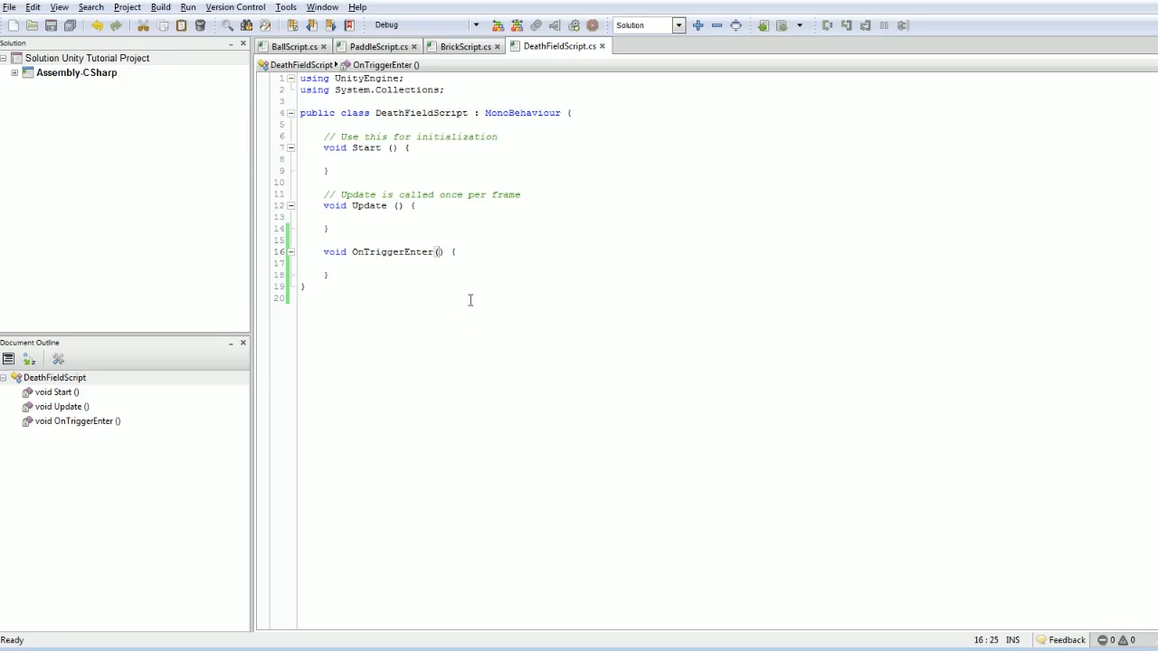
- Add a 'Collider other' parameter to OnTriggerEnter, checking BrickScript's OnCollisionEnter signature
text(Collider)
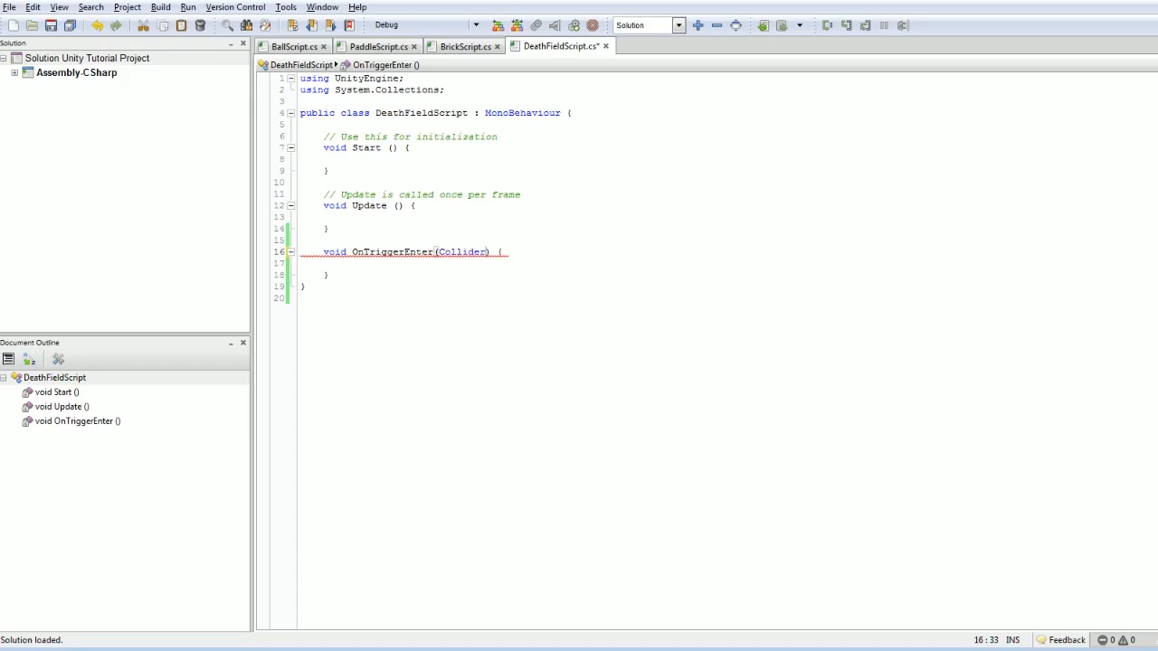
text(other)
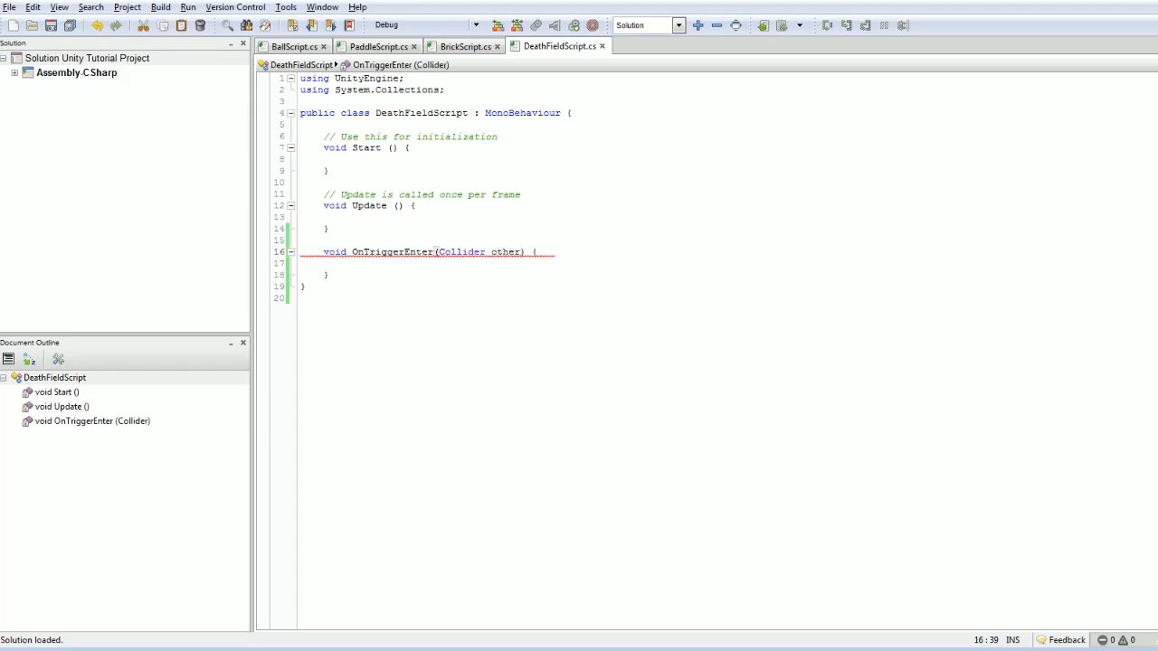
click(459, 46)
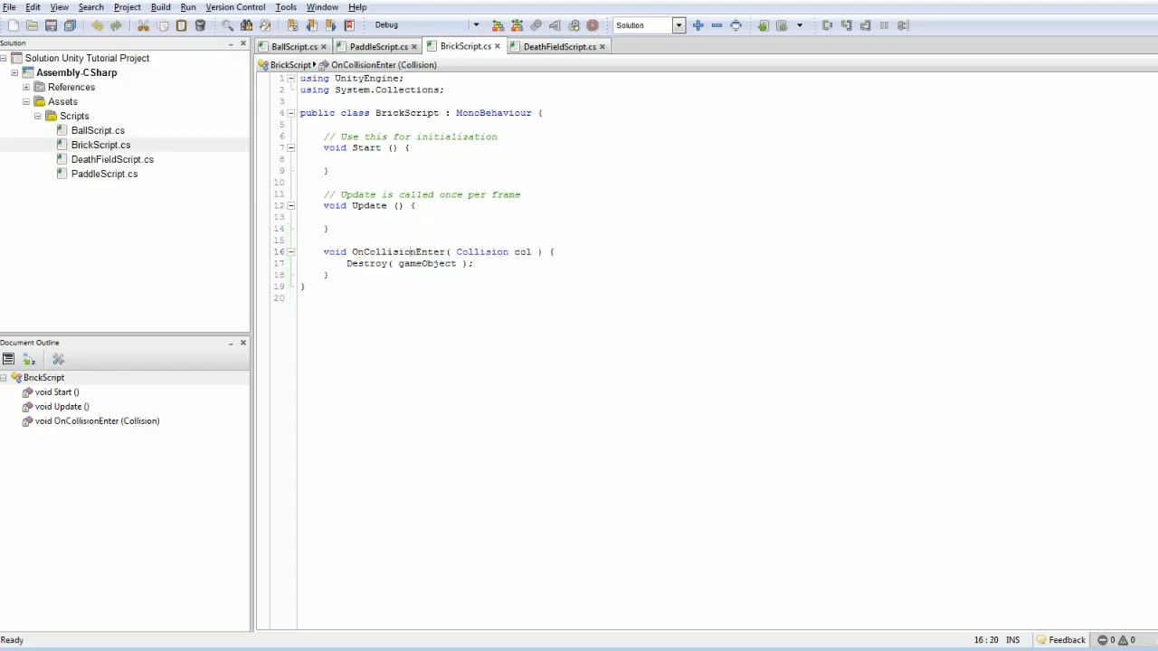
double_click(482, 252)
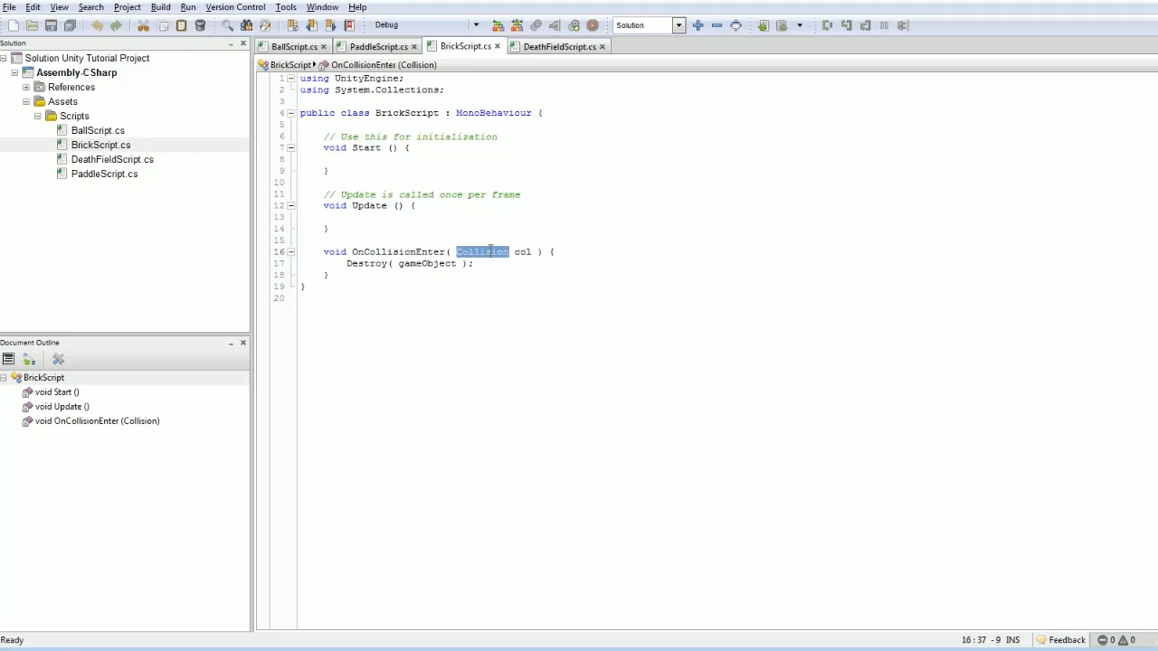
click(559, 46)
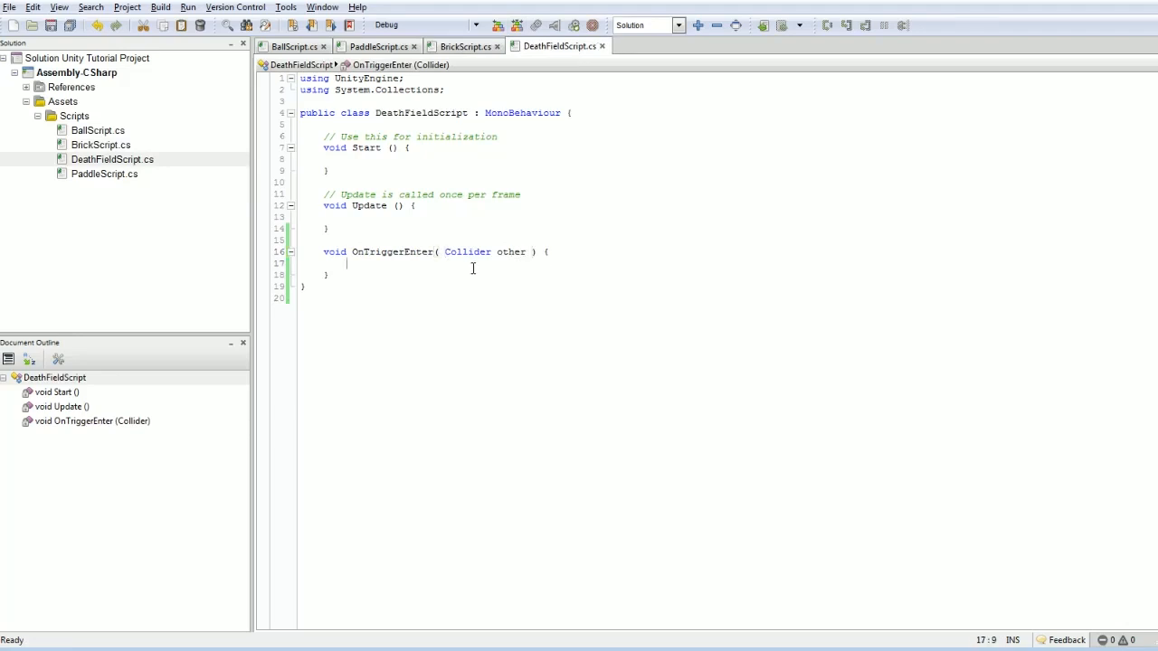
mouse_move(491, 271)
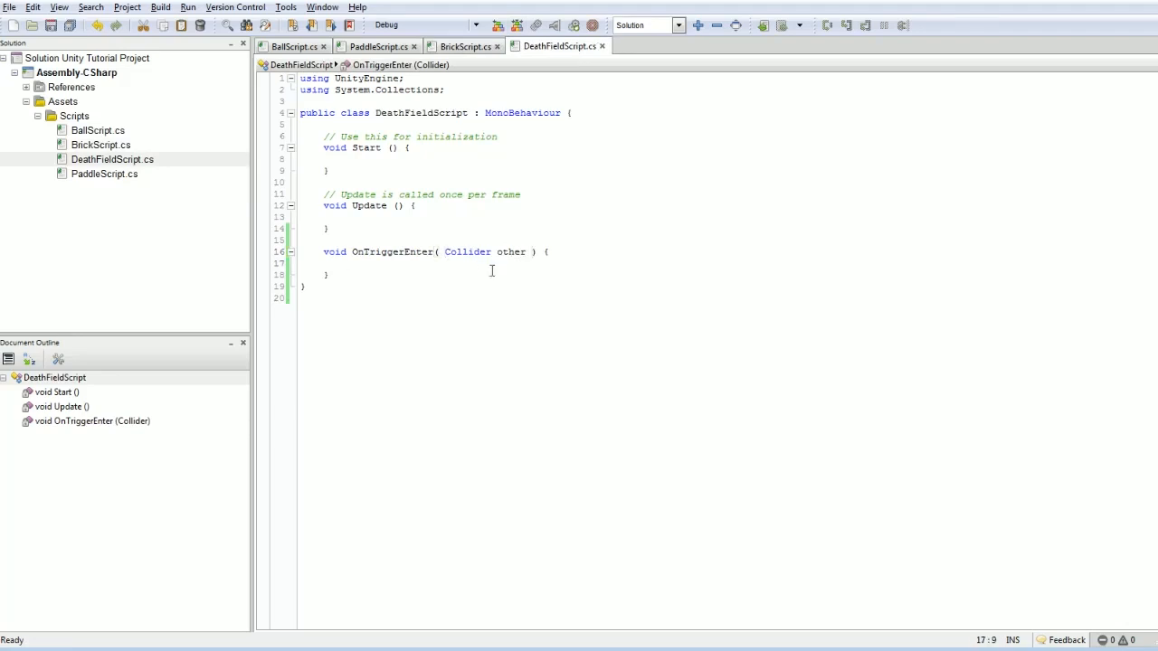
mouse_move(484, 308)
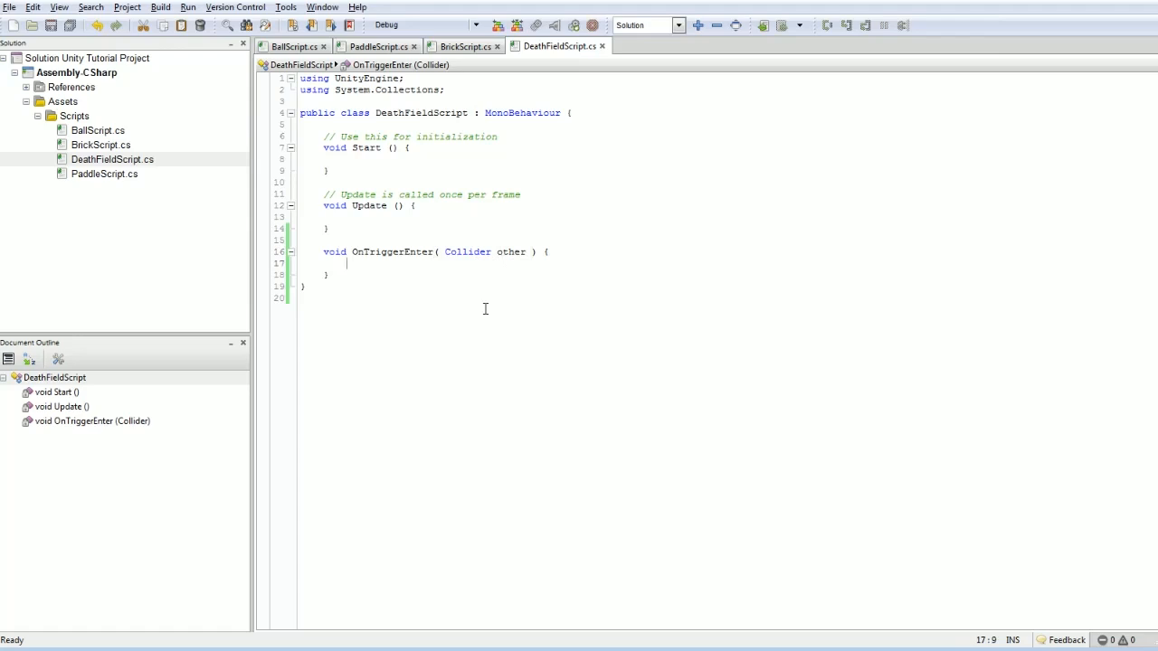
- Write GetComponent calls on other for BallScript, generic and string forms
text(other.GetCom)
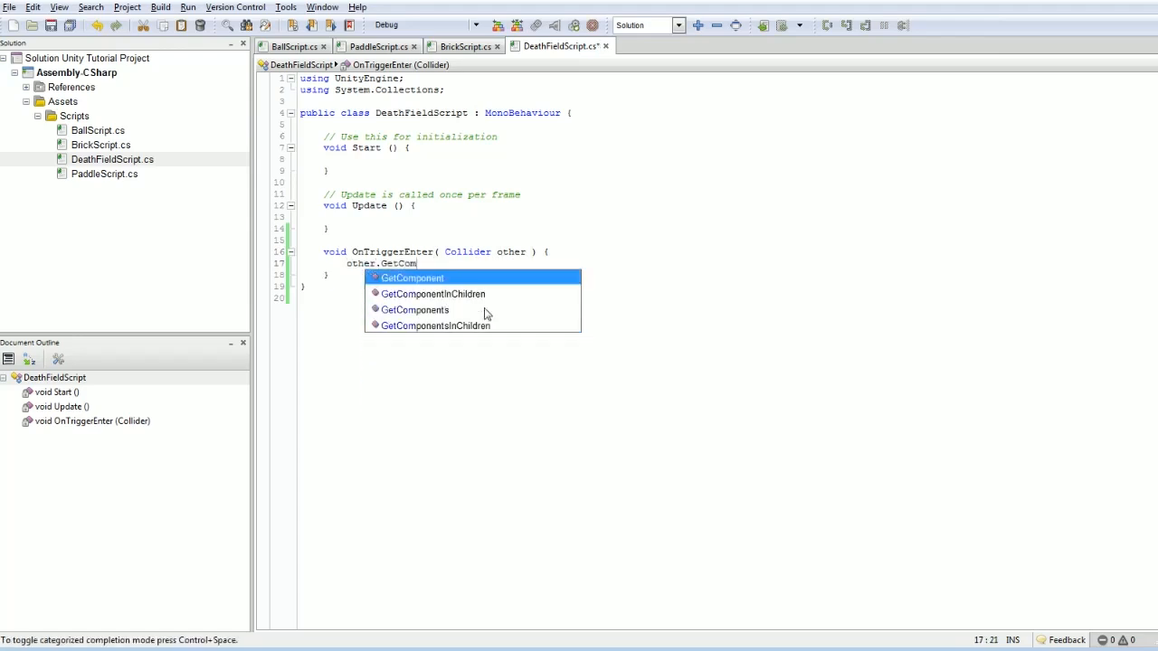
text(ponent<BallScript>()
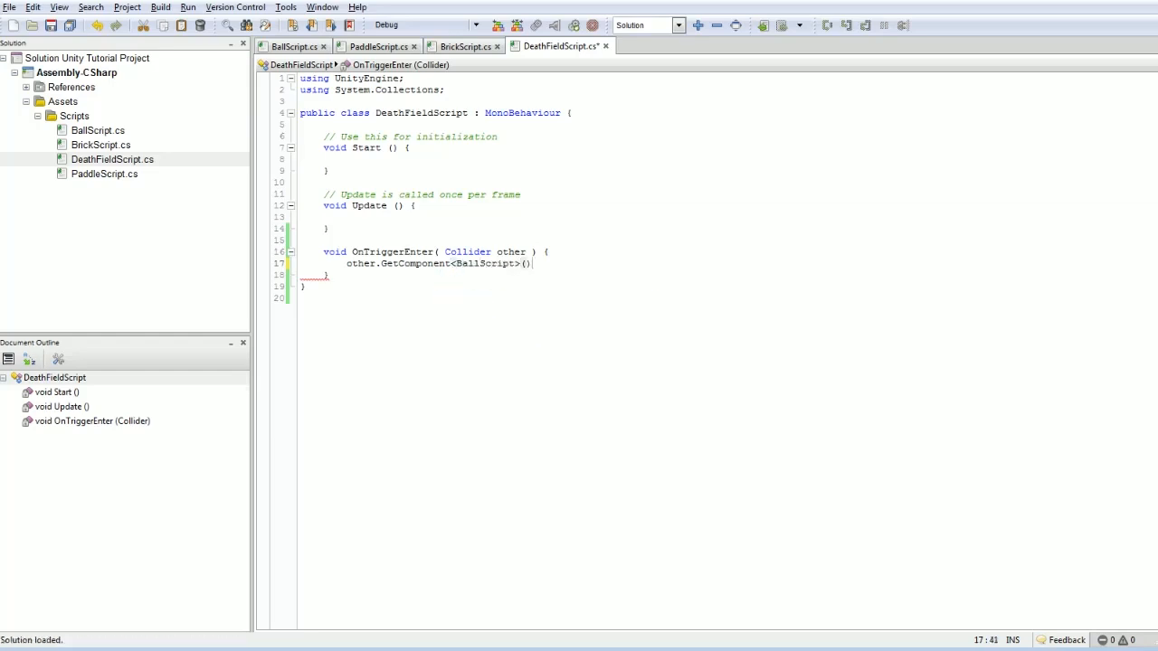
text(;)
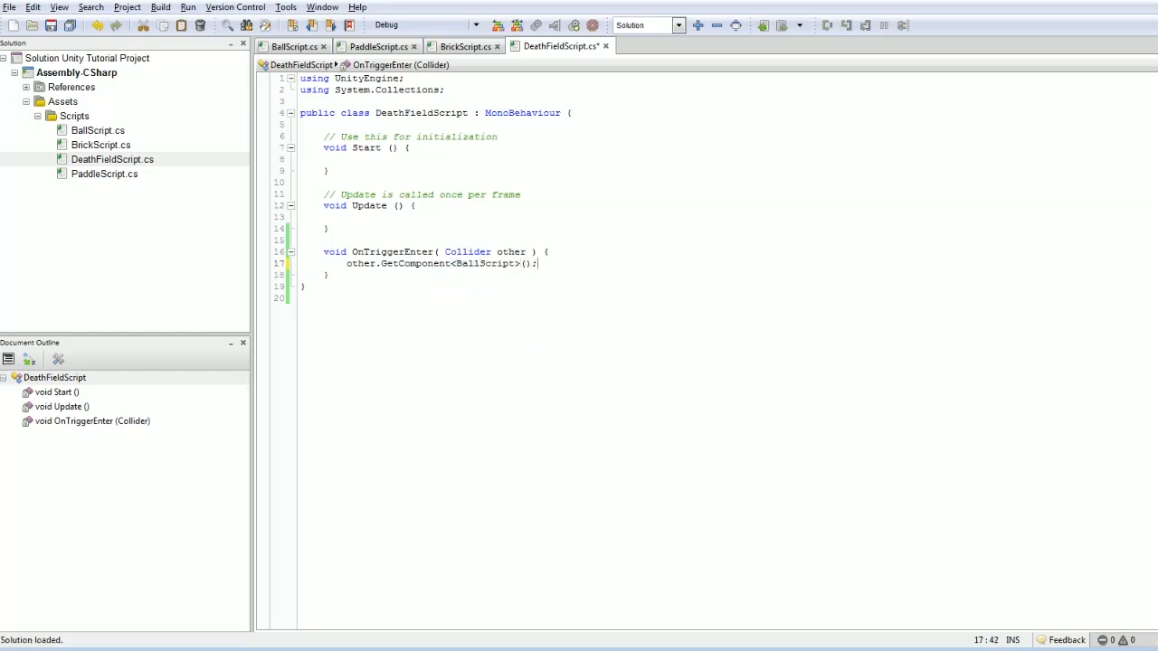
text(other.GetCom)
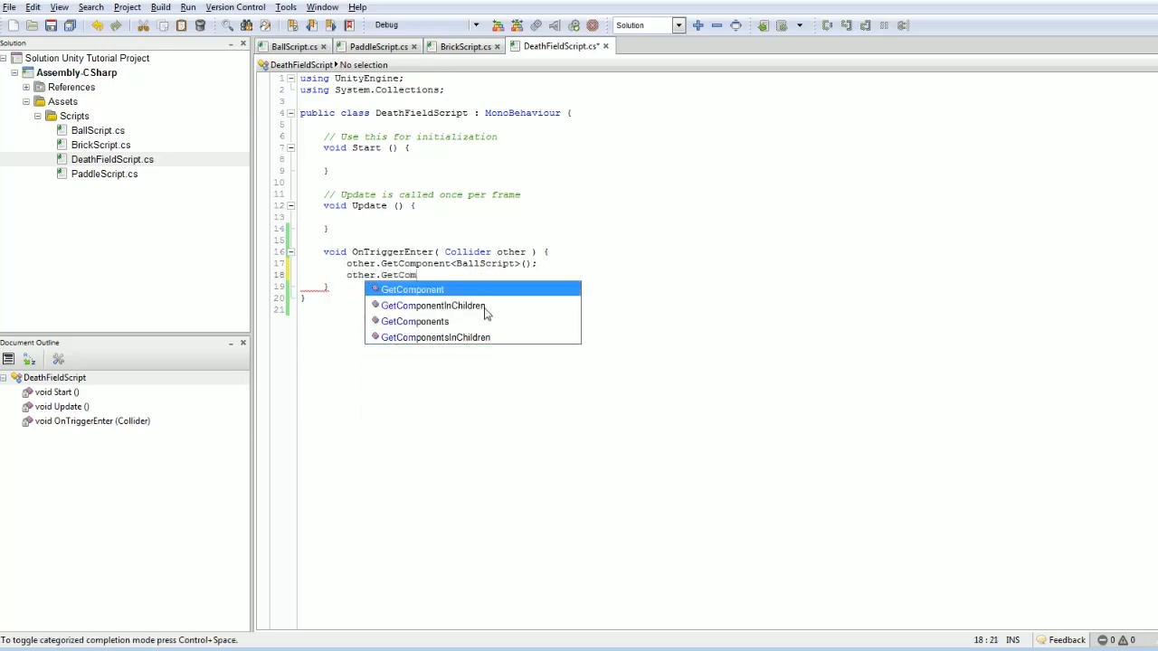
text(("B)
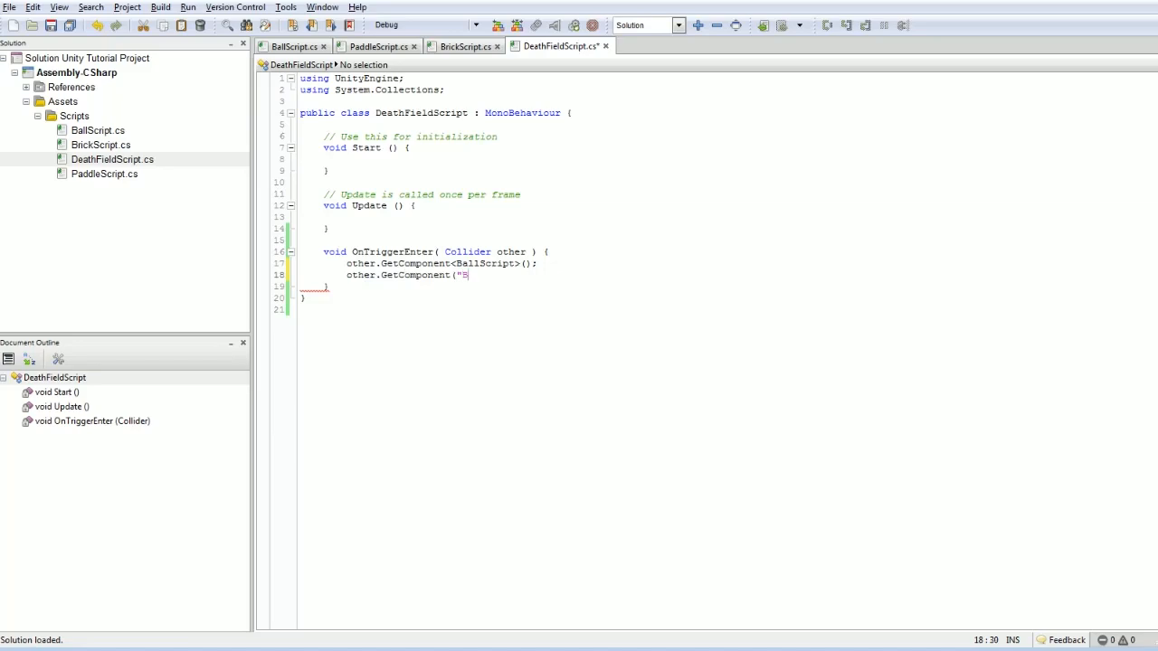
text(allScript"))
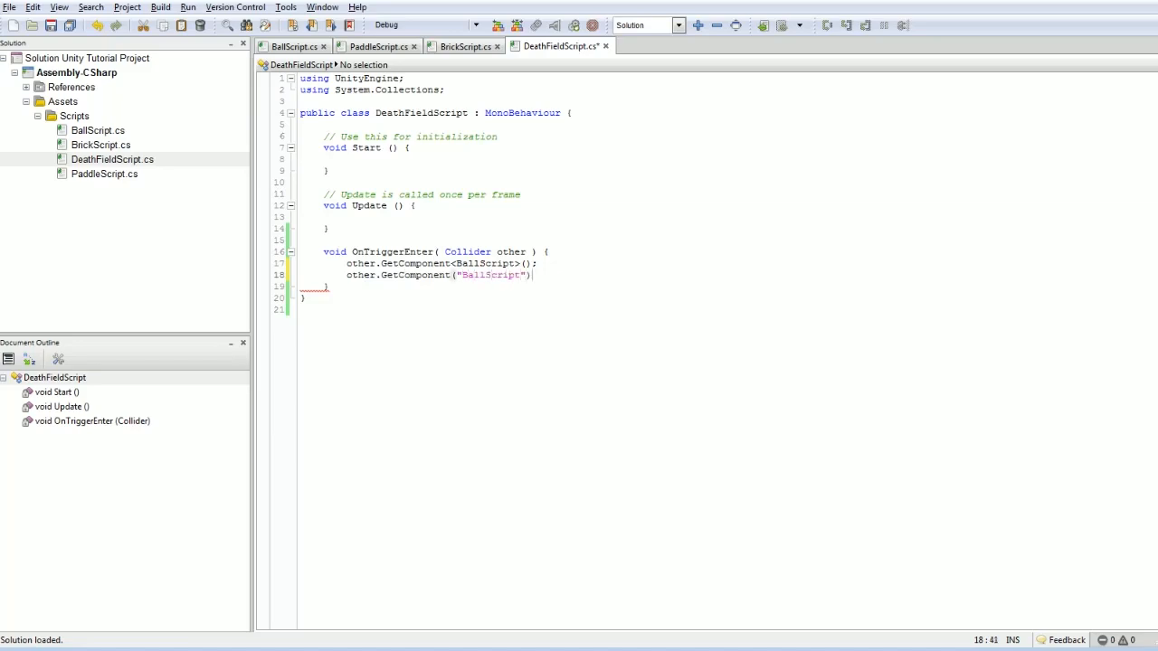
text(;)
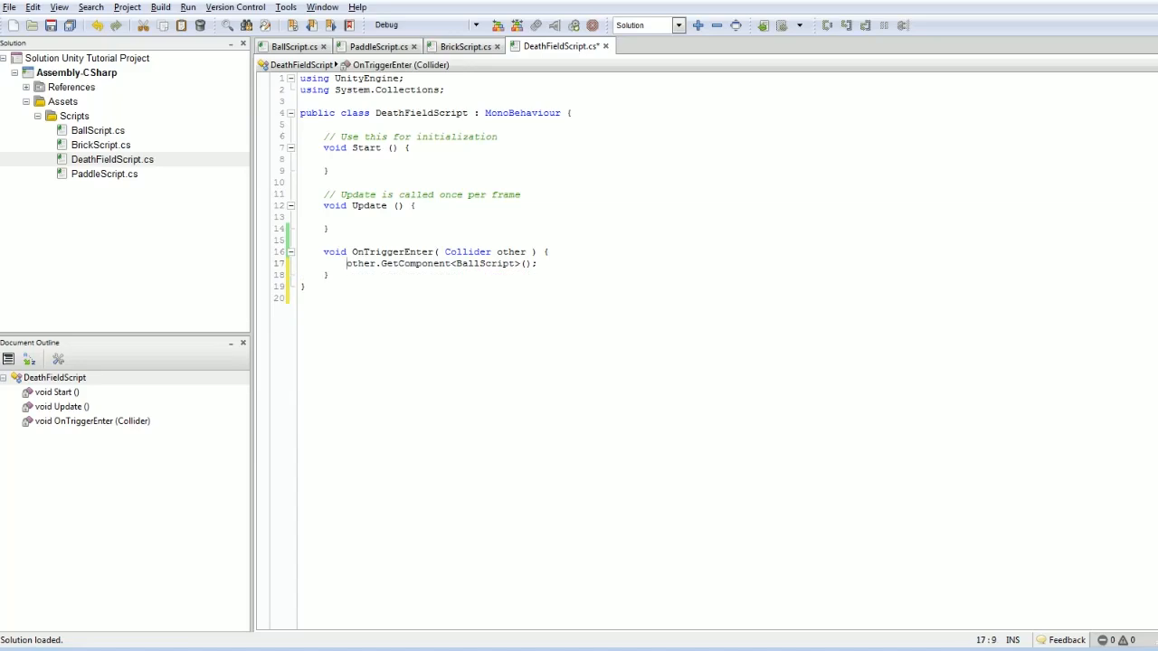
- Store the result in a BallScript ballScript variable and guard it with if( ballScript )
text(BallScript ballScript =)
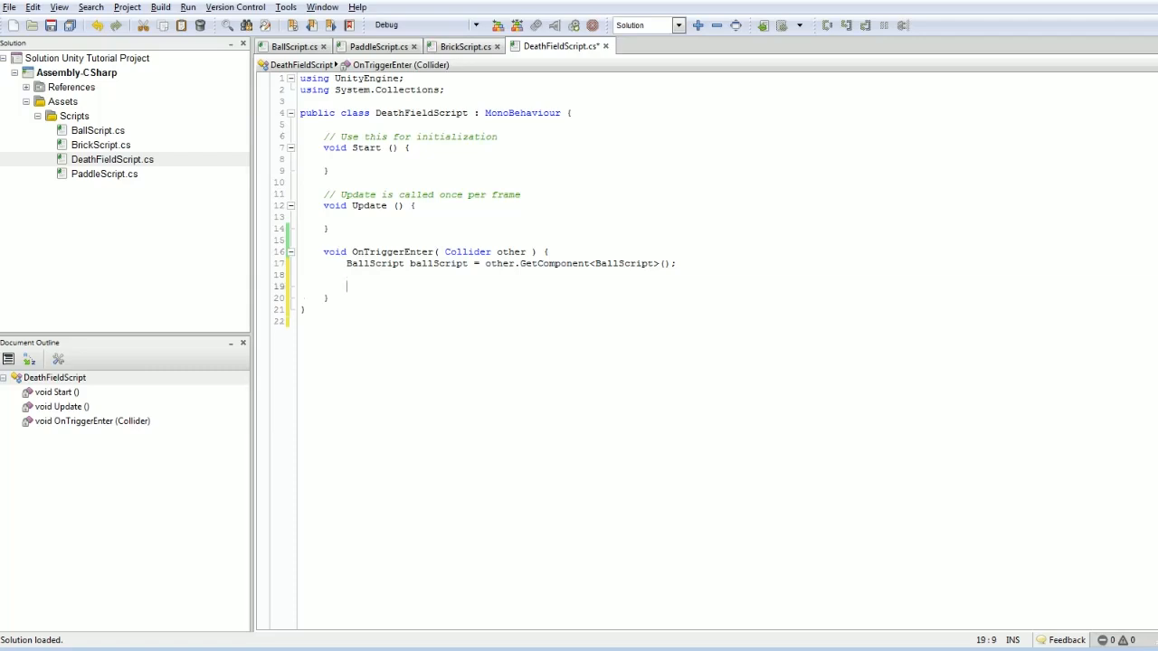
text(if( ballScript ) {)
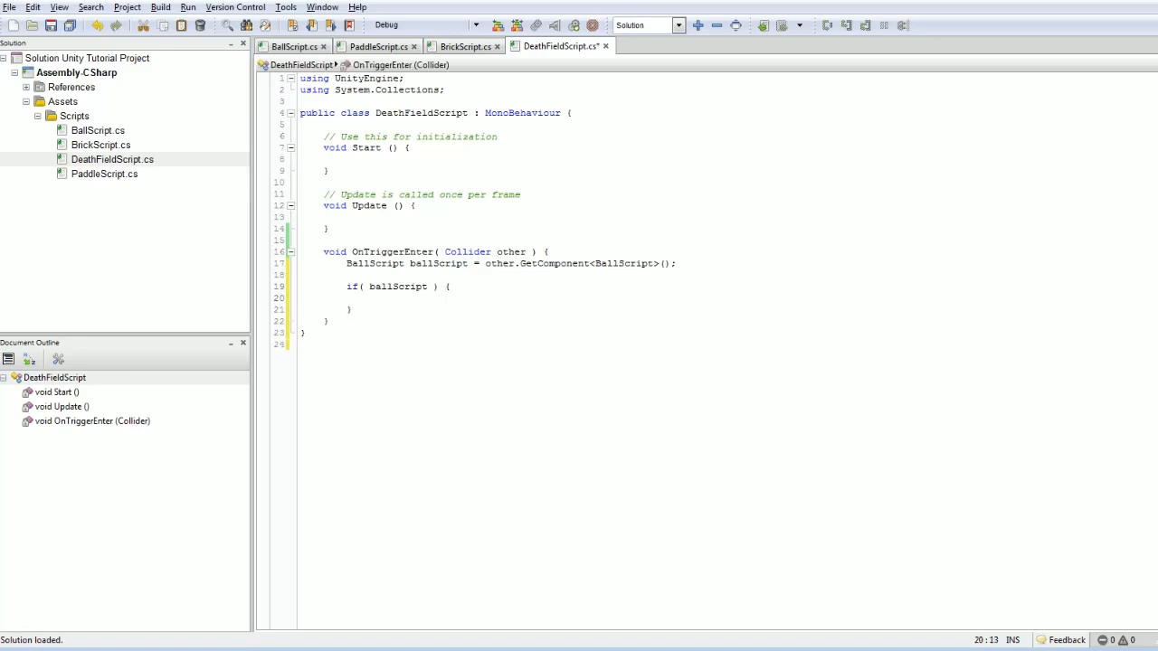
text(ballScrip)
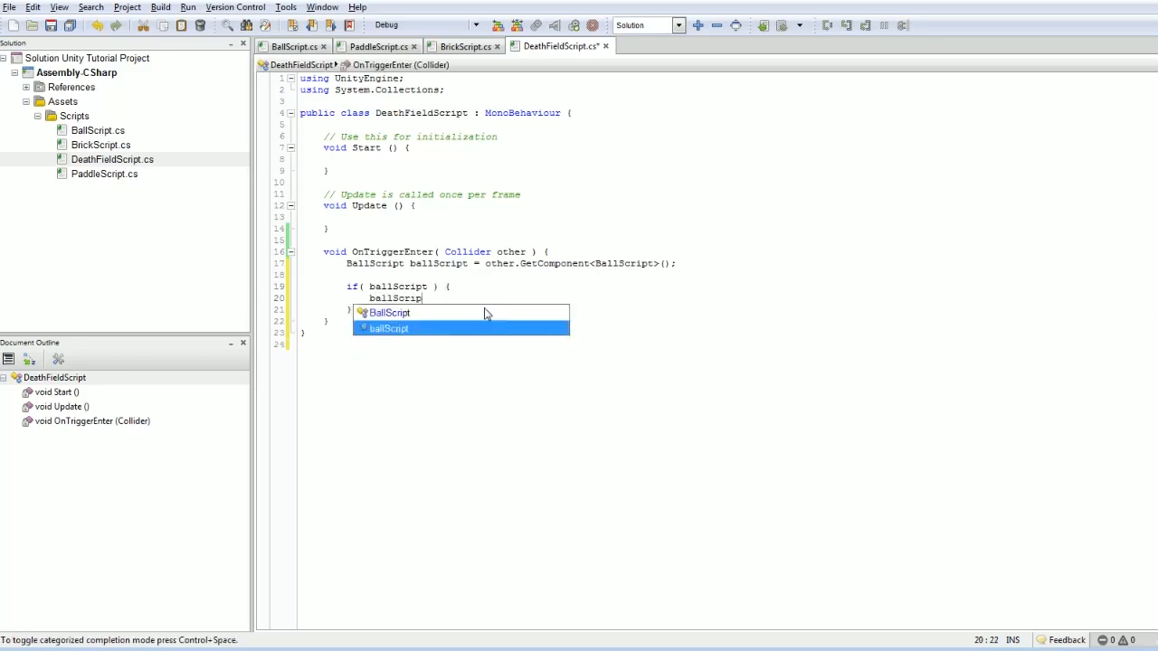
text(.)
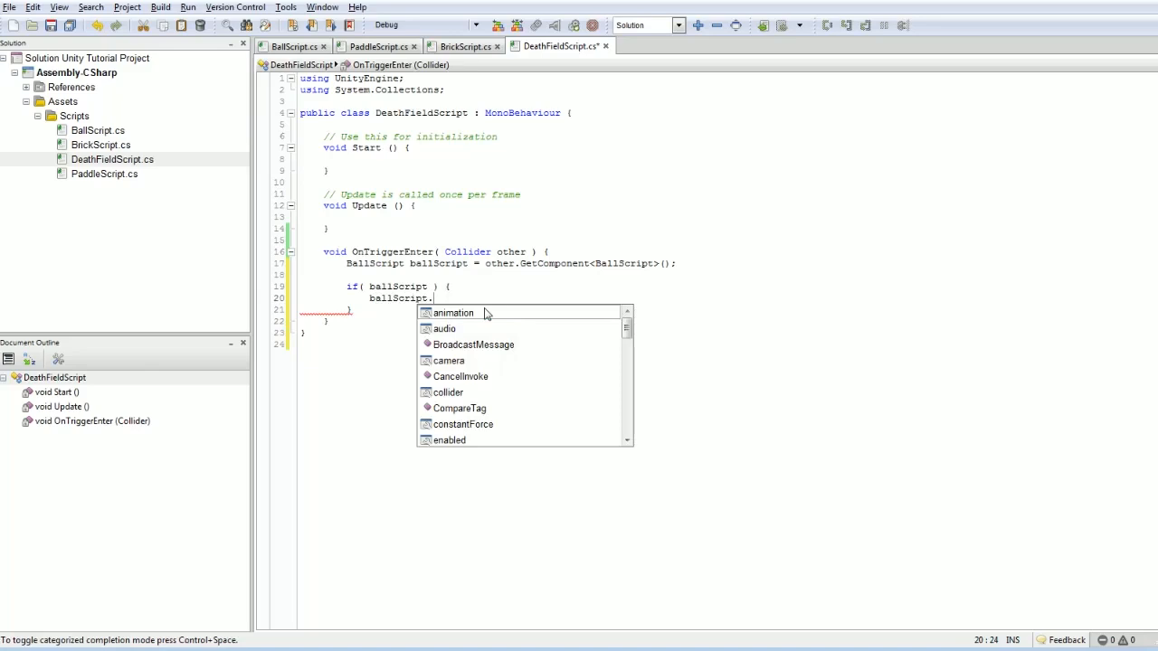